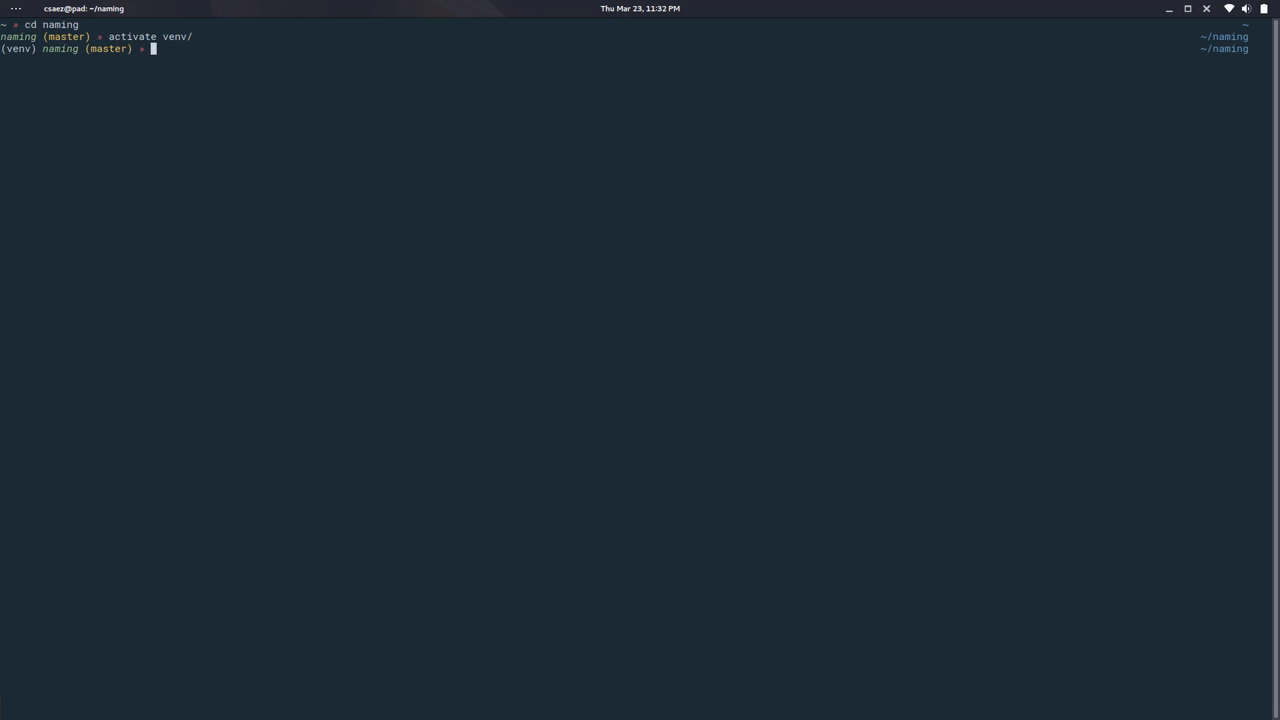
Launch Neovim on the naming project's test file and module with vim n….
text(vim n)
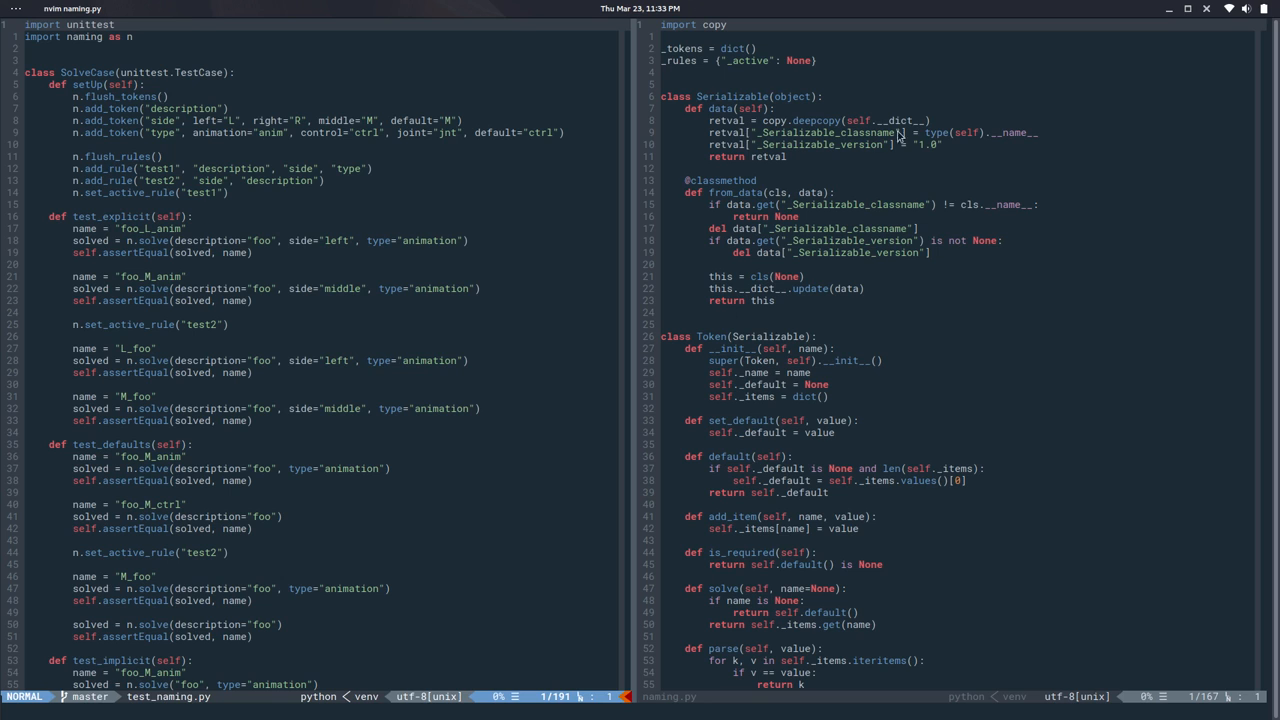
mouse_move(930, 108)
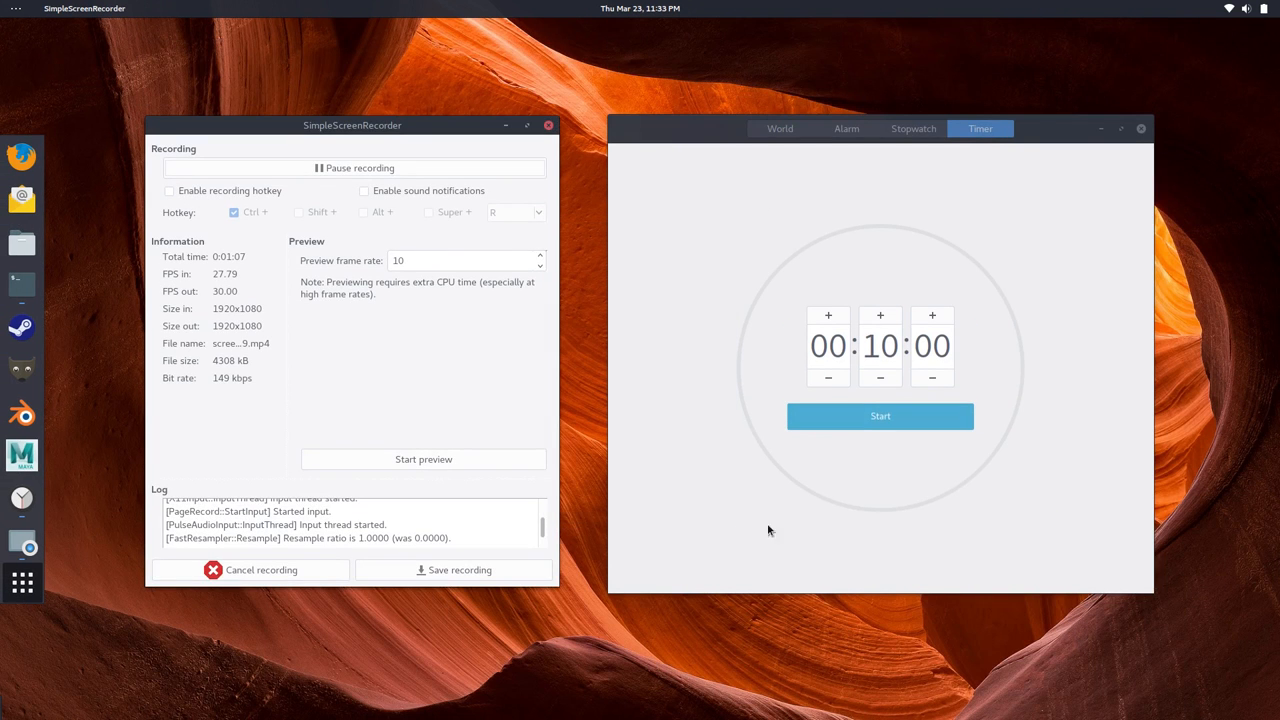
click(880, 415)
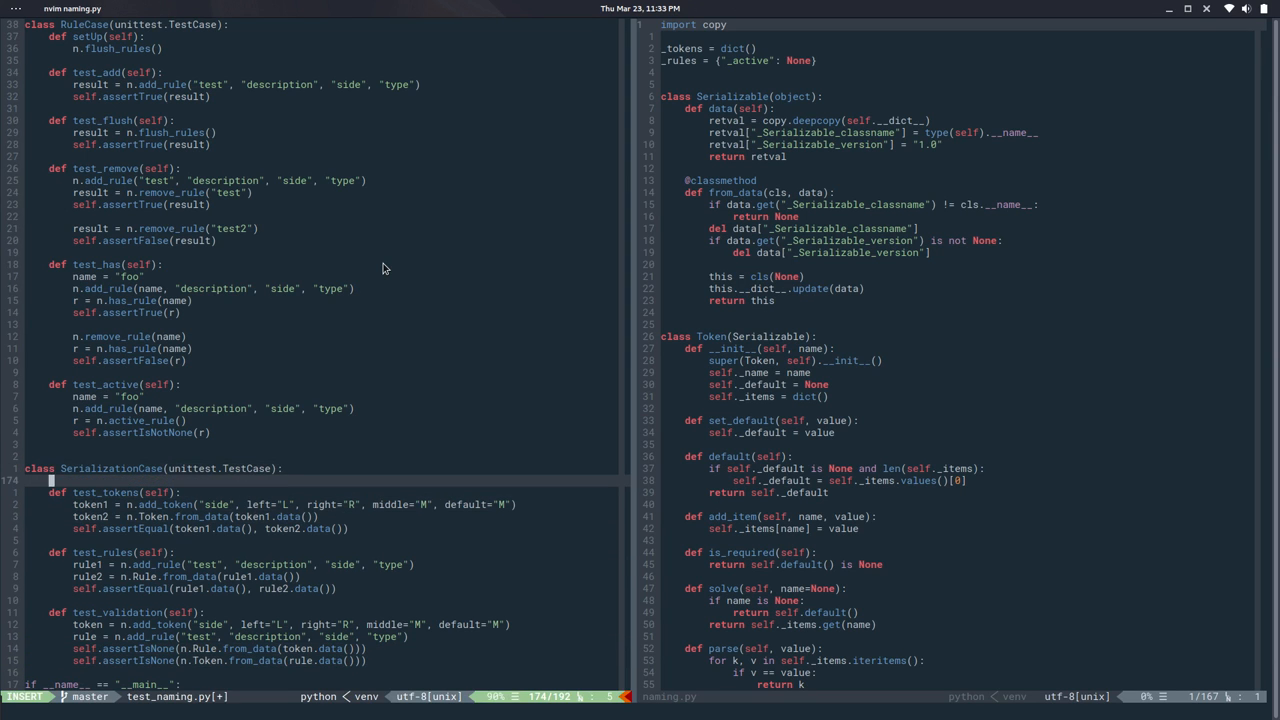
Add a SerializationCase setUp calling n.flush_rules() and n.flush_tokens(), then save test_naming.py.
text(stat)
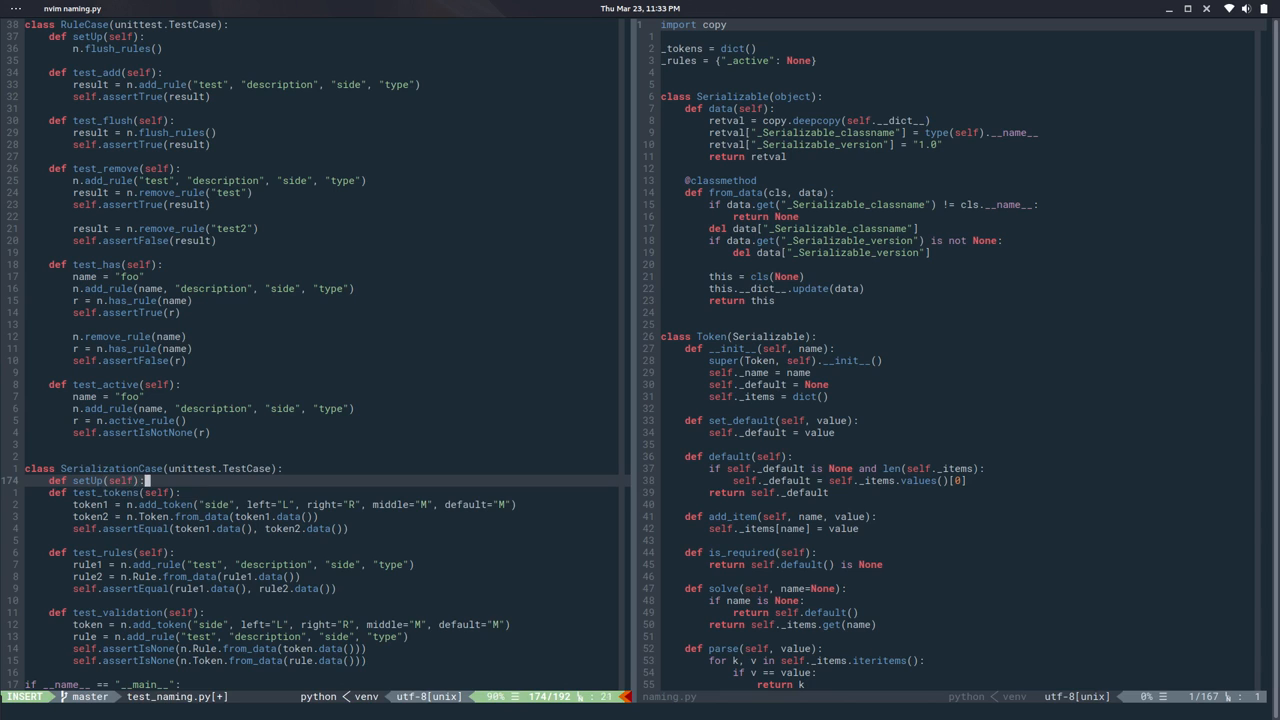
key(Return)
text(n.flush_rules())
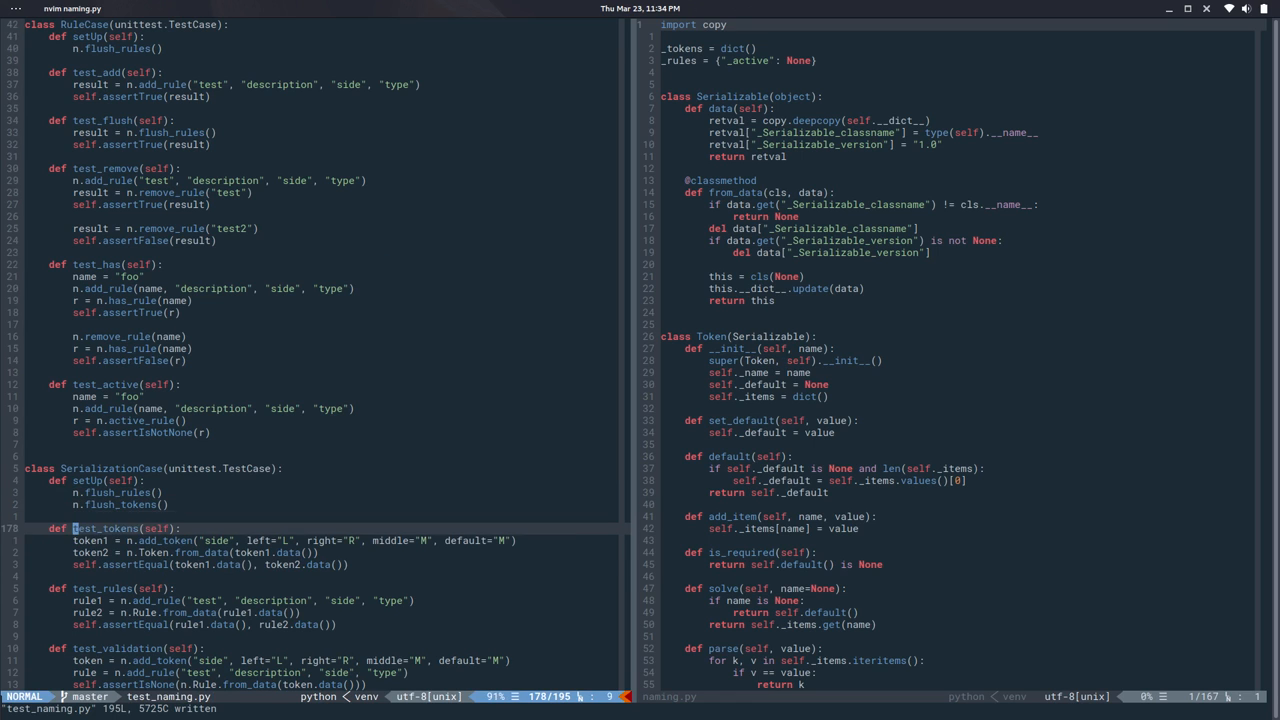
scroll(down, 3)
text(def)
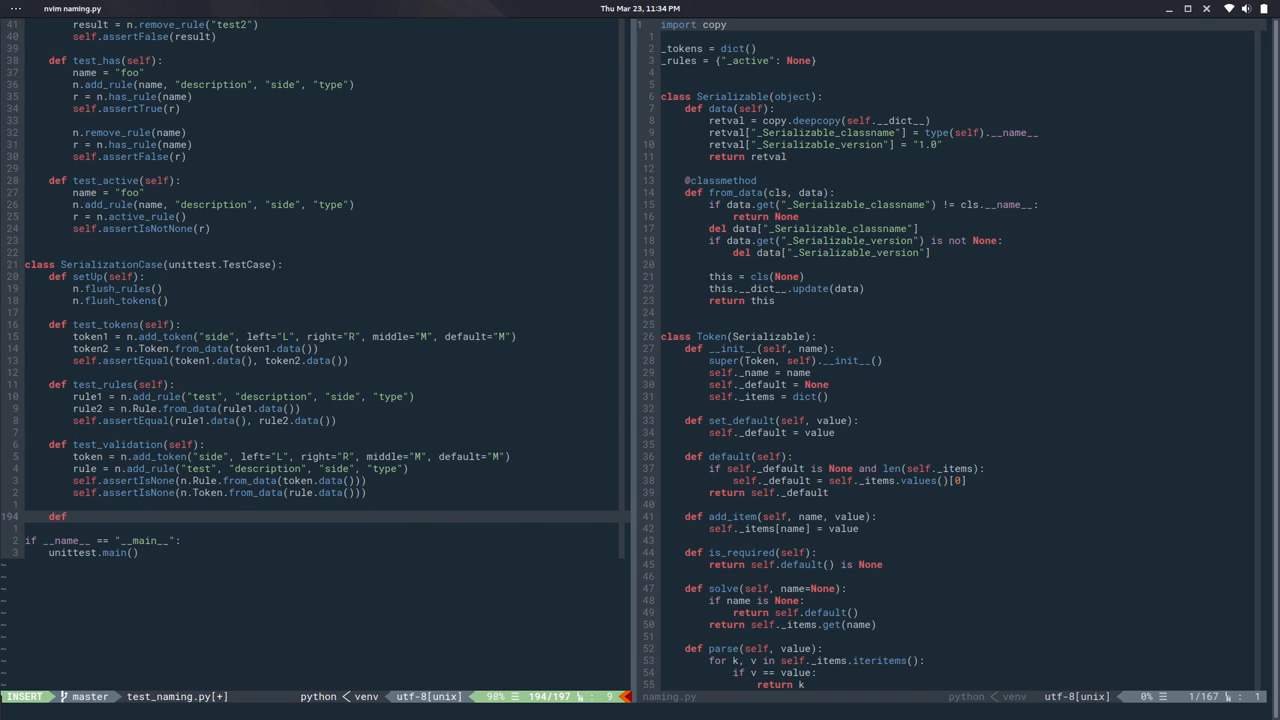
Define the test_save_load_rule(self) method header in SerializationCase.
text(test_)
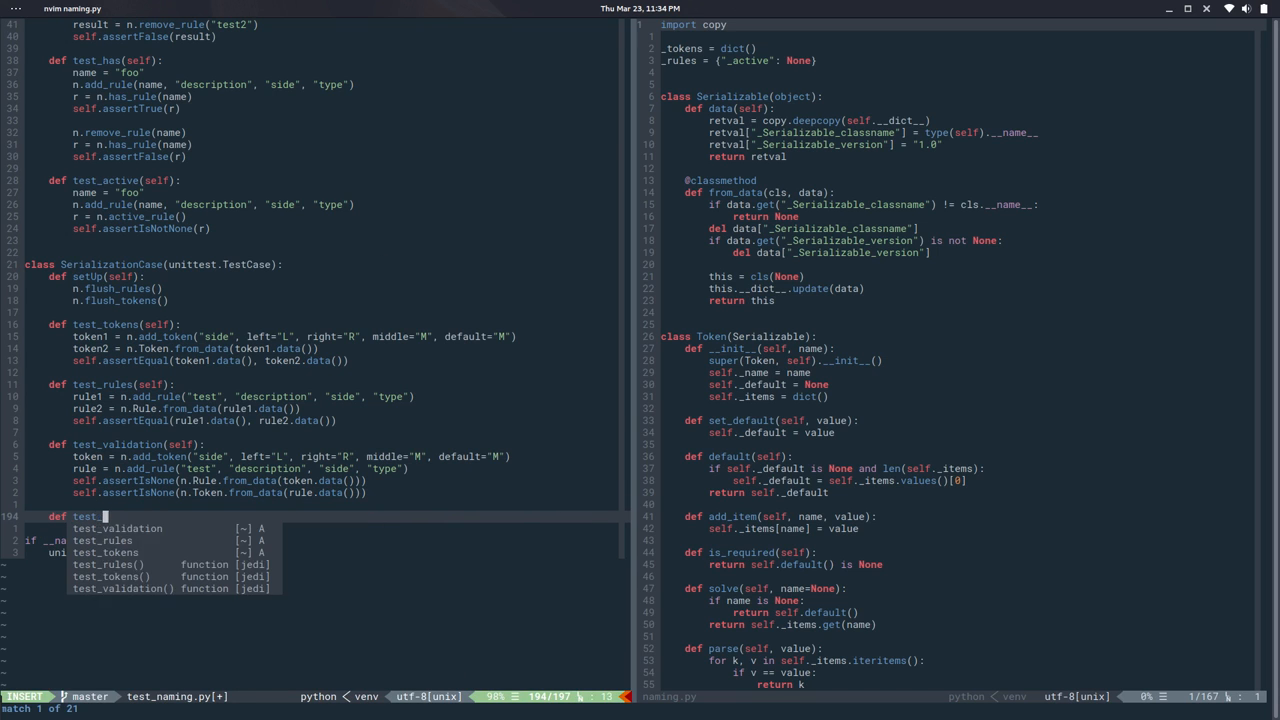
text(save_1)
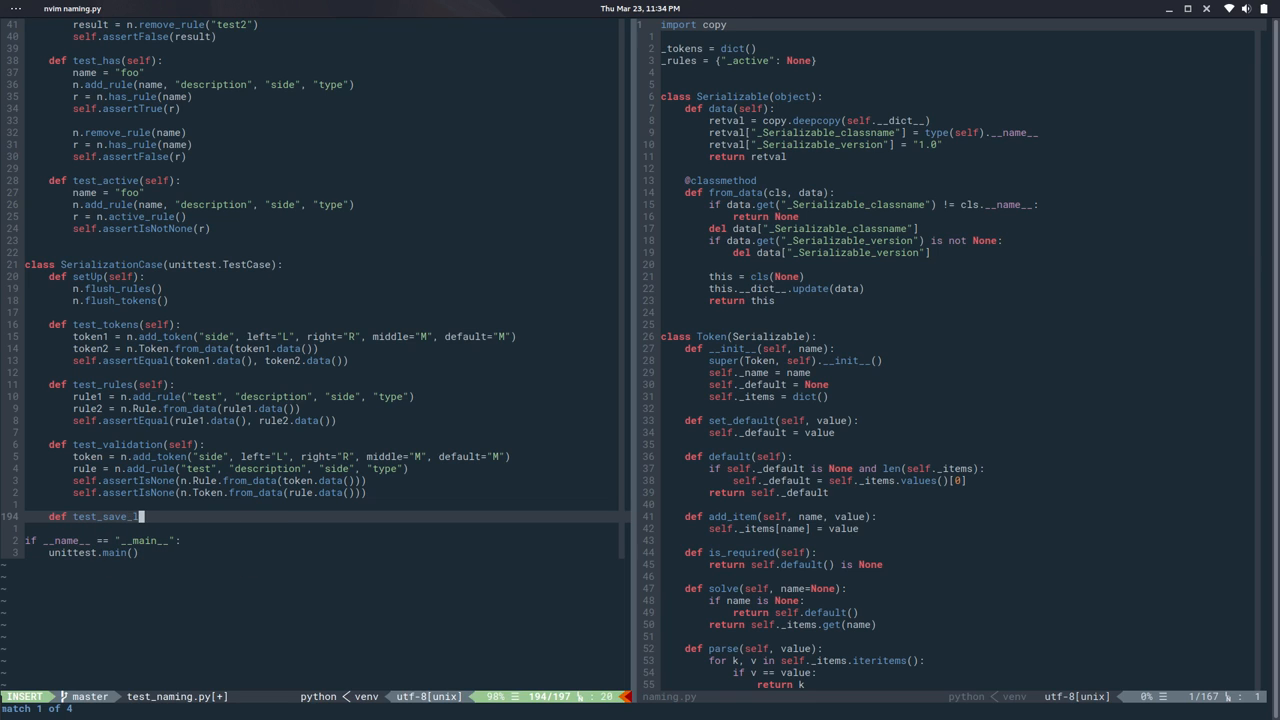
text(oad_)
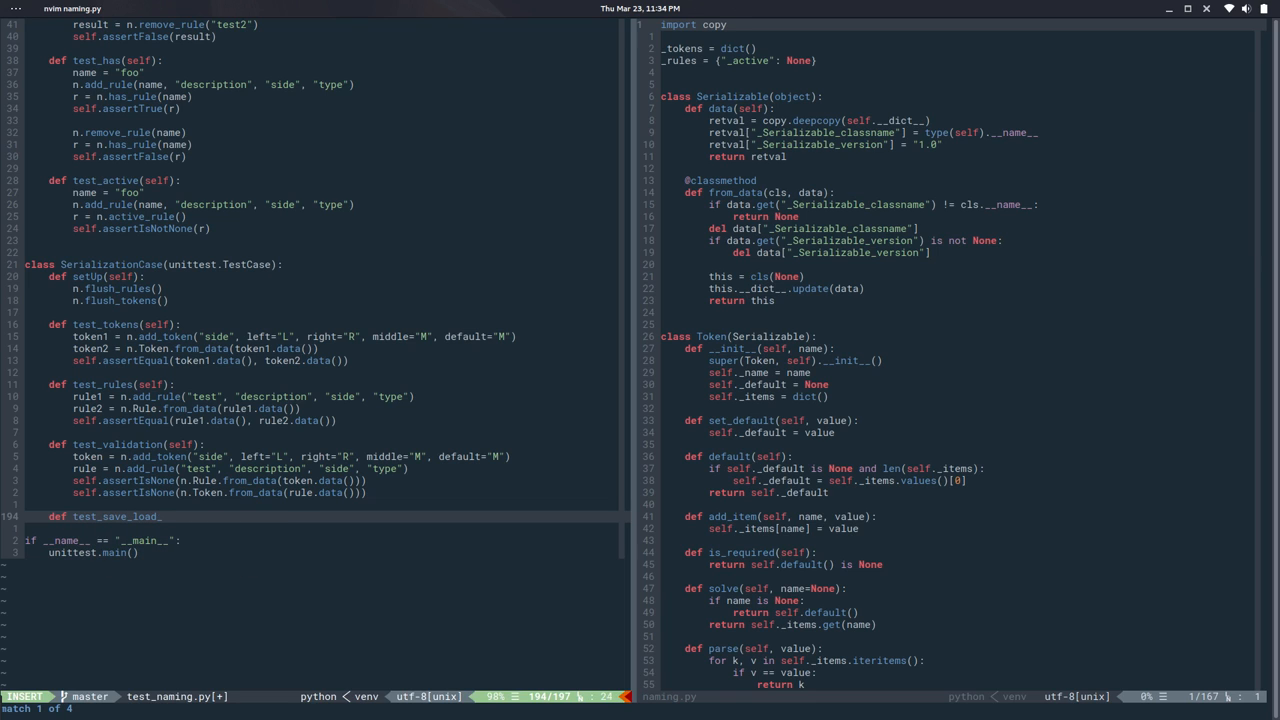
text(rule)
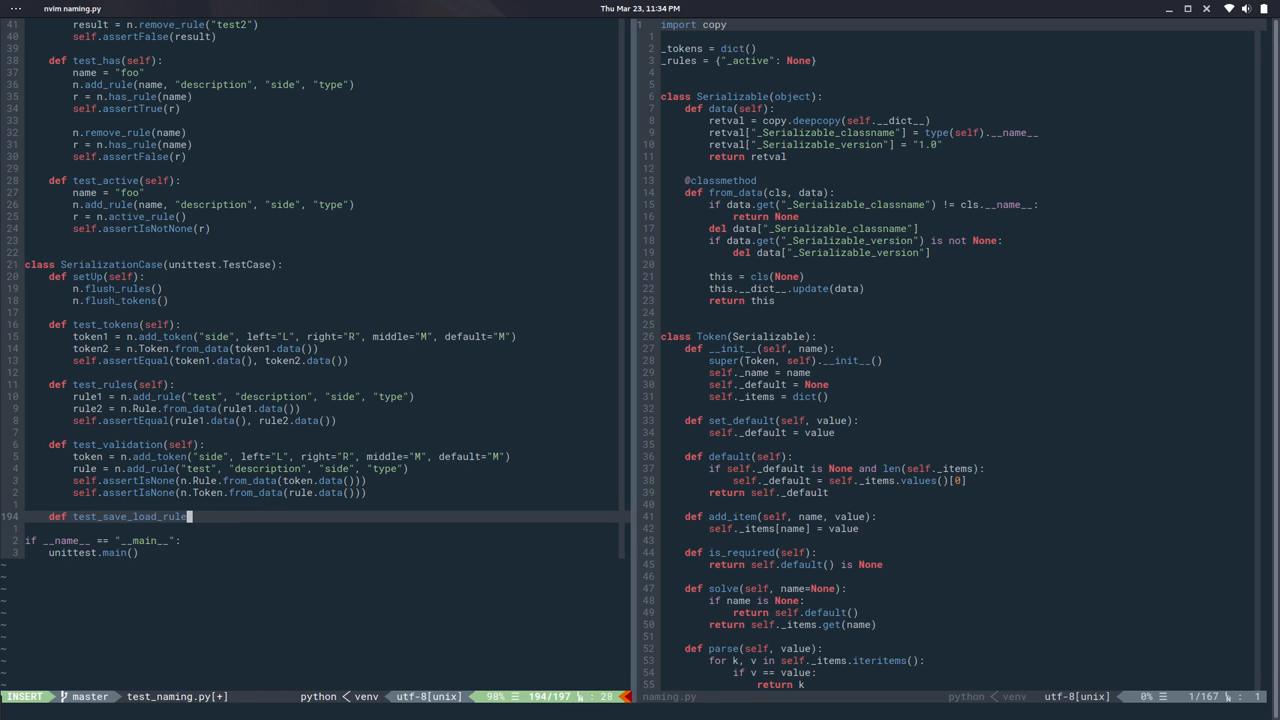
text(self):)
text(n.save_rule("test"))
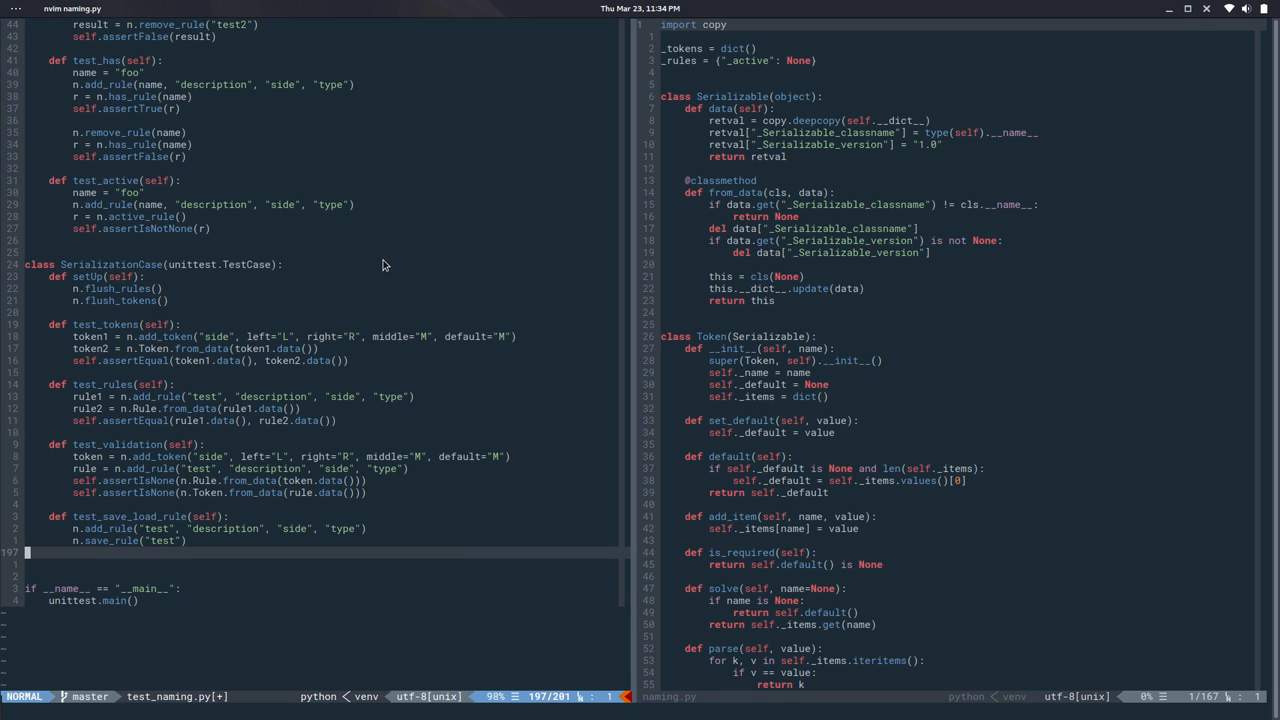
Write the test body flushing rules and calling n.load_rule with filepath arguments.
key(o)
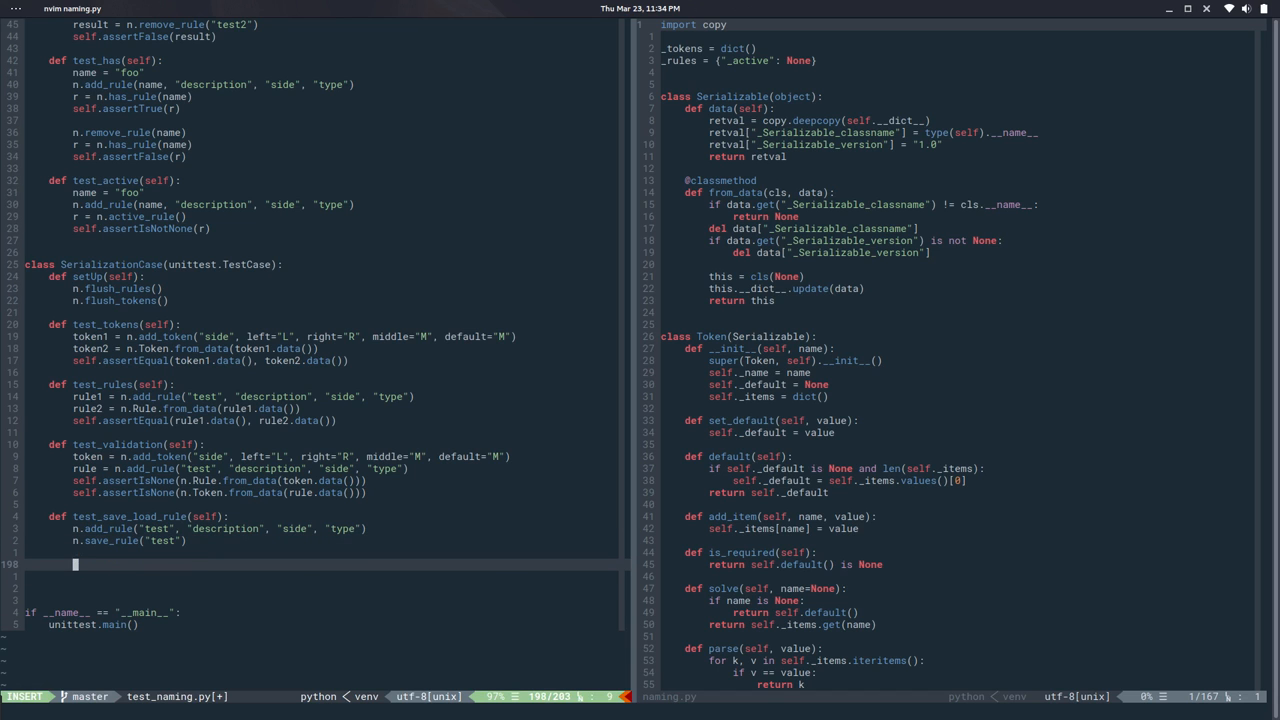
text(n.fl)
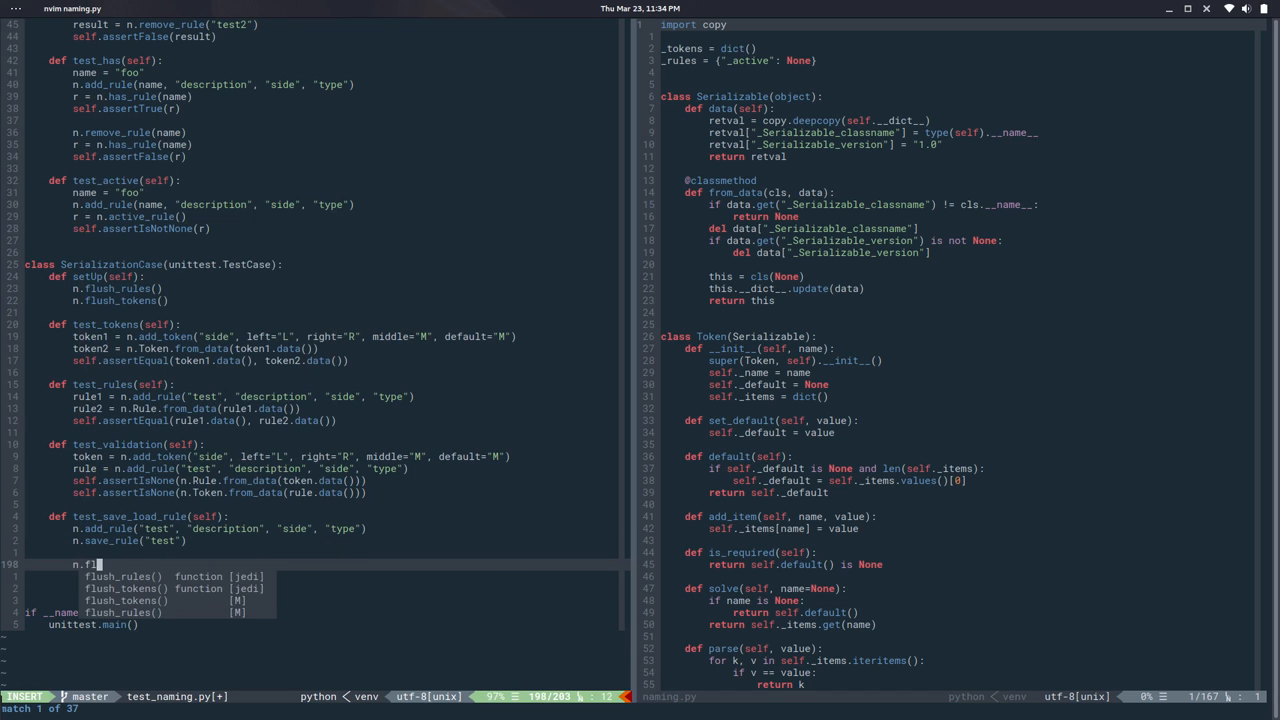
text(ush_rules()
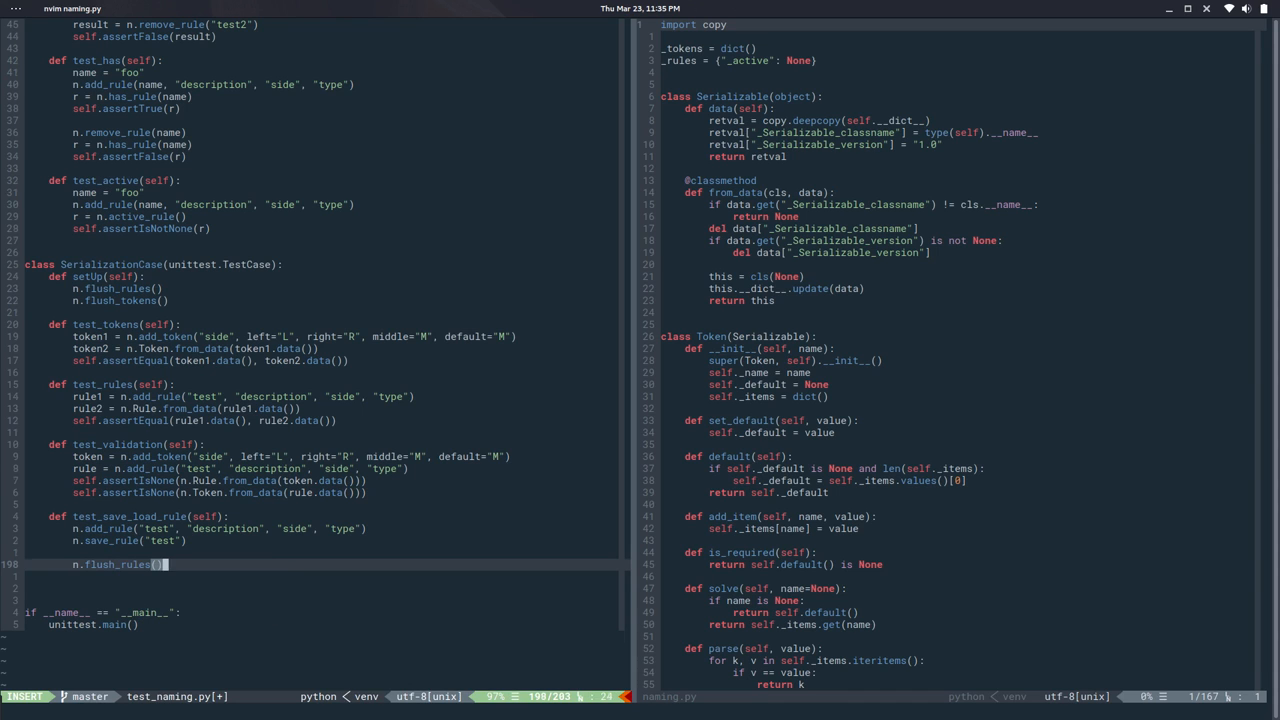
text(n.1)
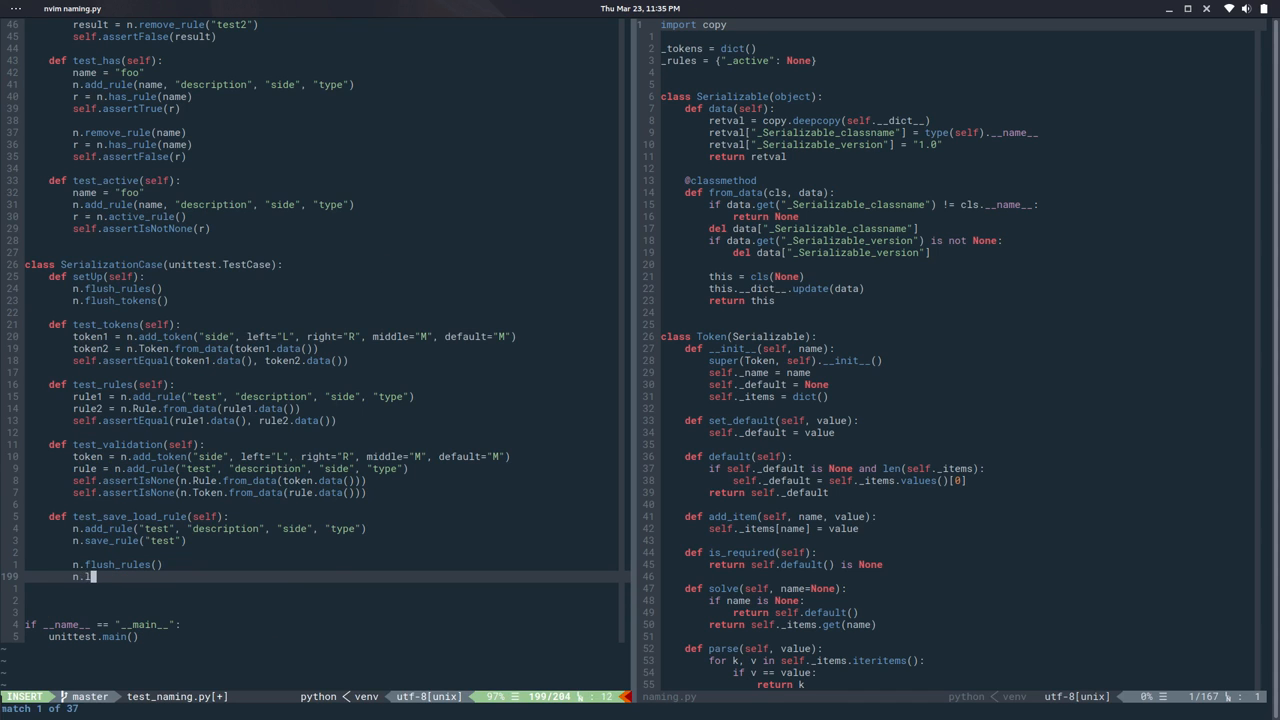
text(oad()
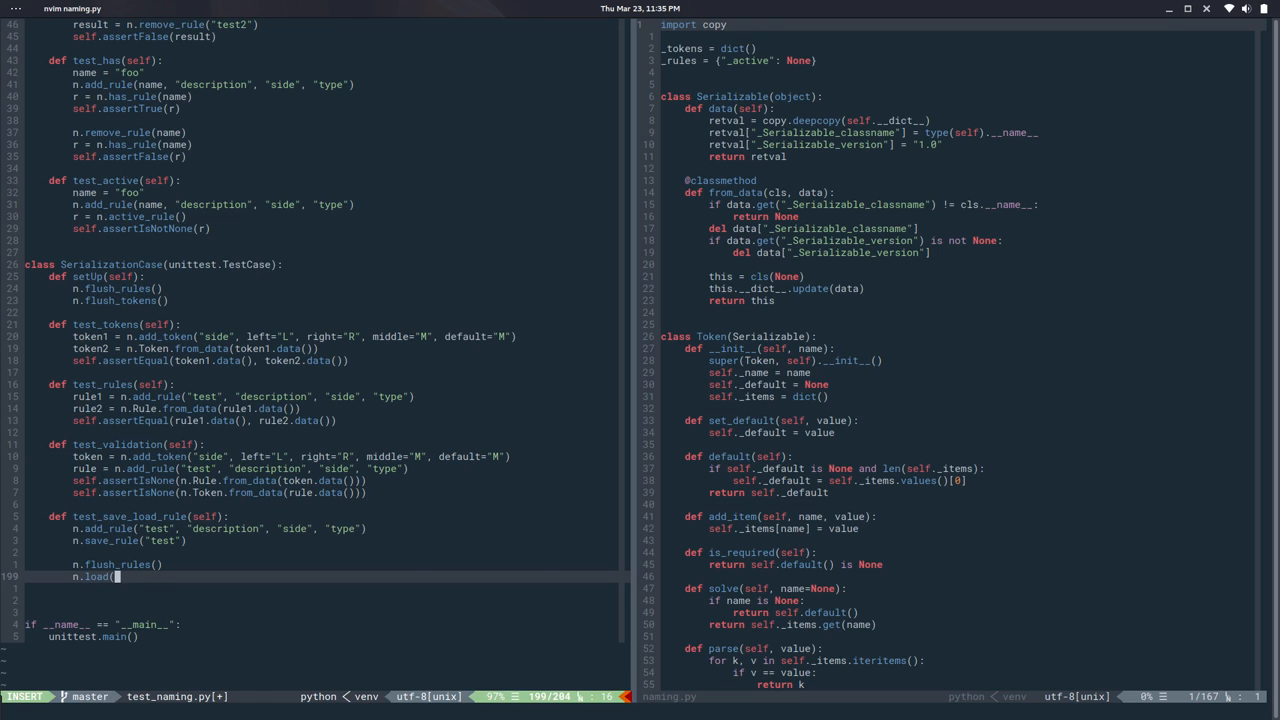
text(rule)
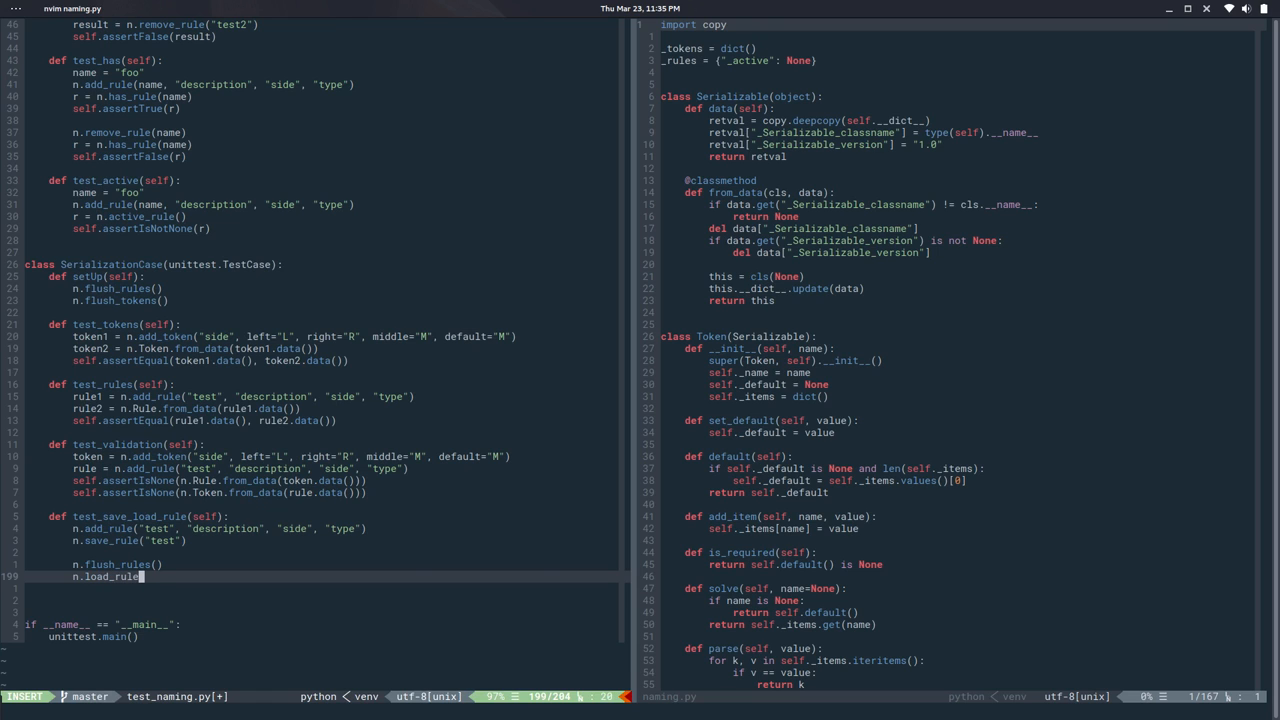
text(()
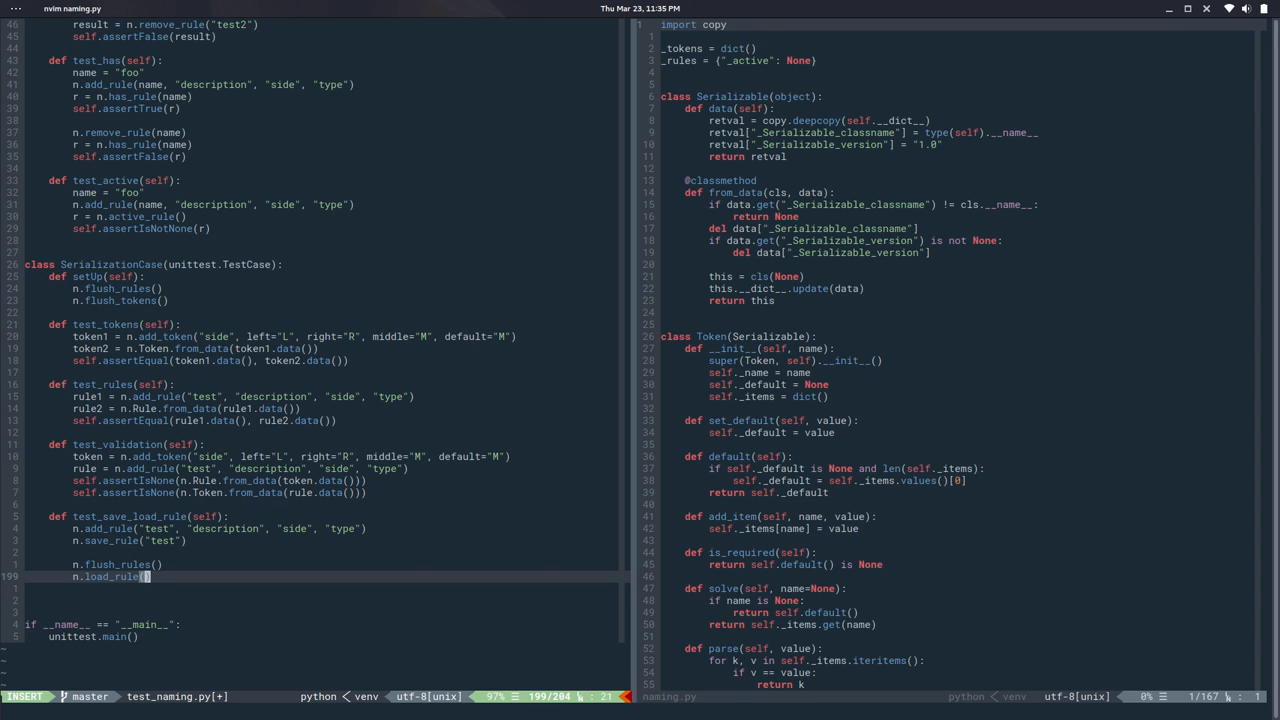
text(")
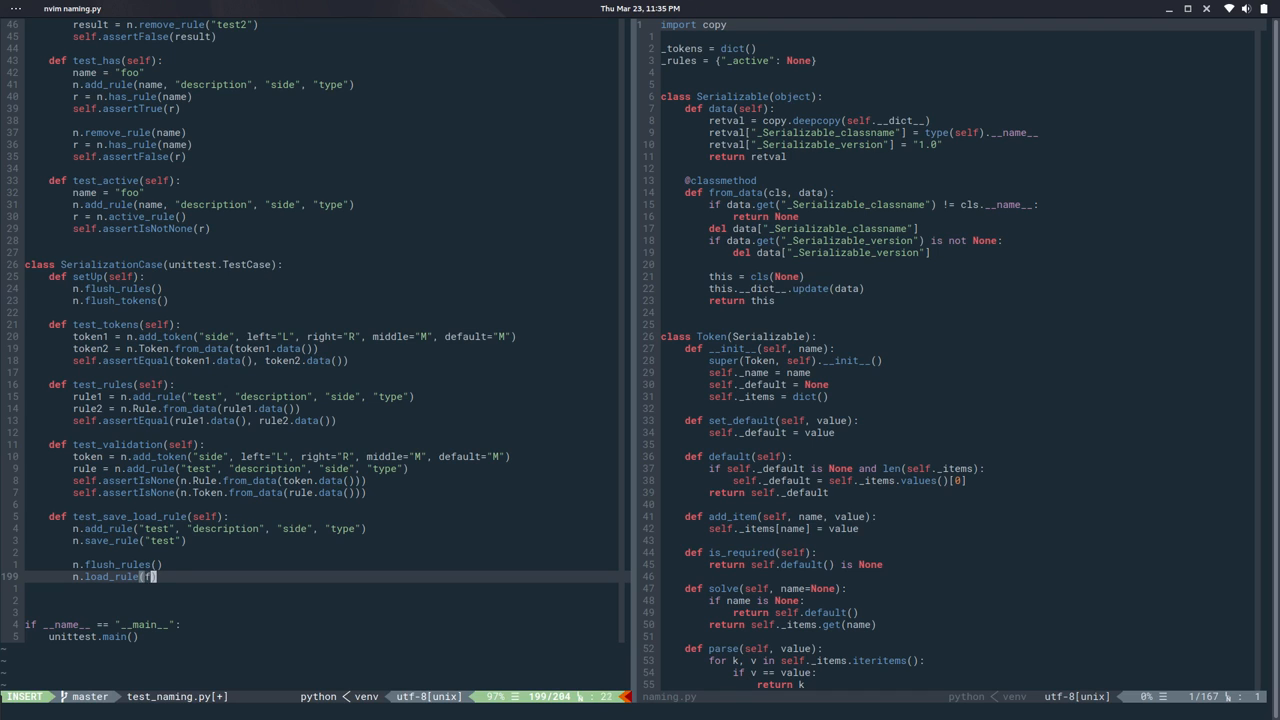
text(filepath)
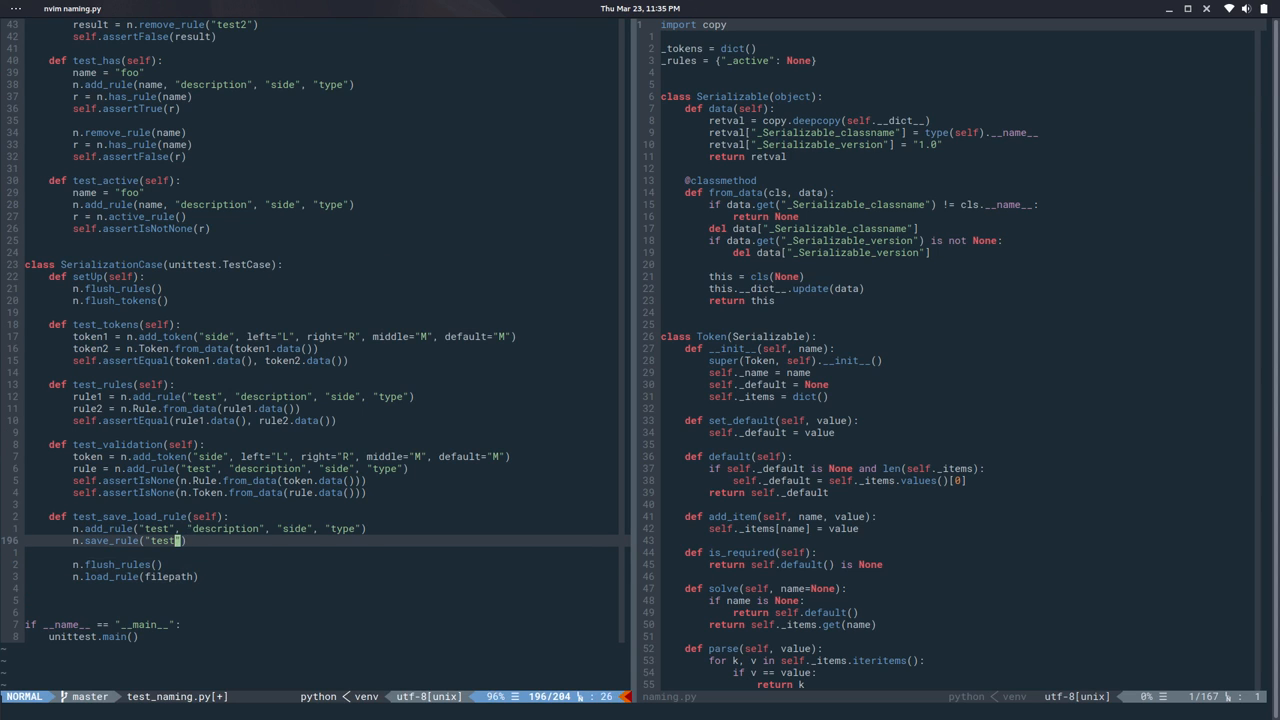
text(, filep)
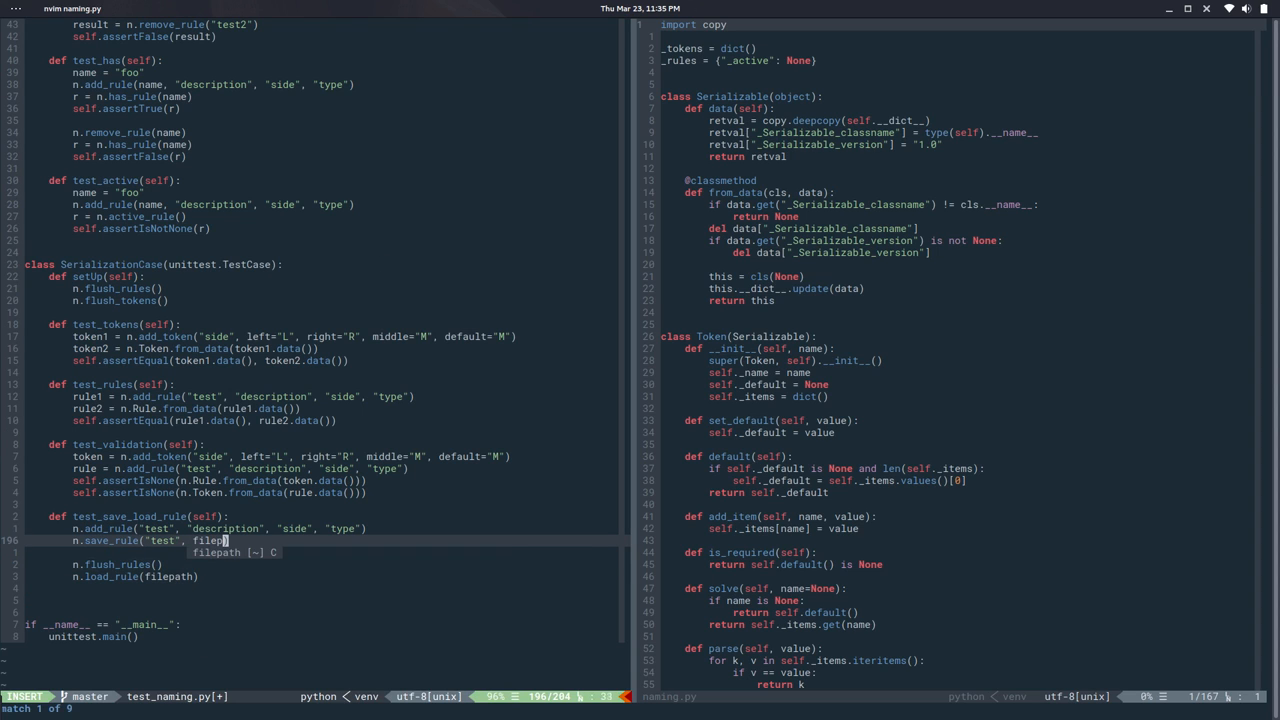
key(Escape)
text(filepath =)
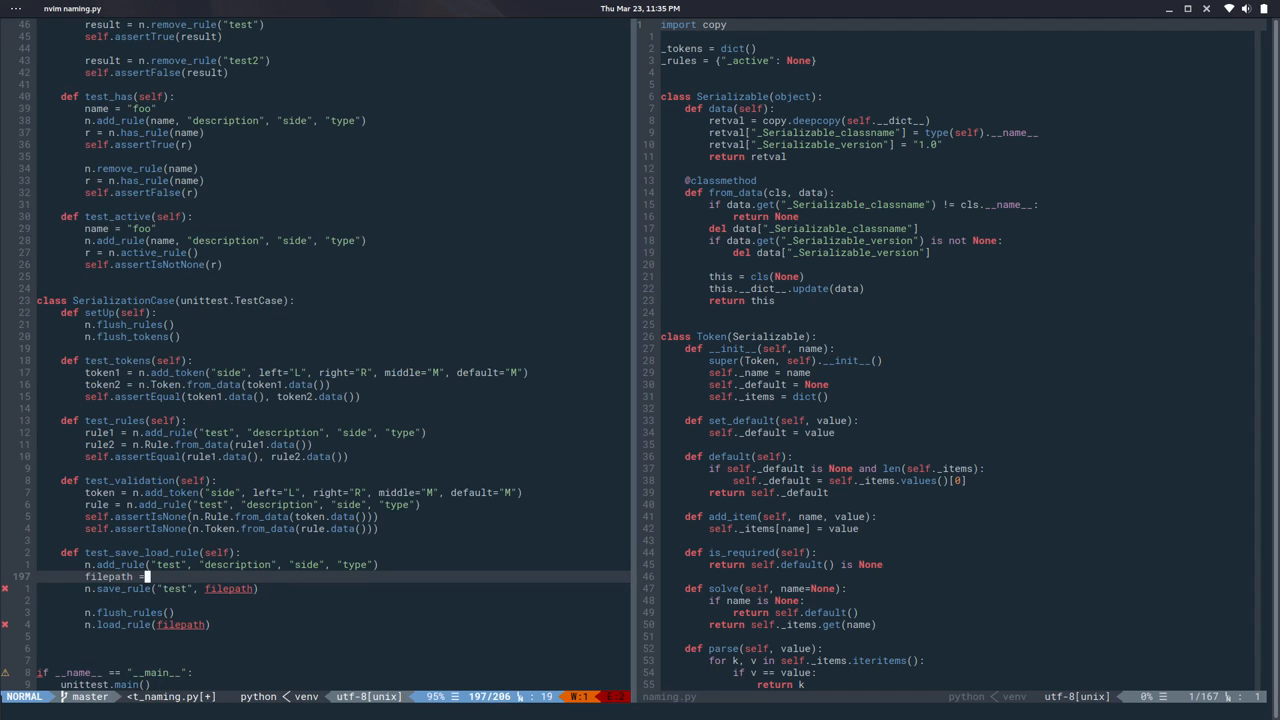
Create the rule test's temp file path with tempfile.mkstemp.
text(tempfil)
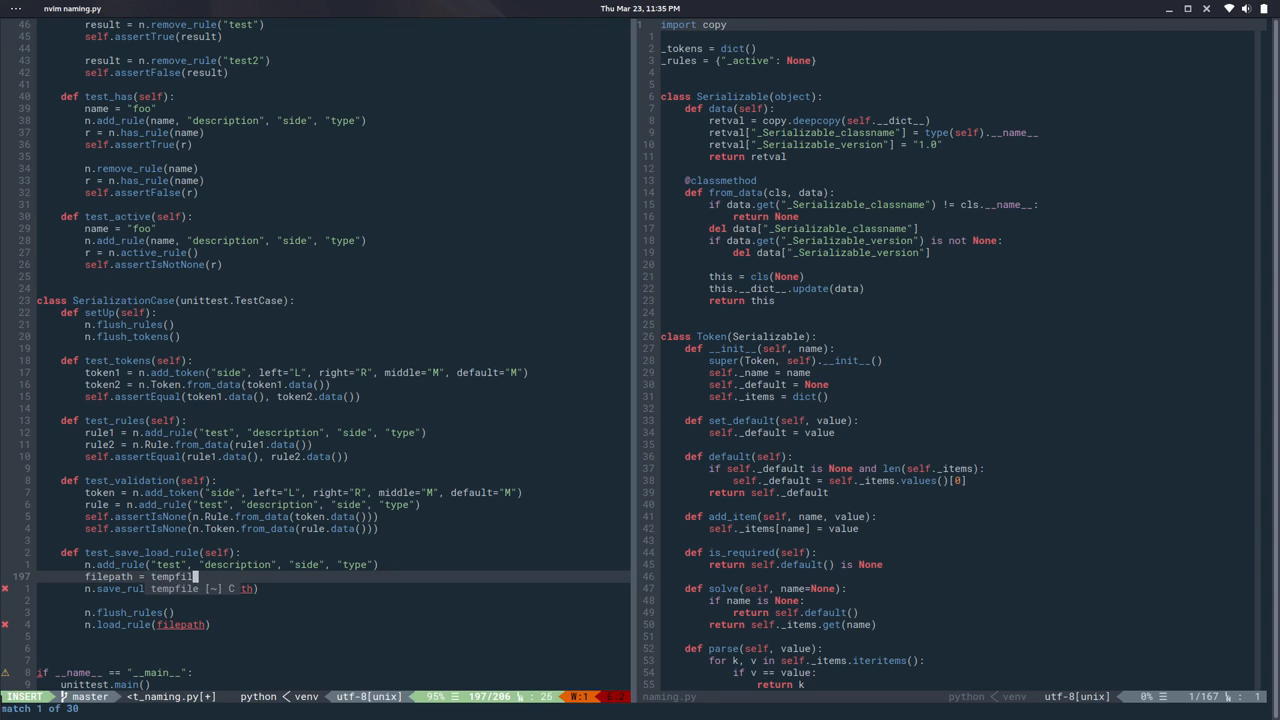
text(mktemp()
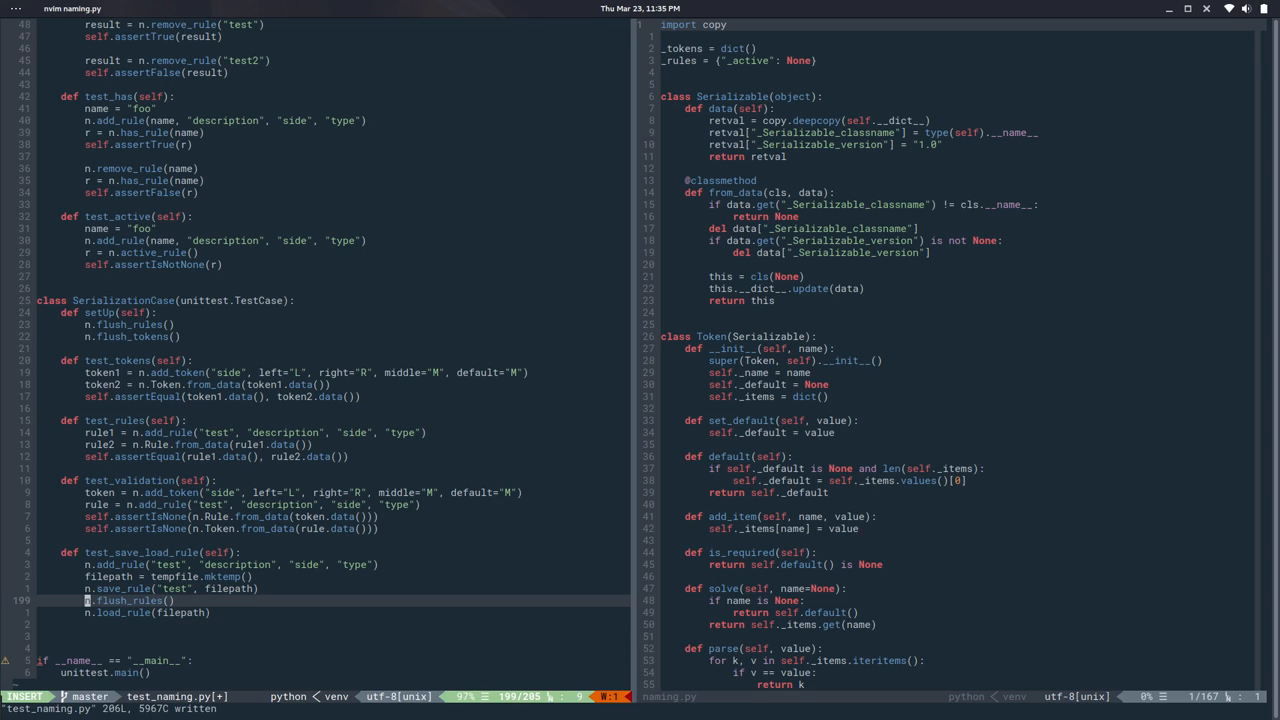
key(Escape)
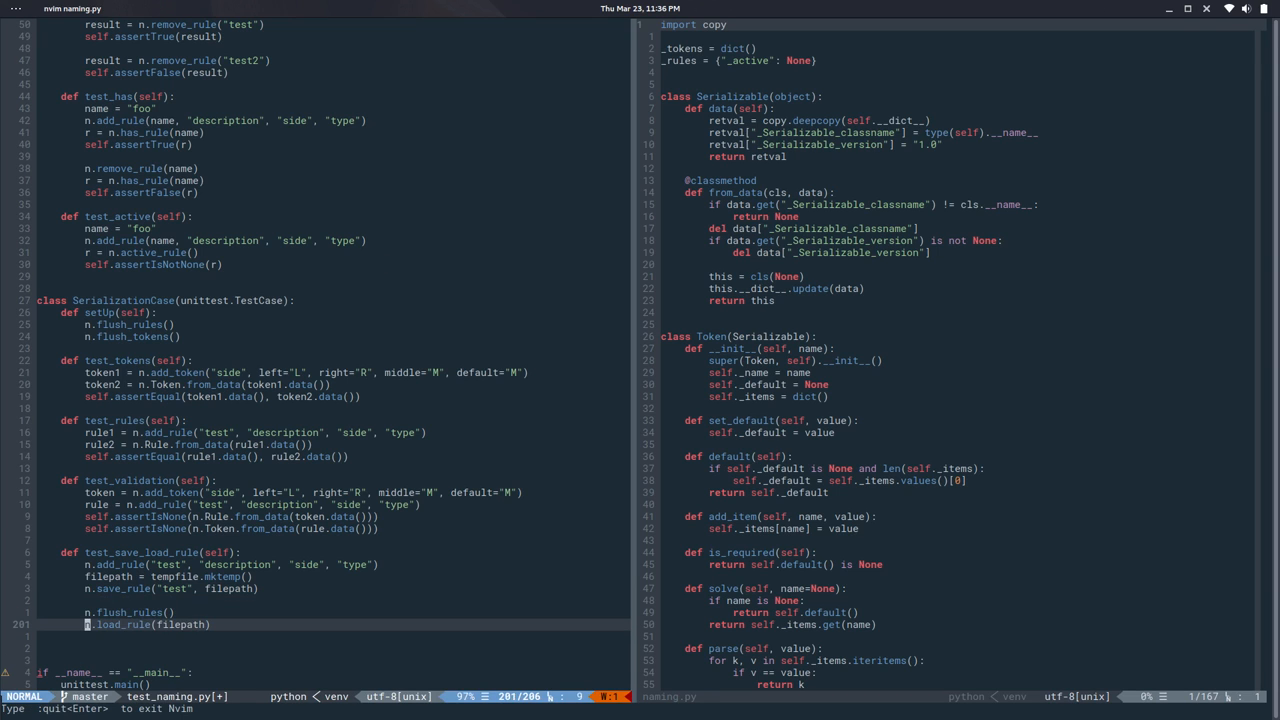
Assert that n.has_rule("test") holds after reloading the rule.
text(self.asse)
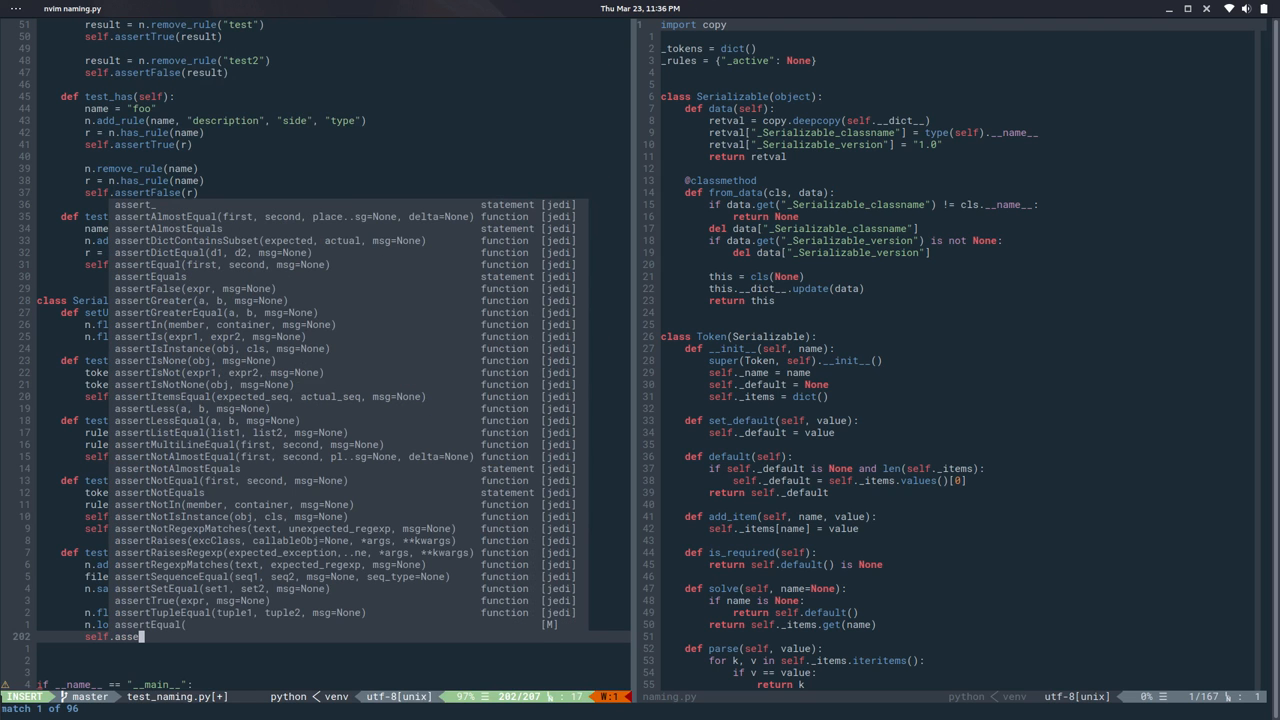
text(rtEqual()
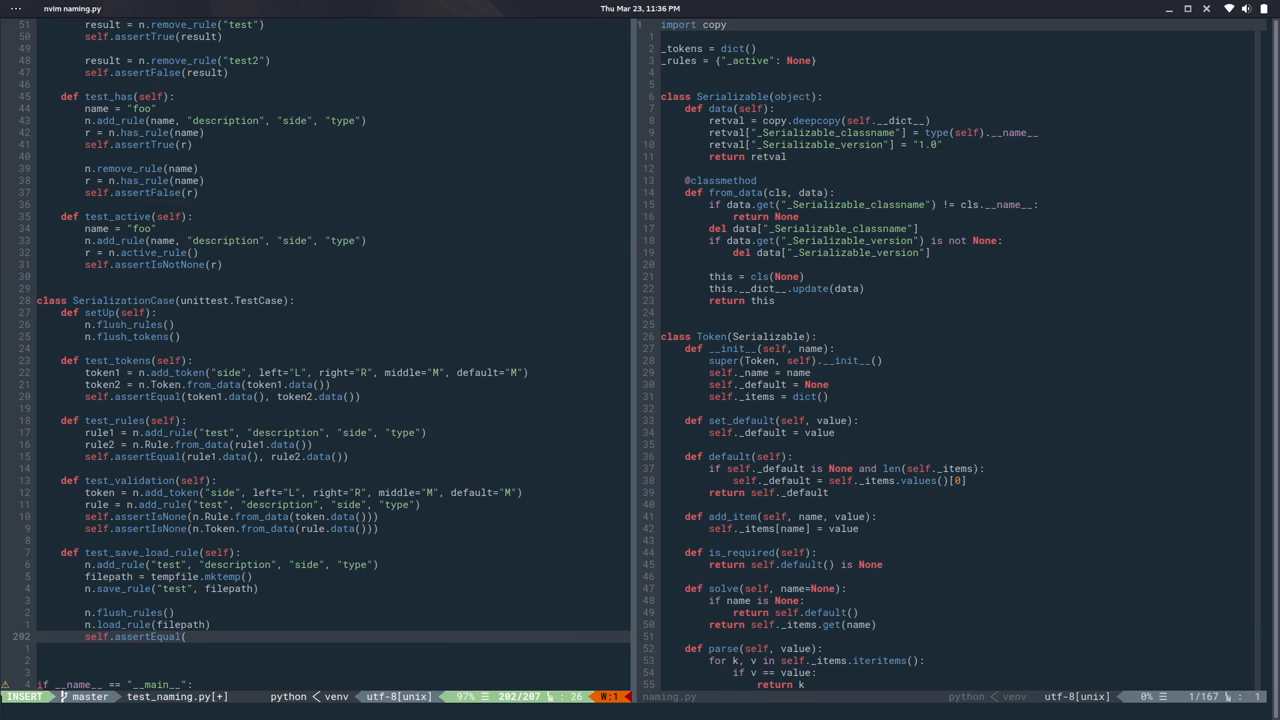
text(n.)
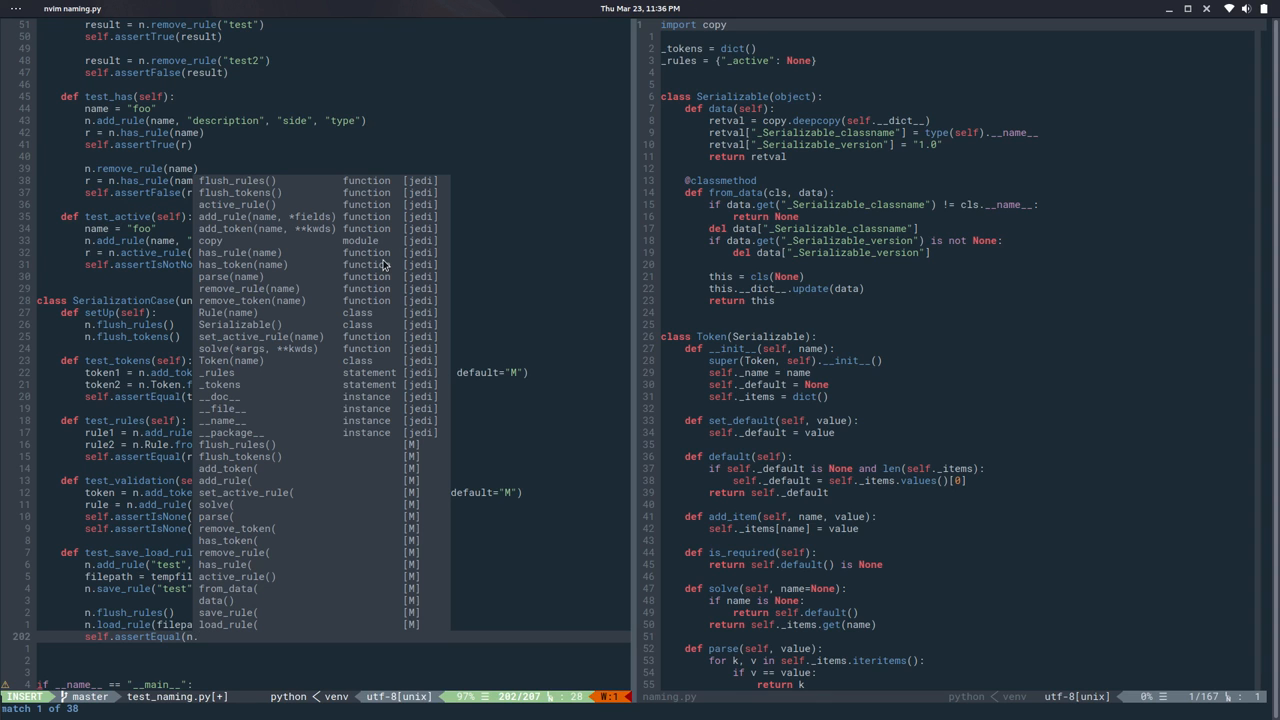
text(has_rule)
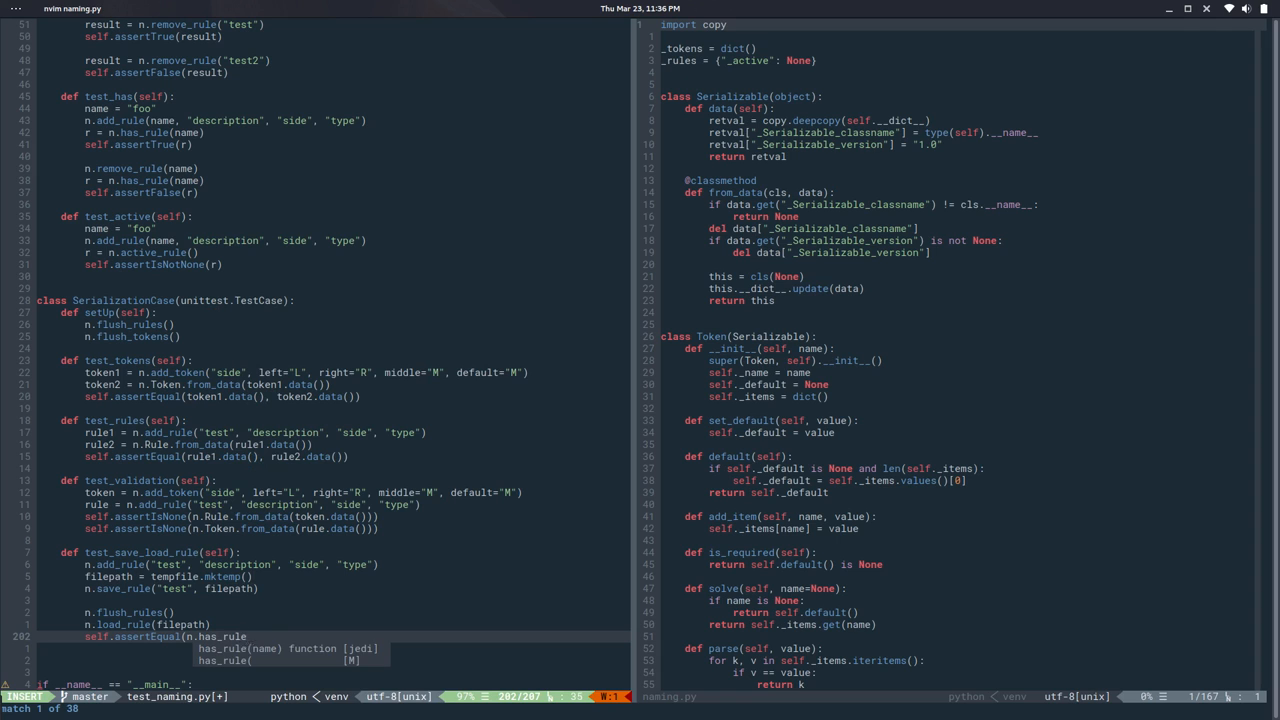
text((")
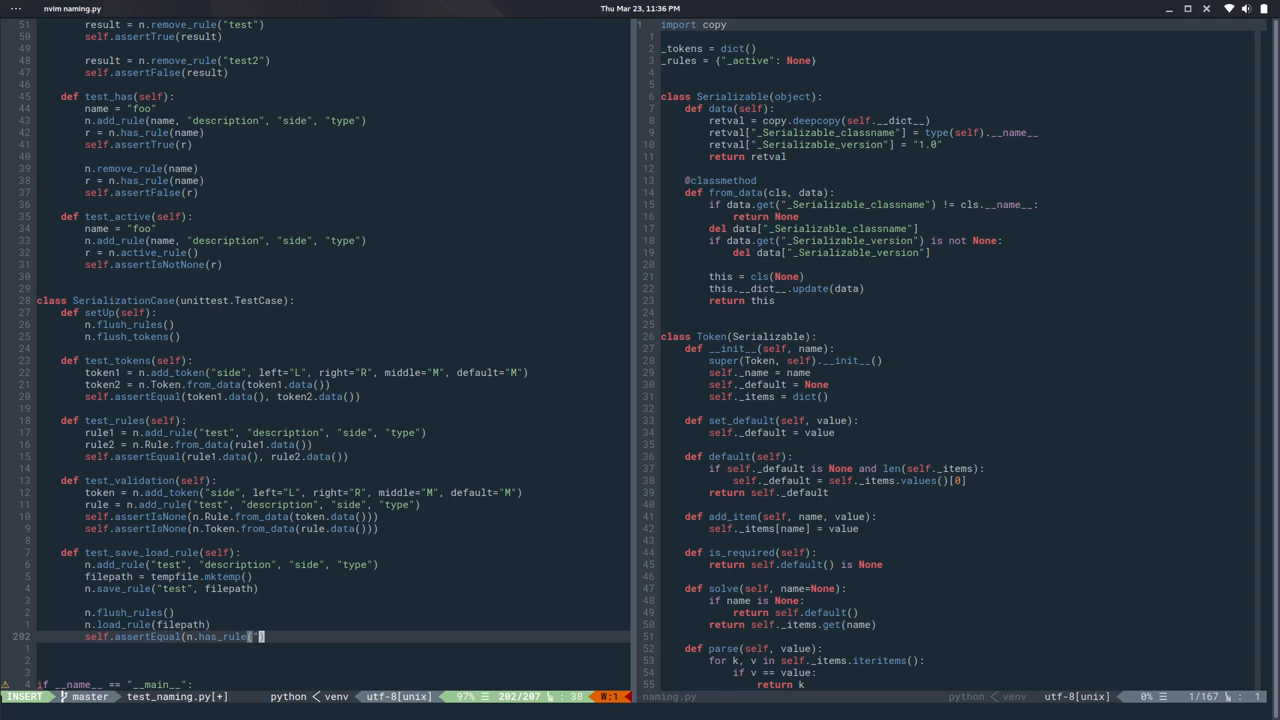
text(test")))
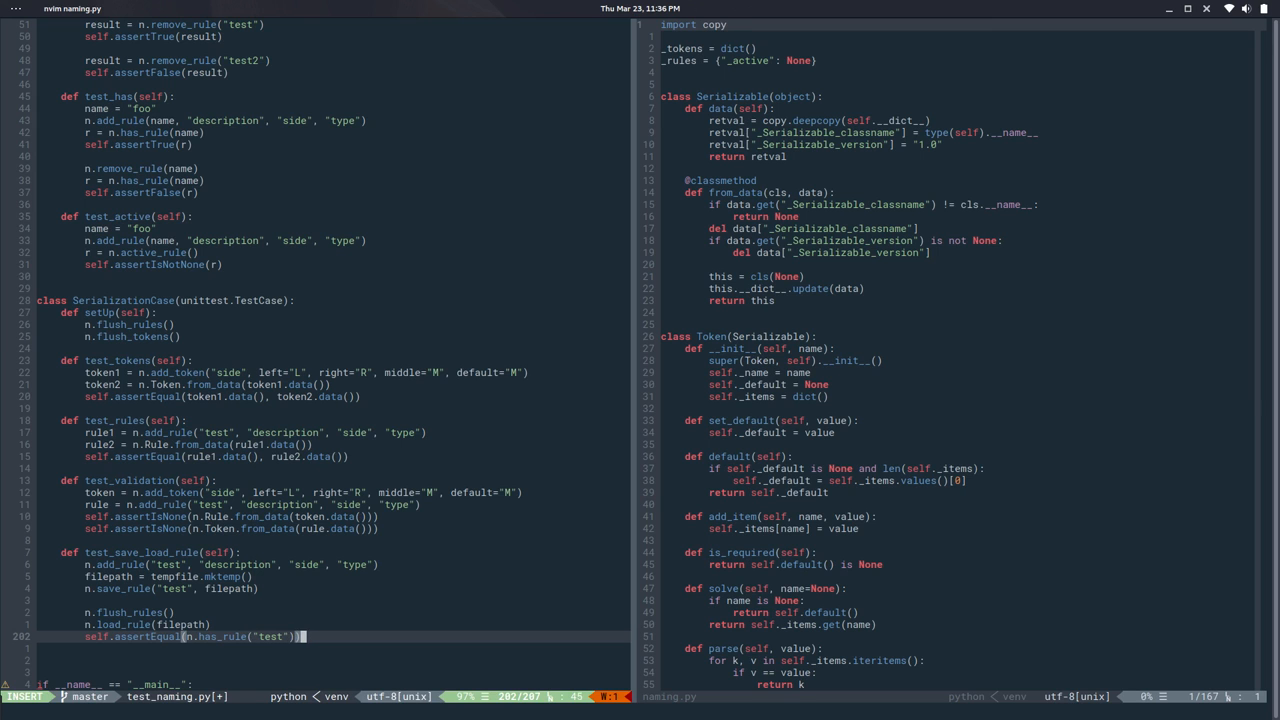
key(Escape)
text(/rule)
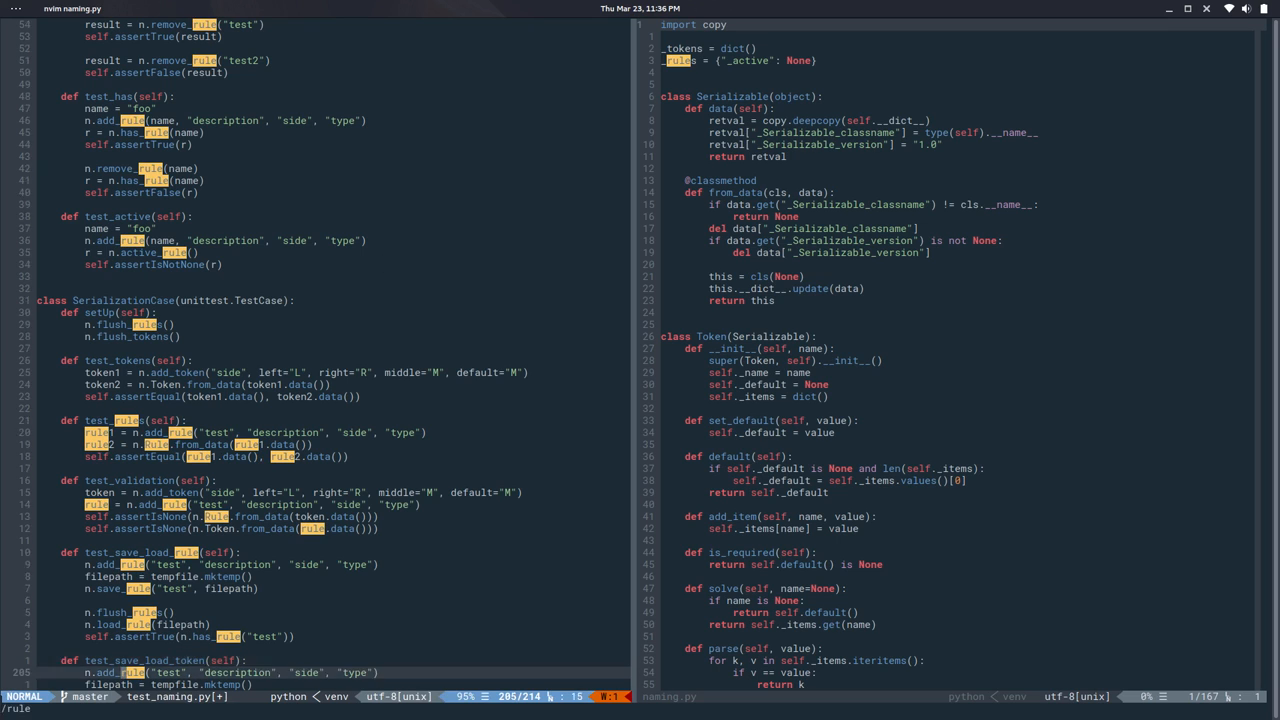
Copy the rule test as test_save_load_token with token args L, R, M, M, and save.
scroll(down, 3)
text(token)
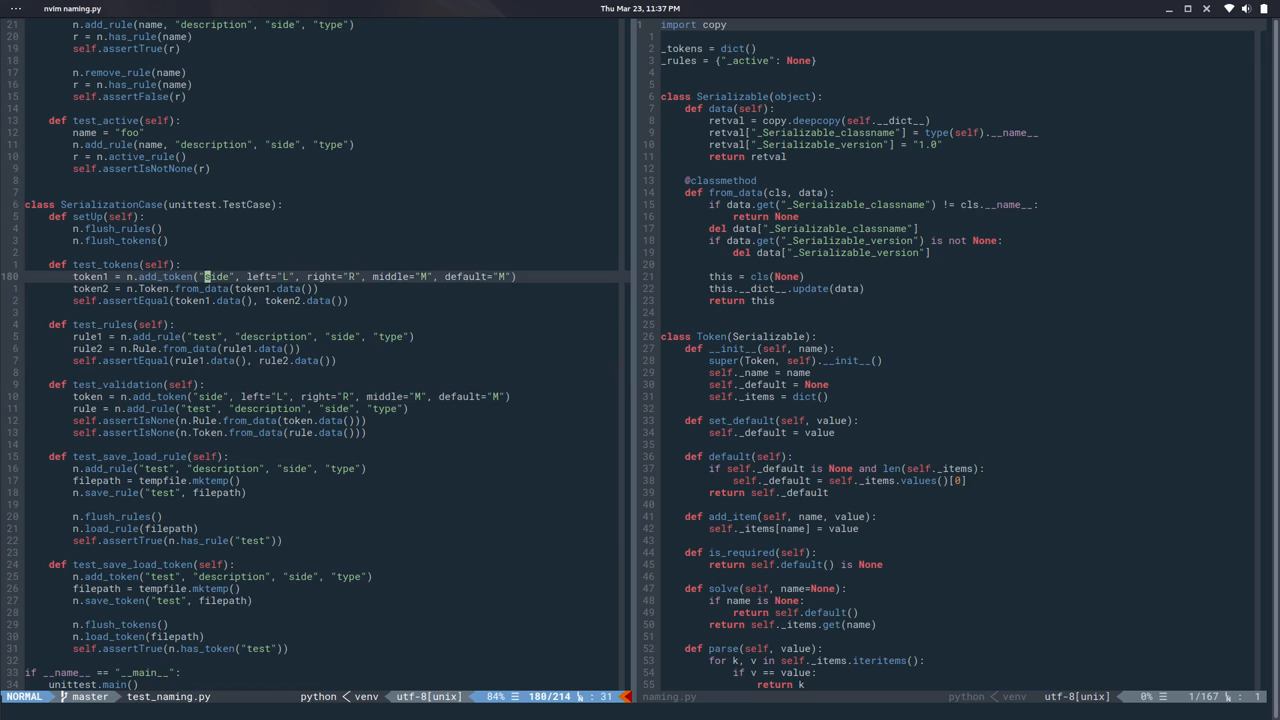
key(j)
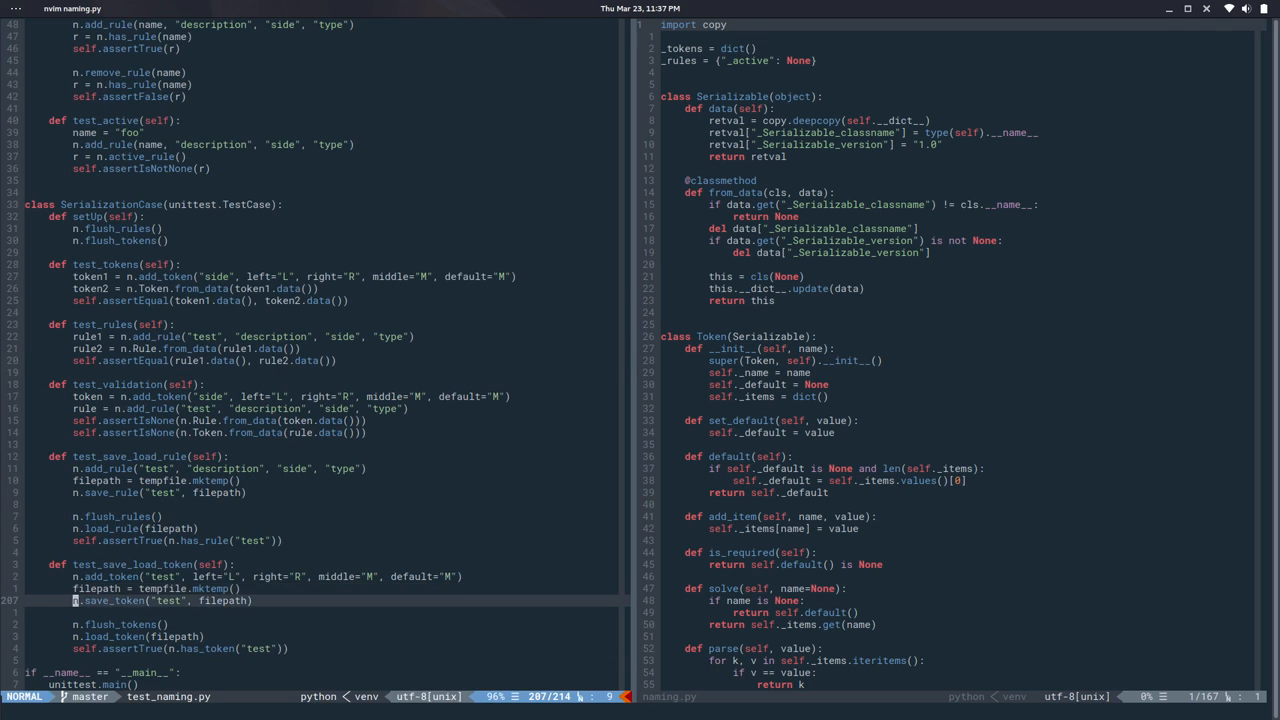
key(:w)
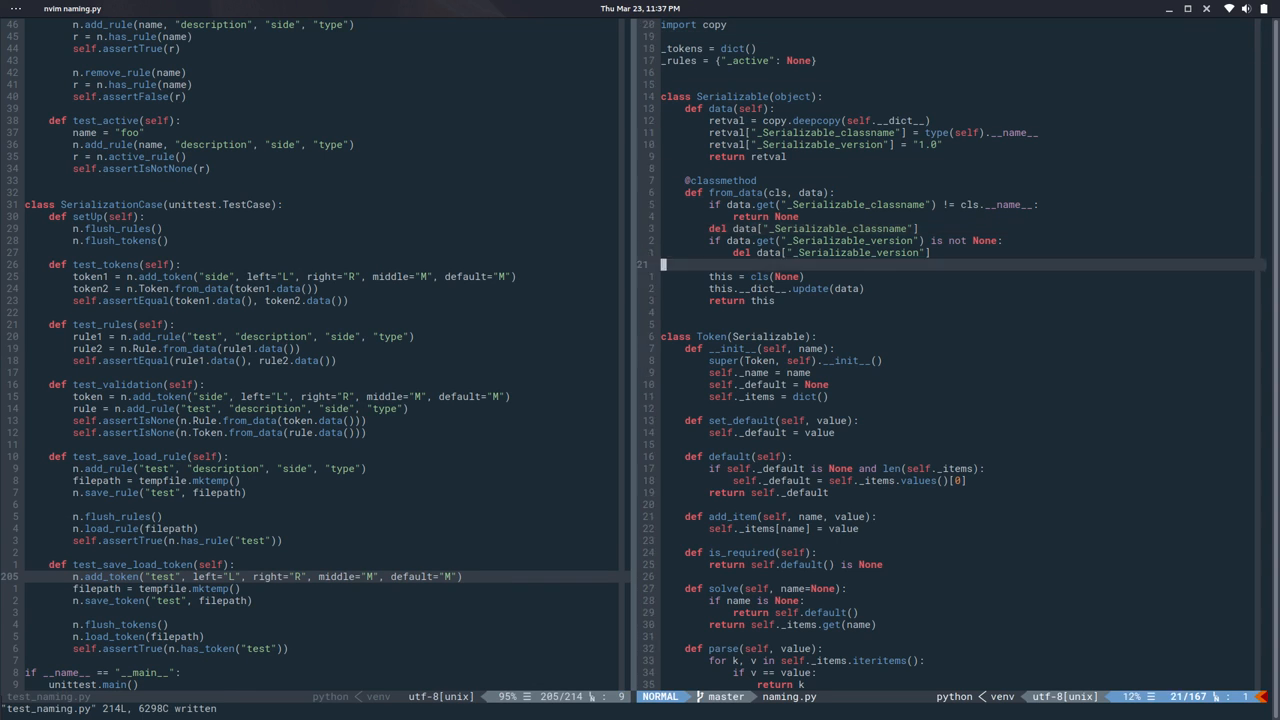
Define save_token(name, filepath) that fetches get_token(name) and returns False if missing.
scroll(down, 3)
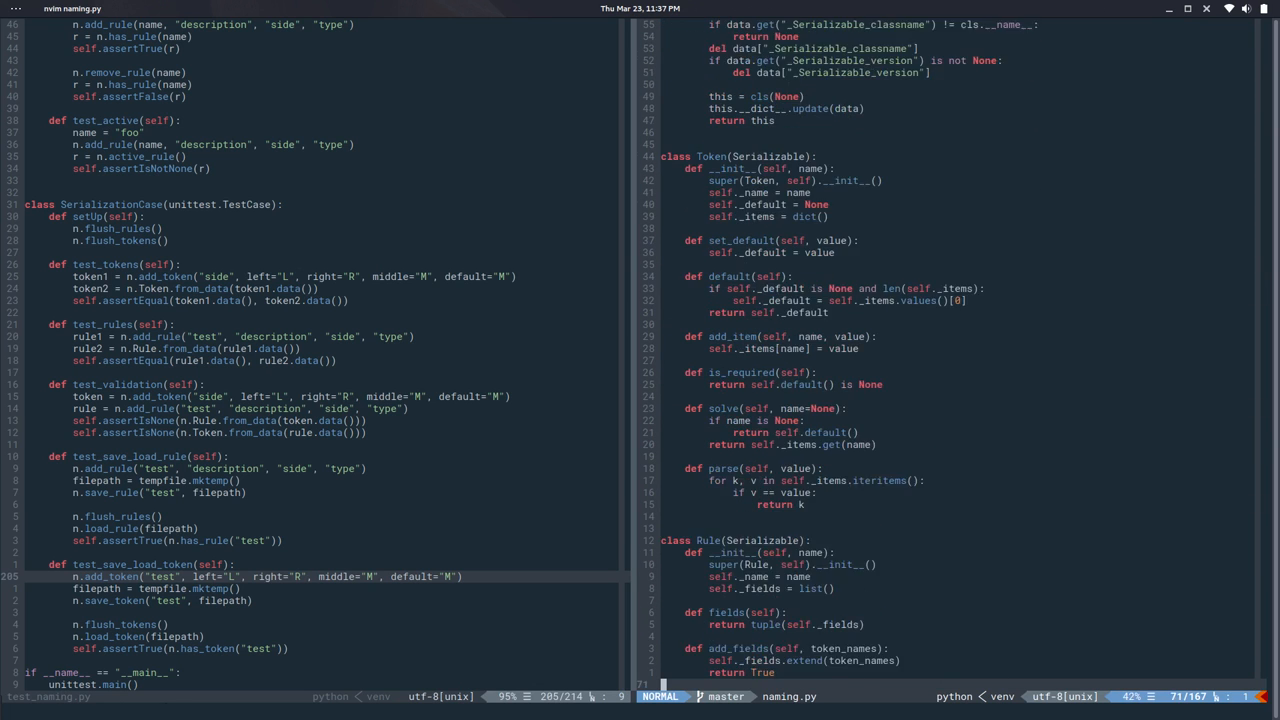
scroll(down, 3)
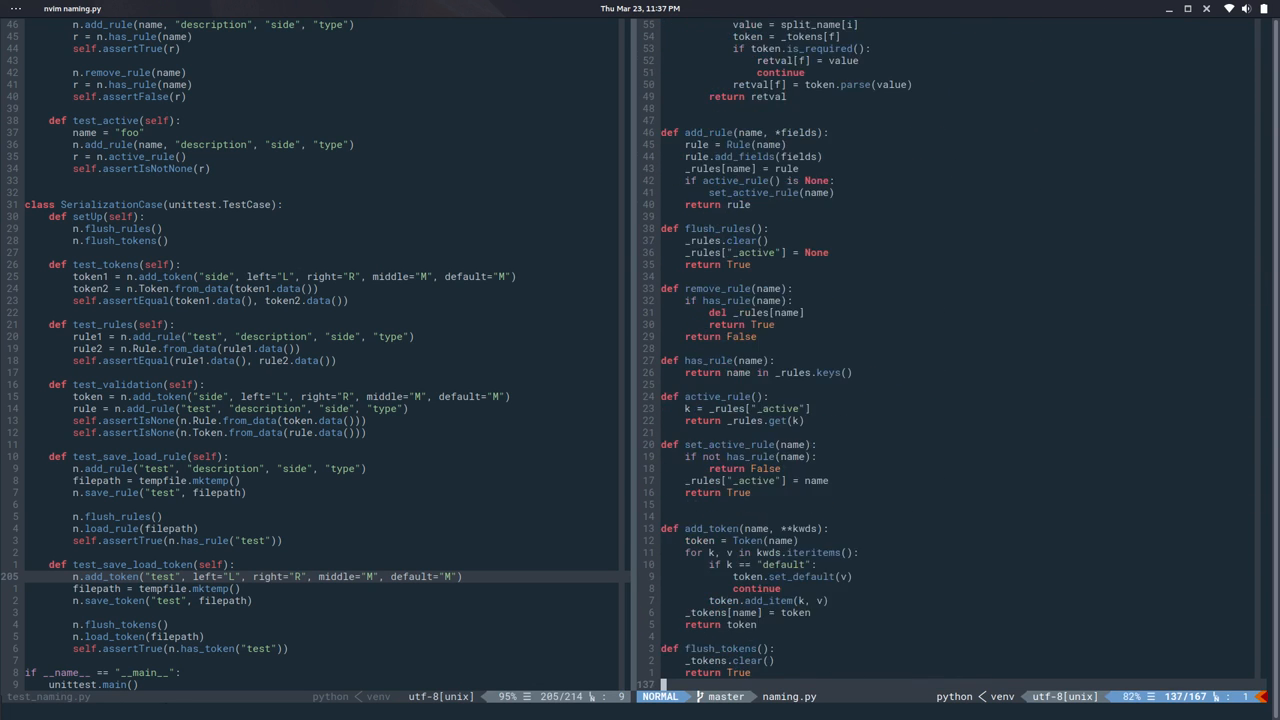
scroll(down, 3)
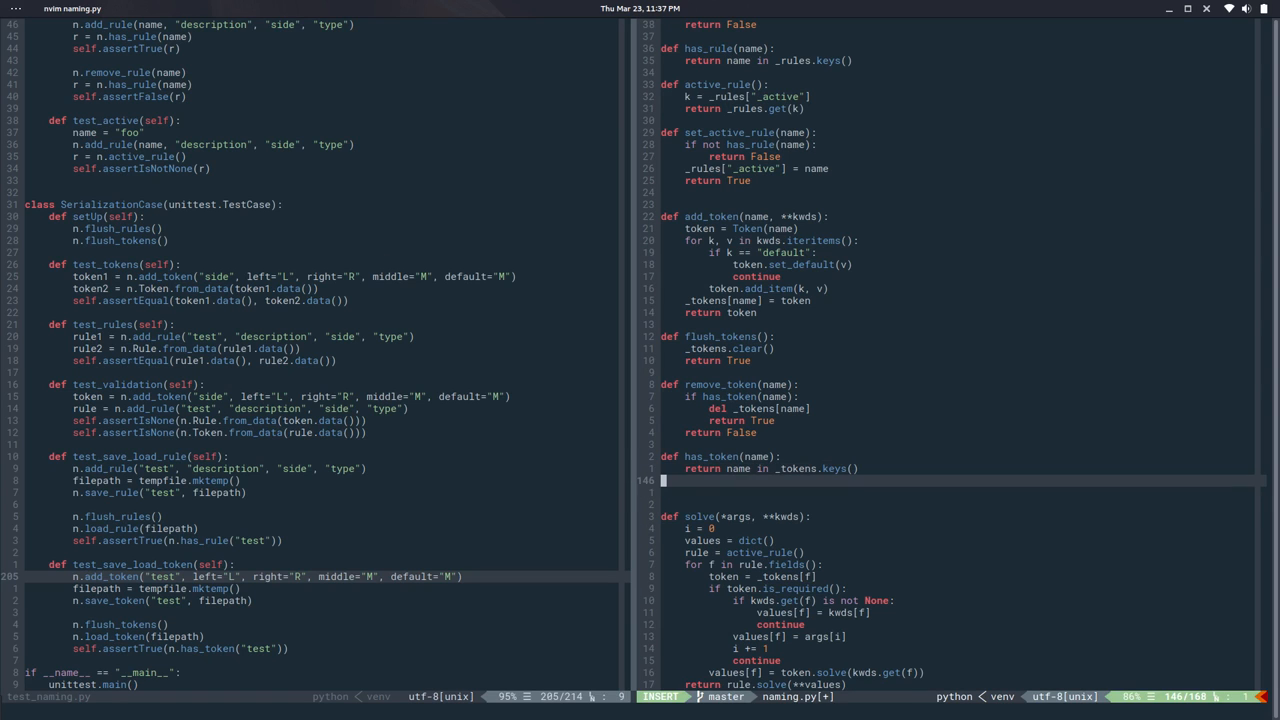
text(save_token()
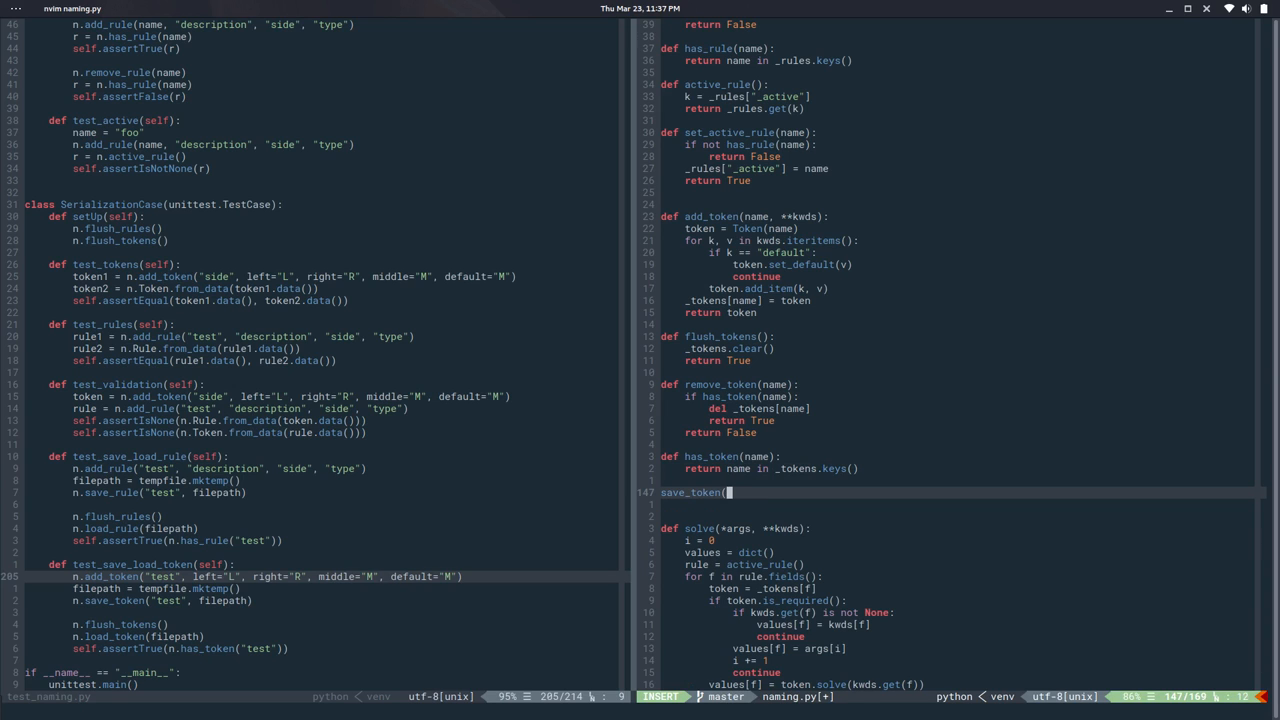
text(name, filepath)
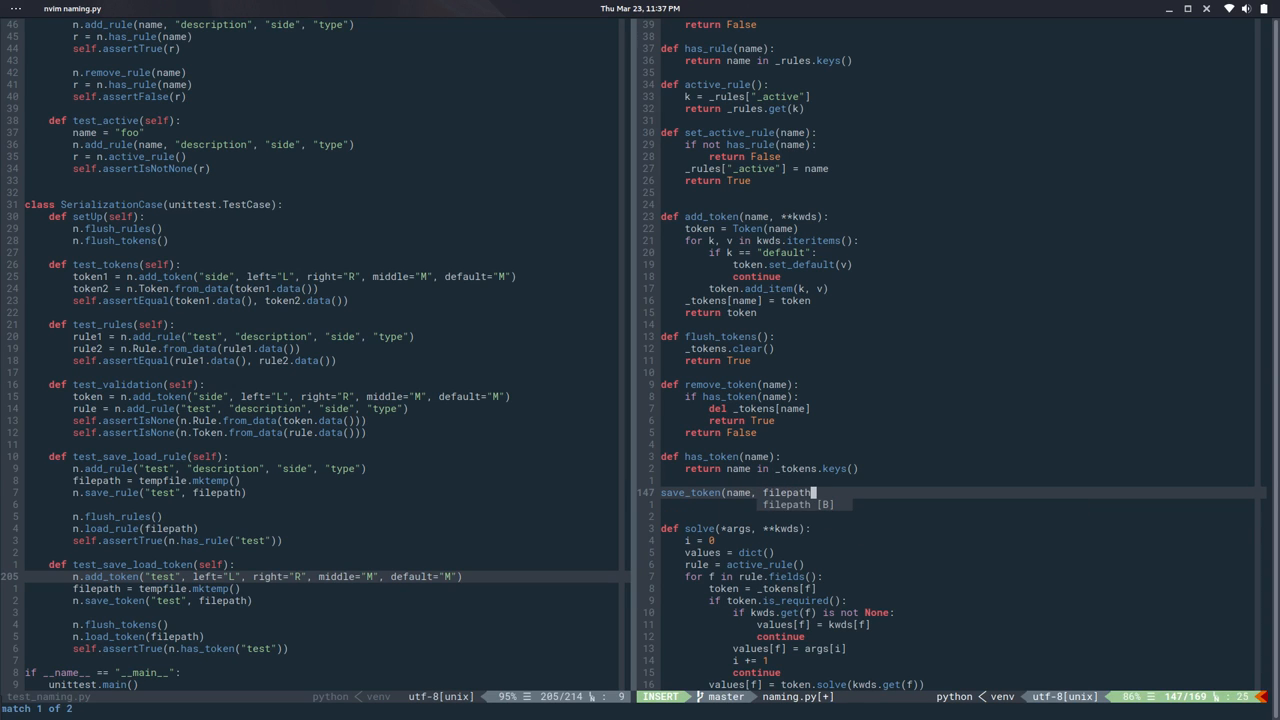
text(pass)
text(def load_token()
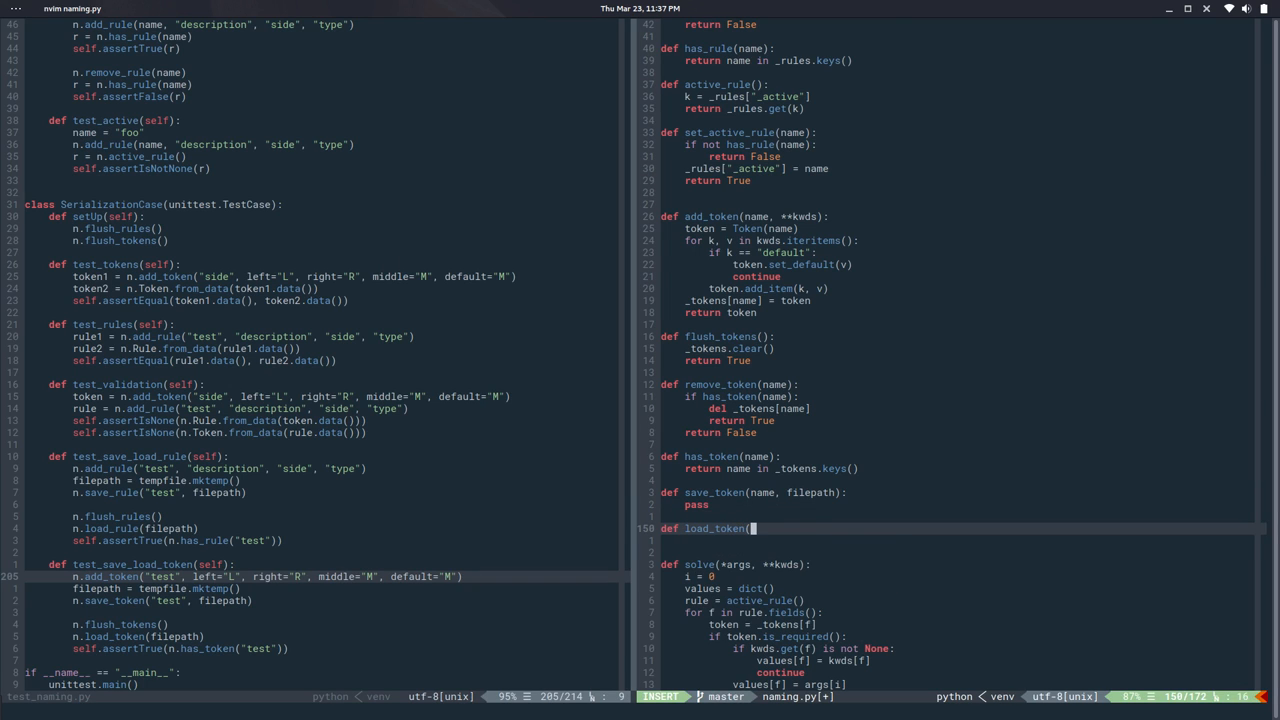
text(filepp)
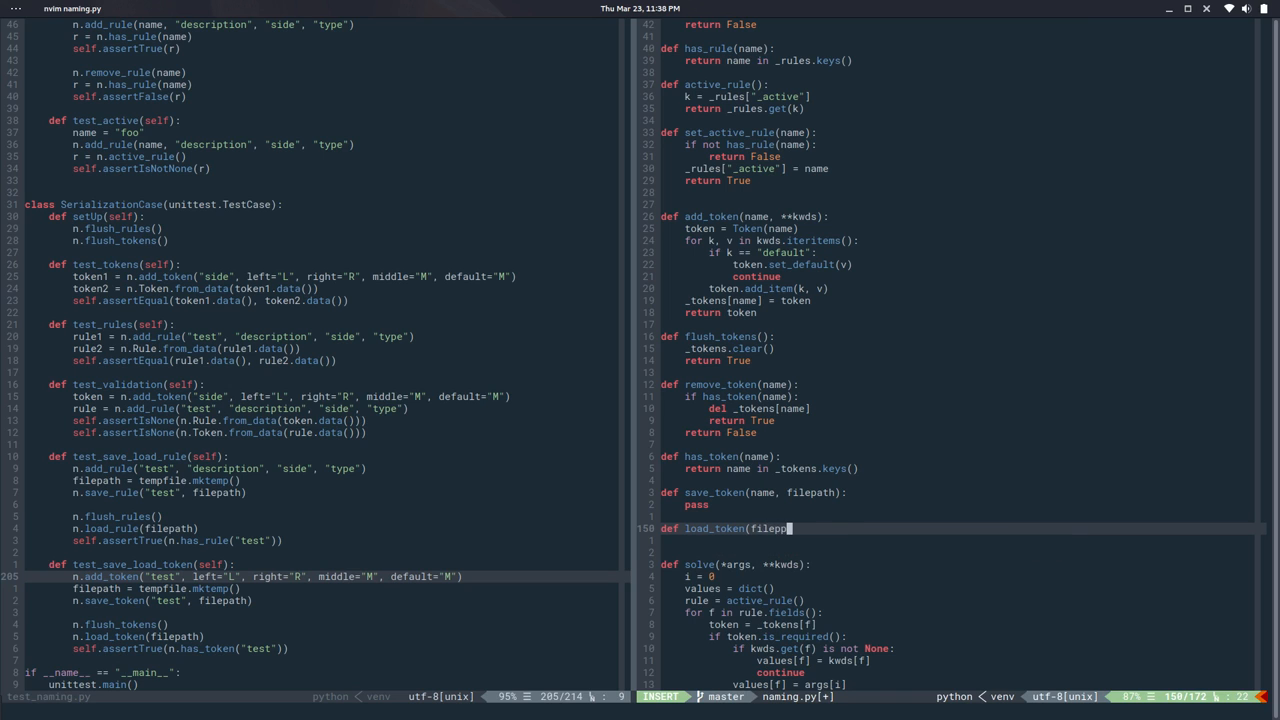
text(ath):)
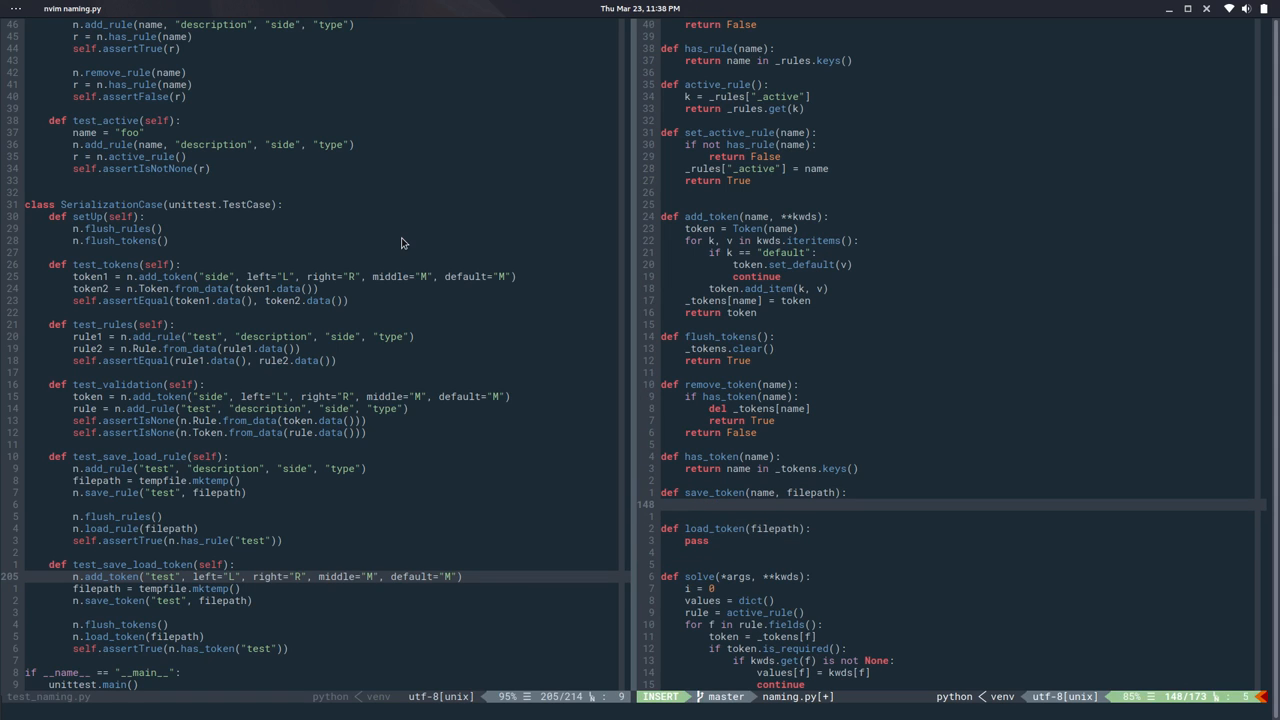
text(get)
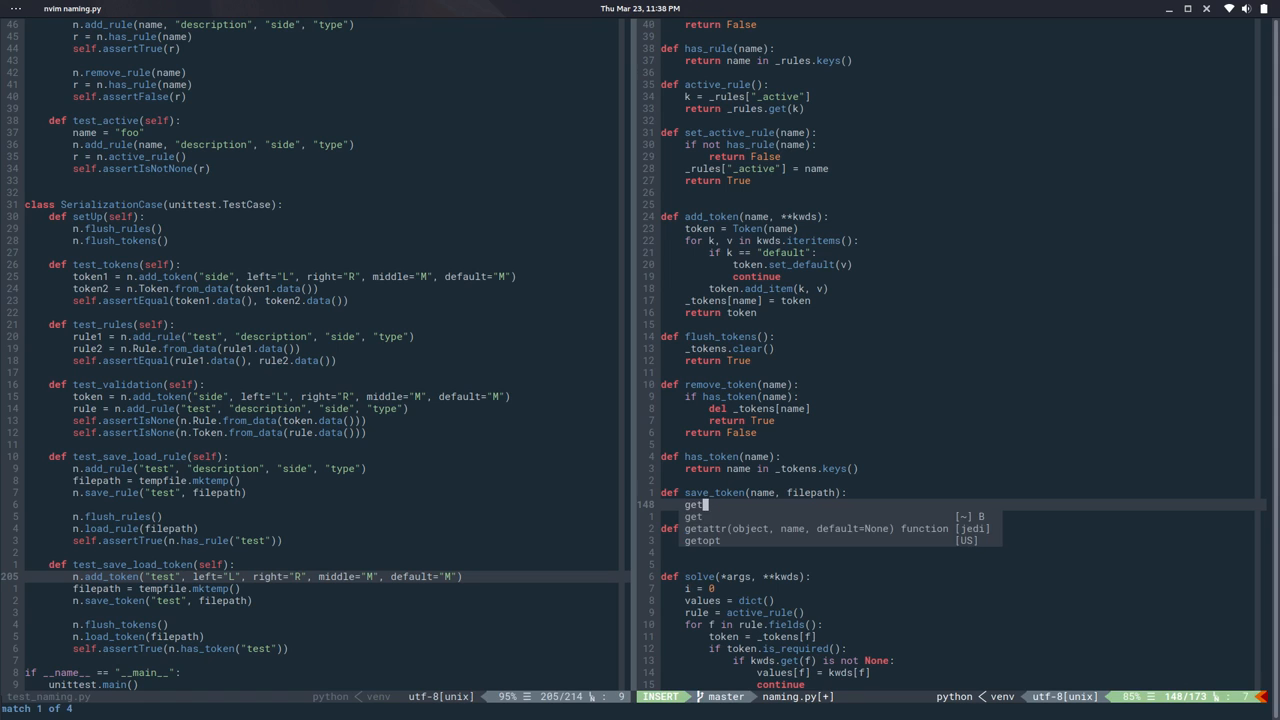
text(_token)
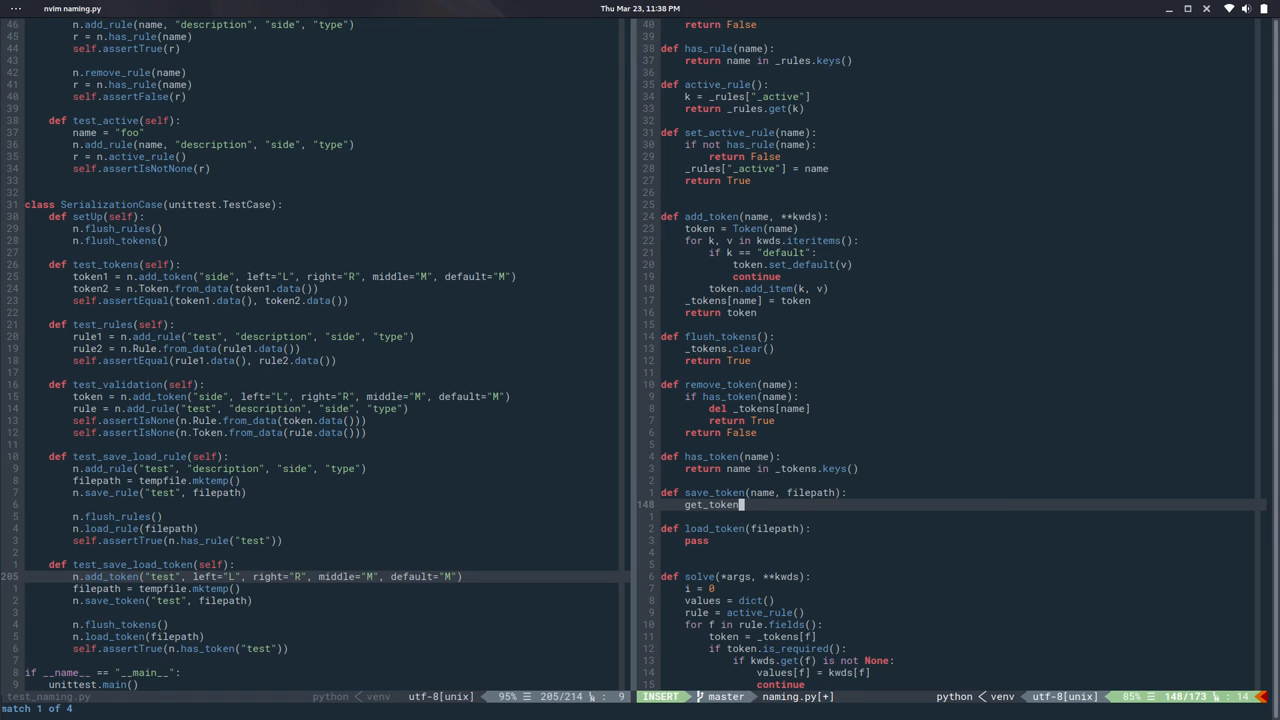
text((name))
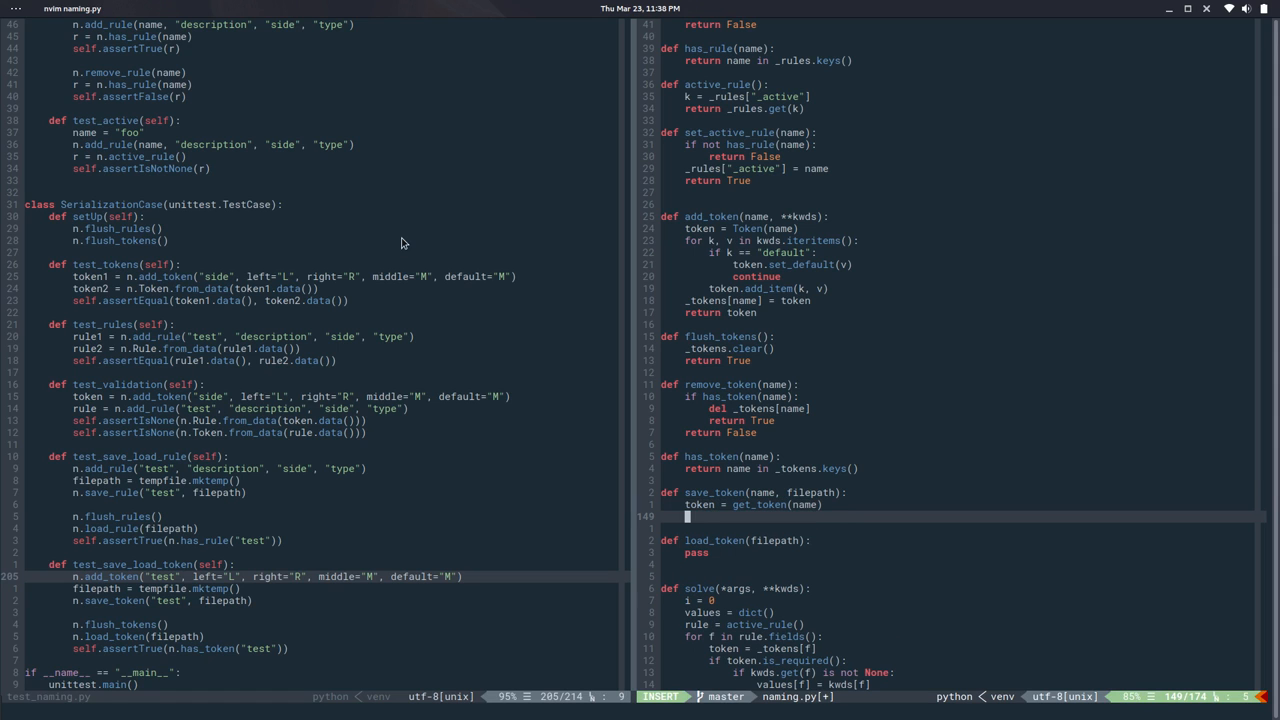
text(token:)
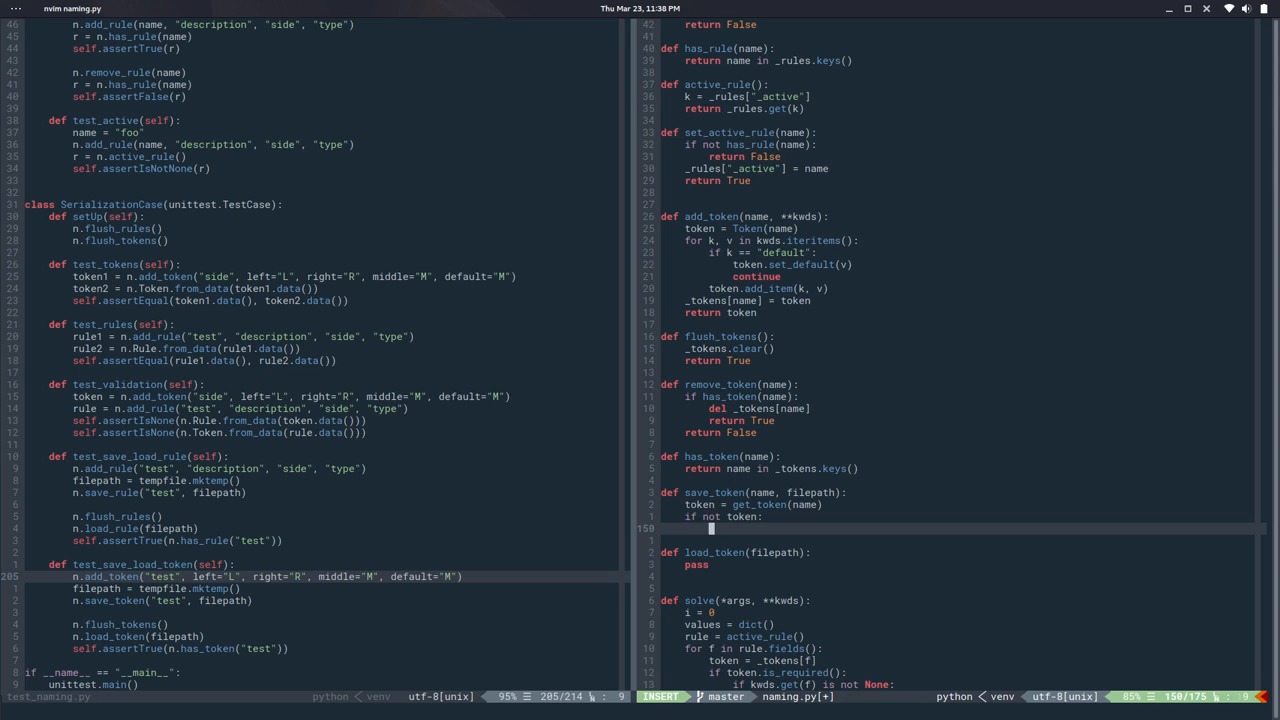
text(return False)
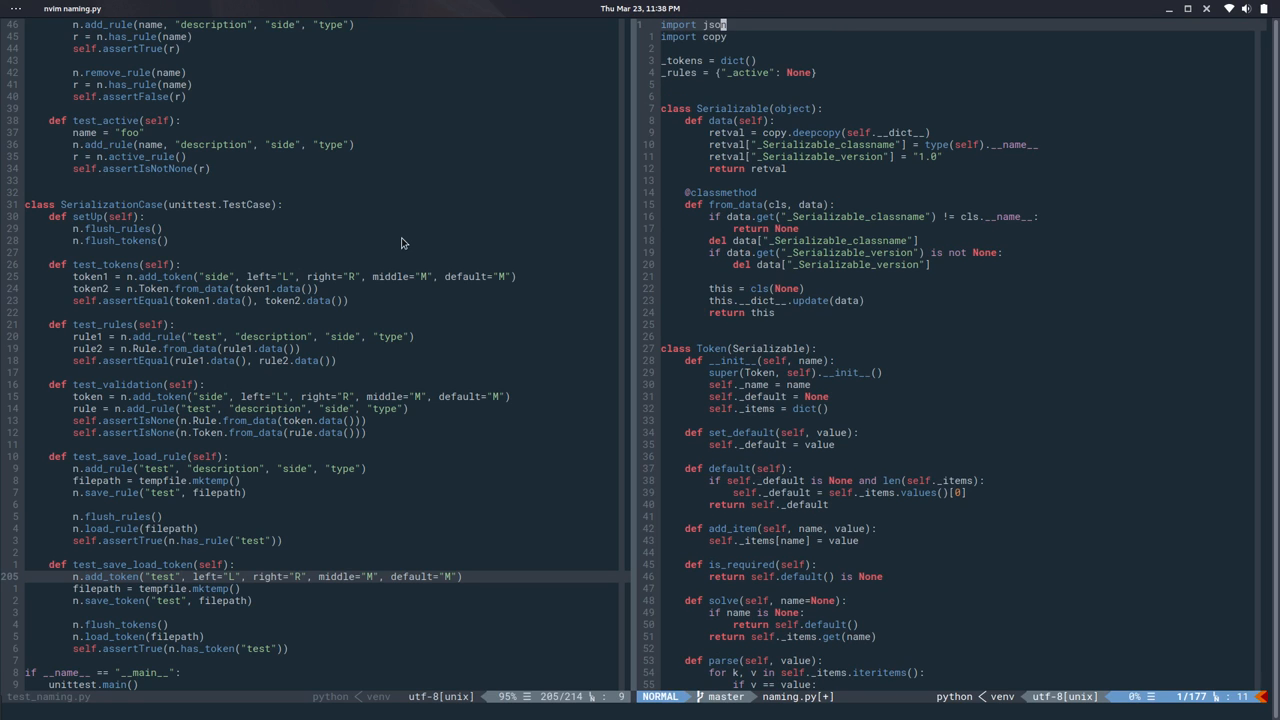
Write token.data to filepath with json.dump inside with open(filepath, "w"), returning True.
scroll(down, 3)
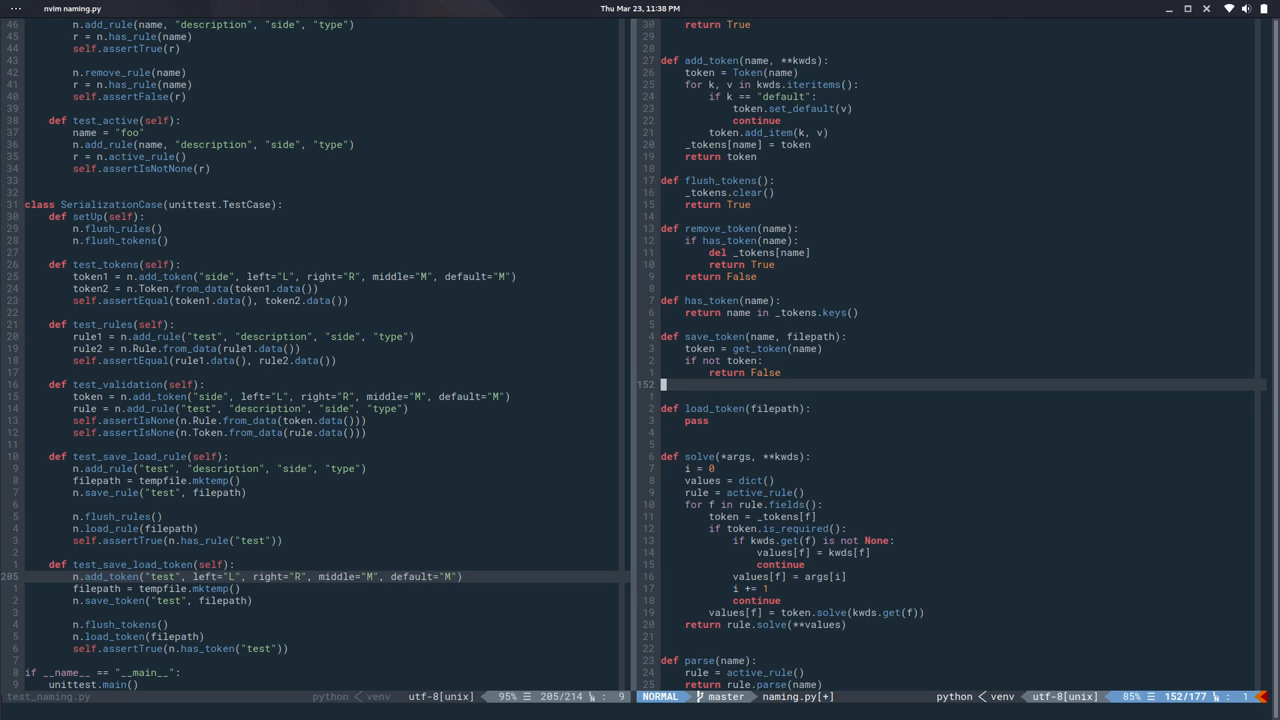
text(w)
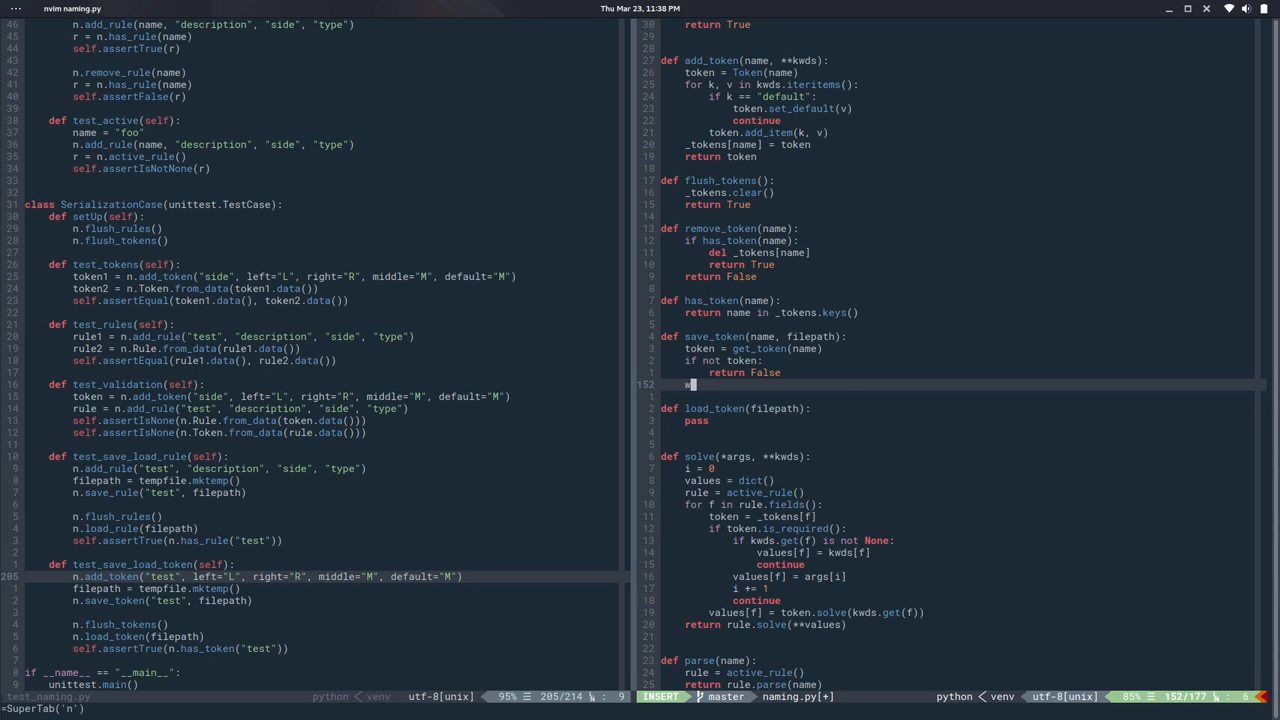
text(ith open()
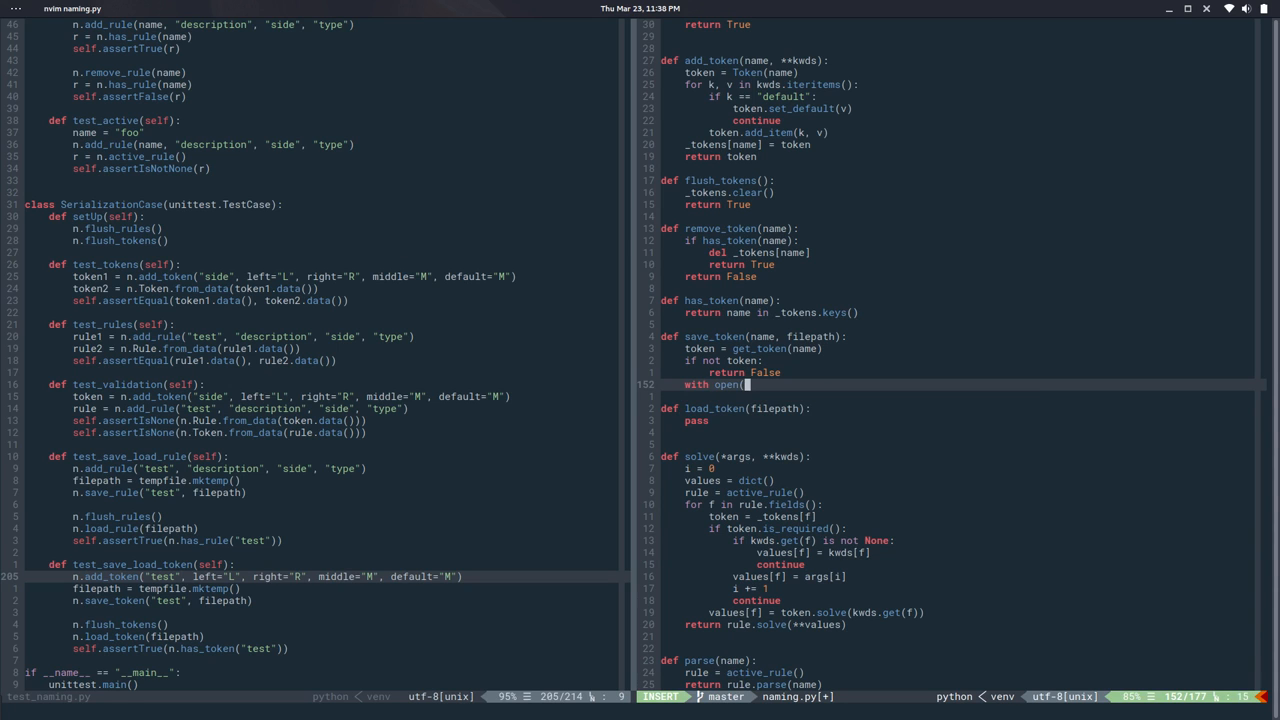
text(filepath)
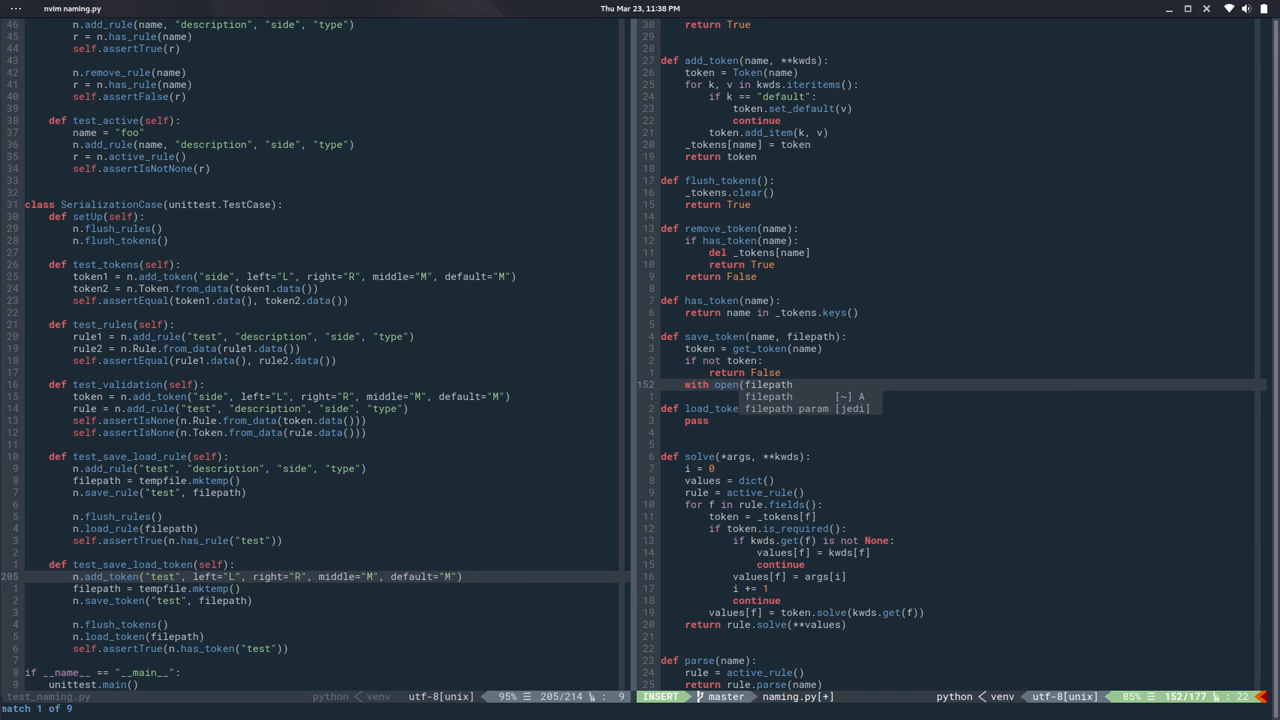
text(, "w") as fp:)
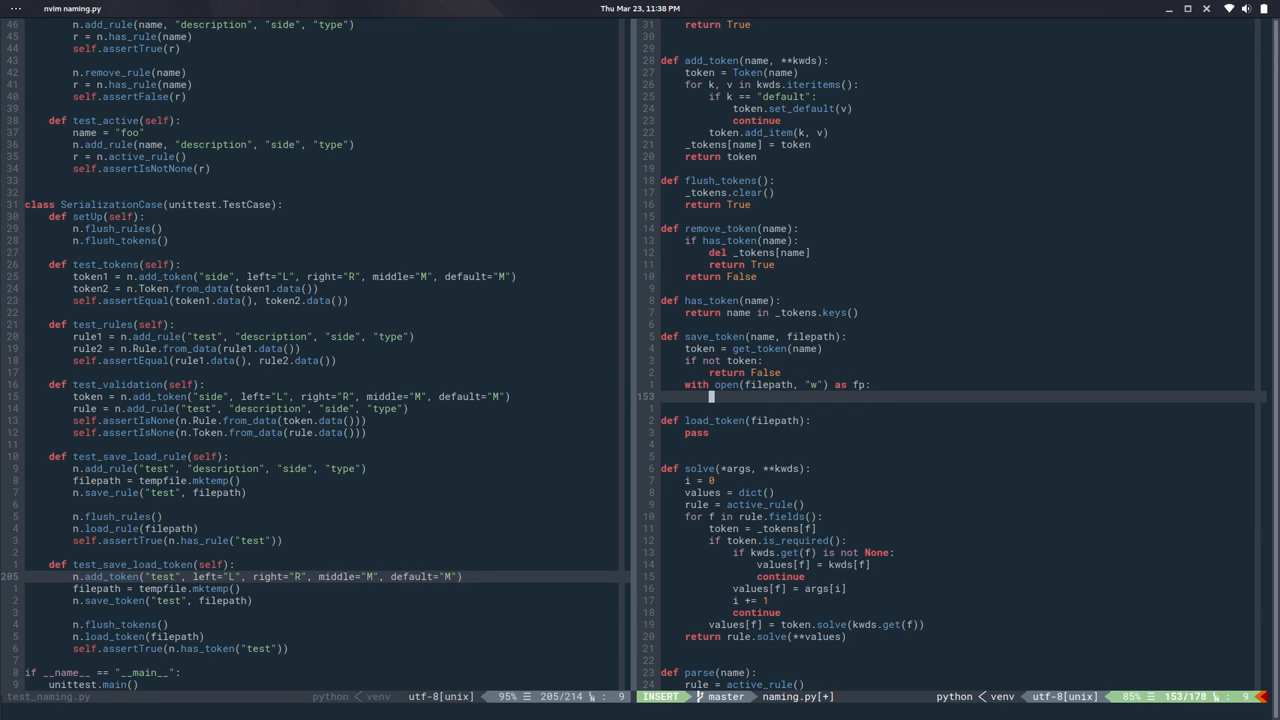
text(json.)
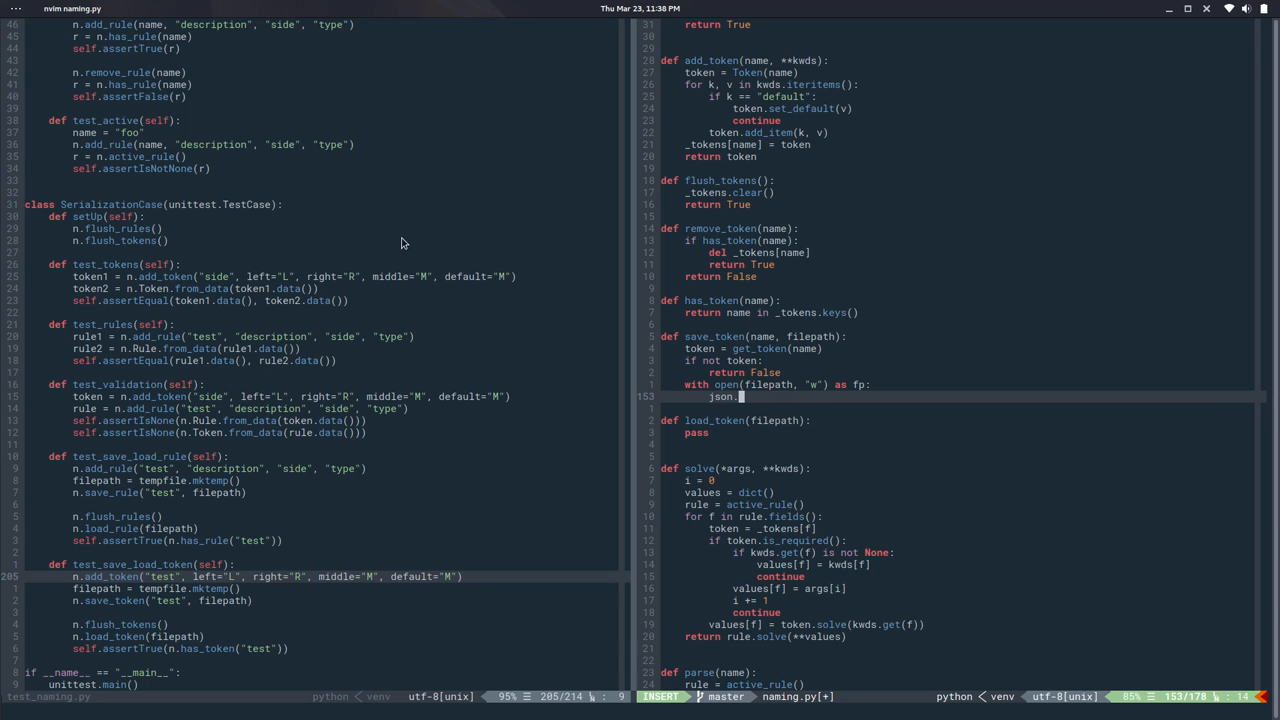
text(dump()
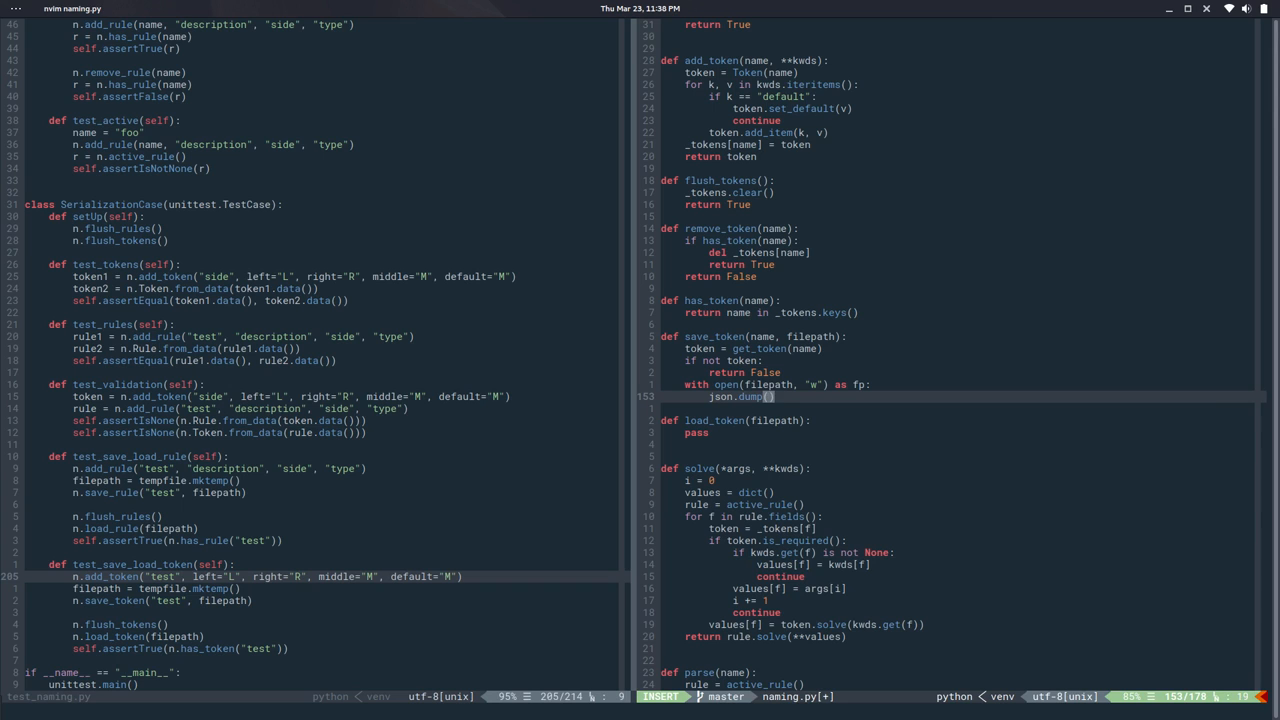
text(token.da)
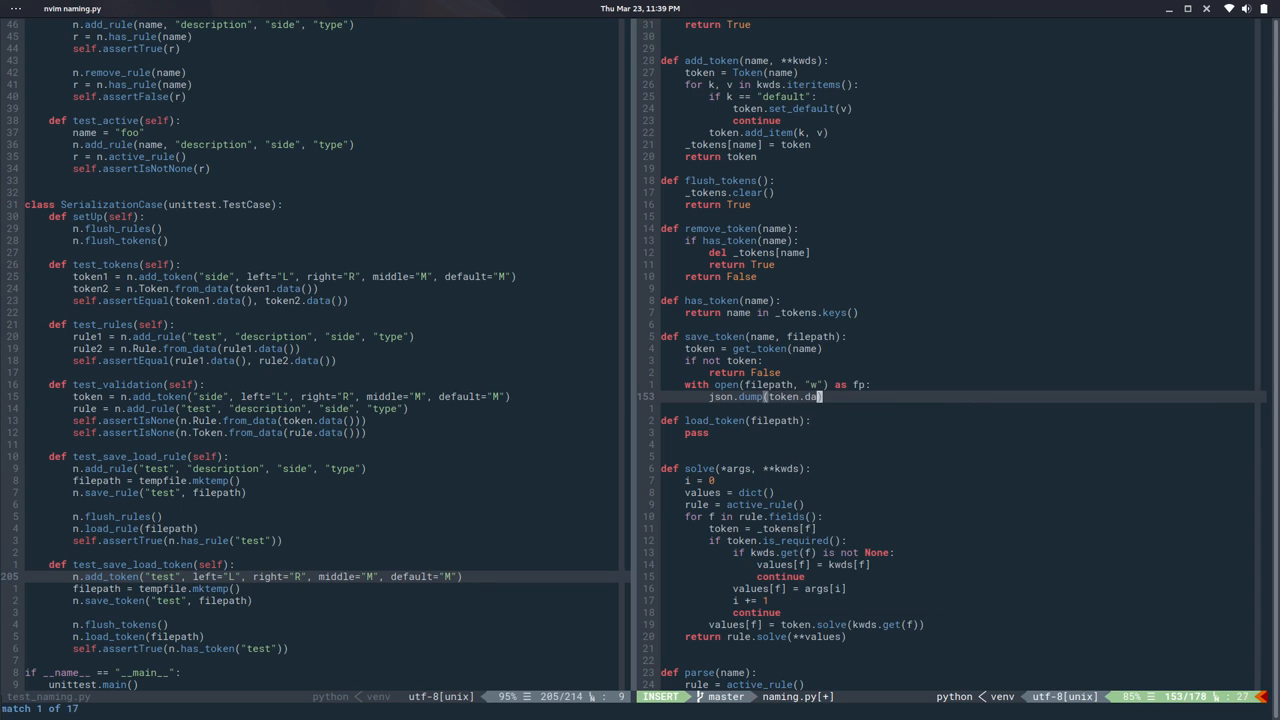
text(, fp)
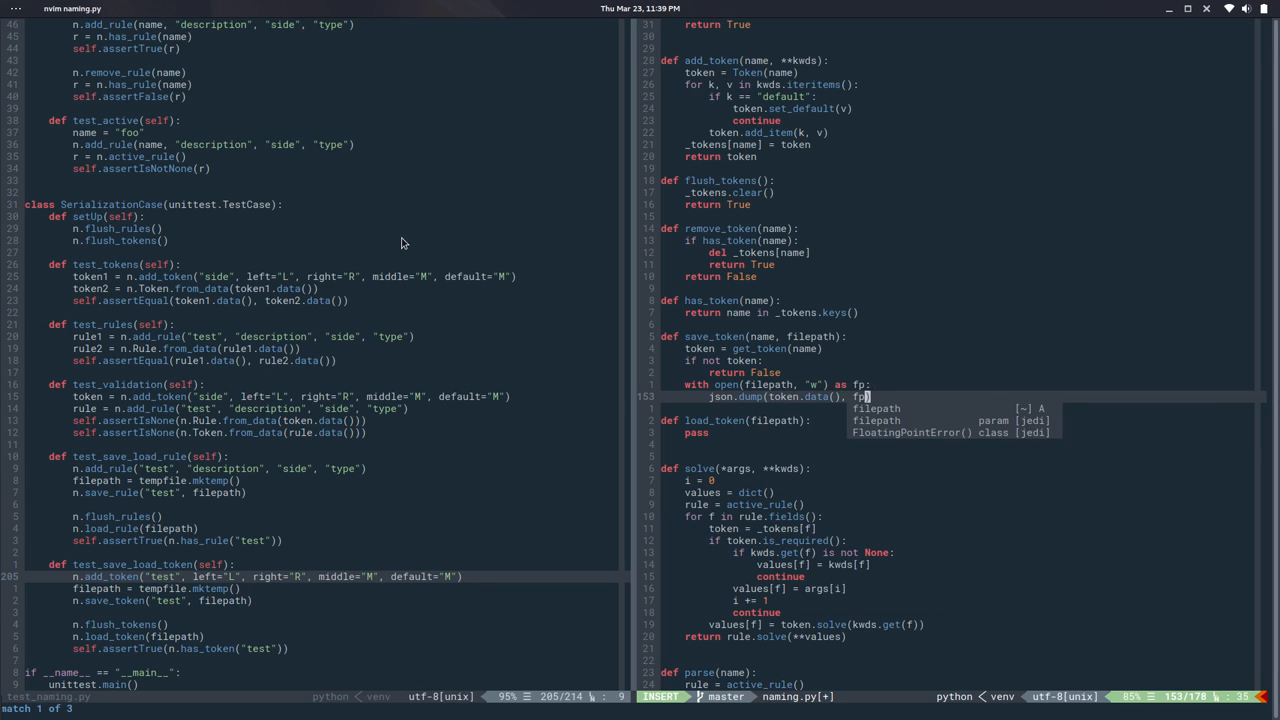
key(Escape)
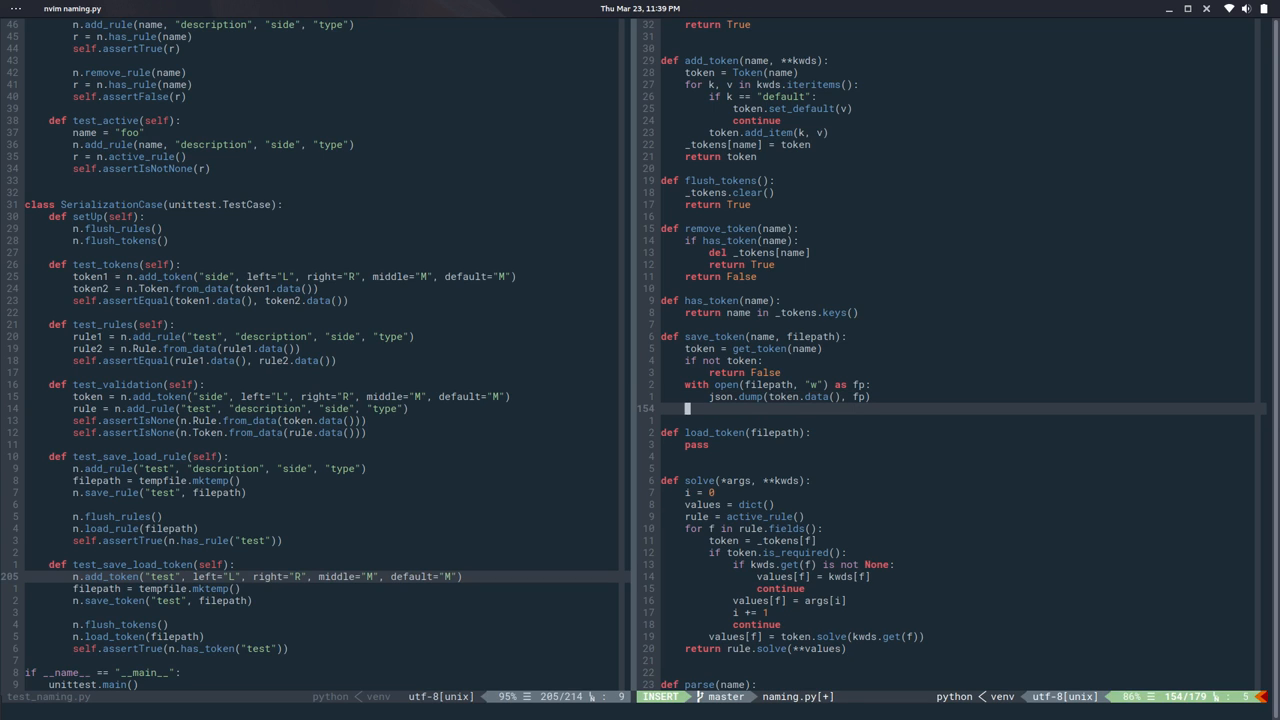
text(return Tr)
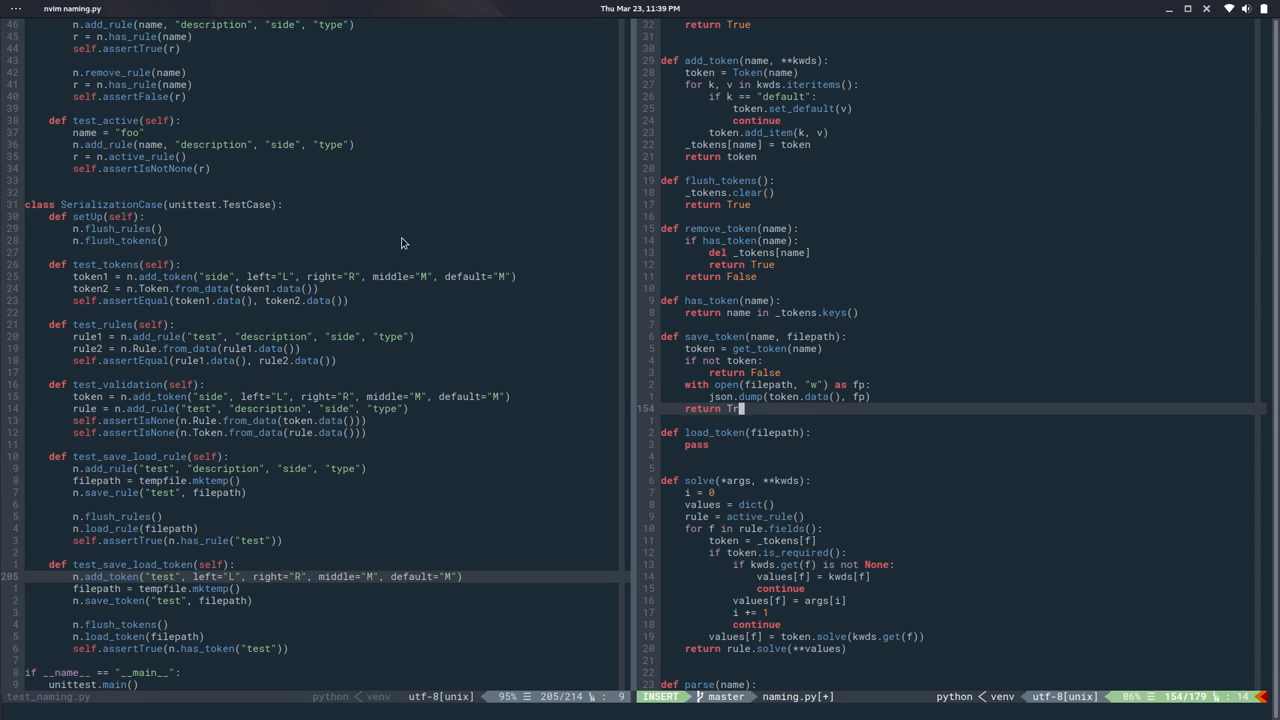
key(Escape)
text(de)
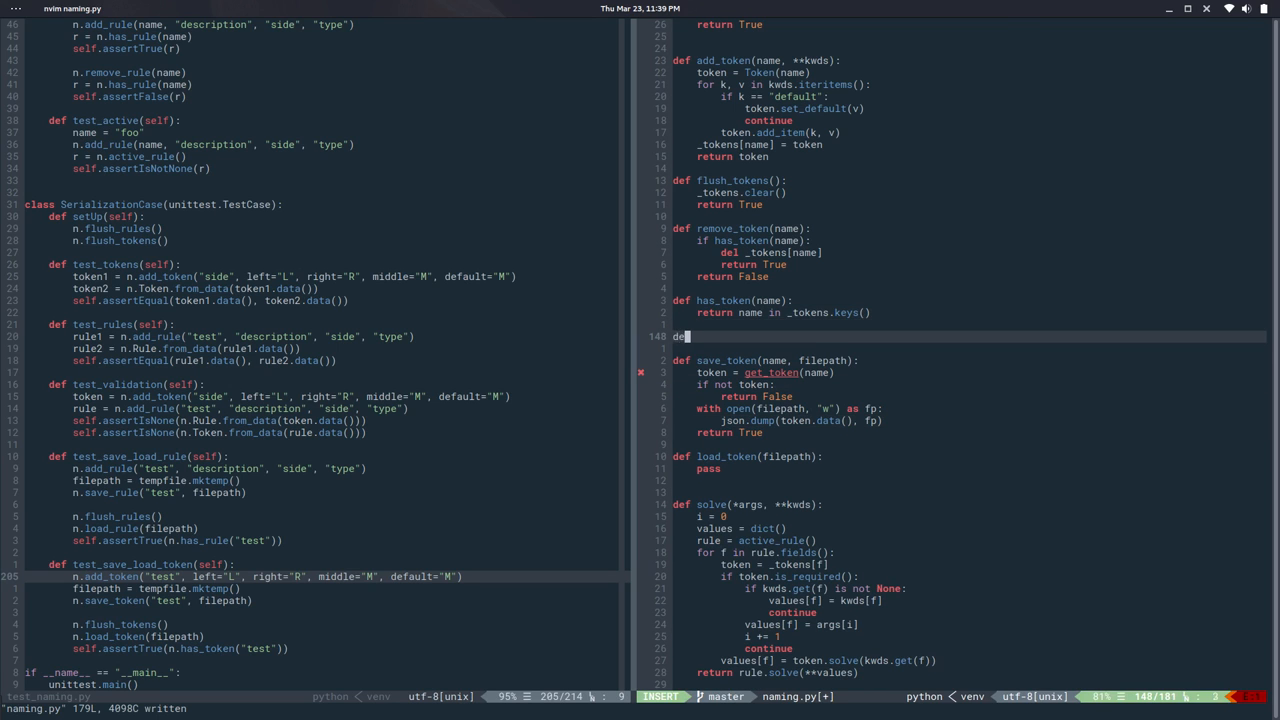
Add a get_token(name) helper returning the named token from the registry.
text(get_token(name)
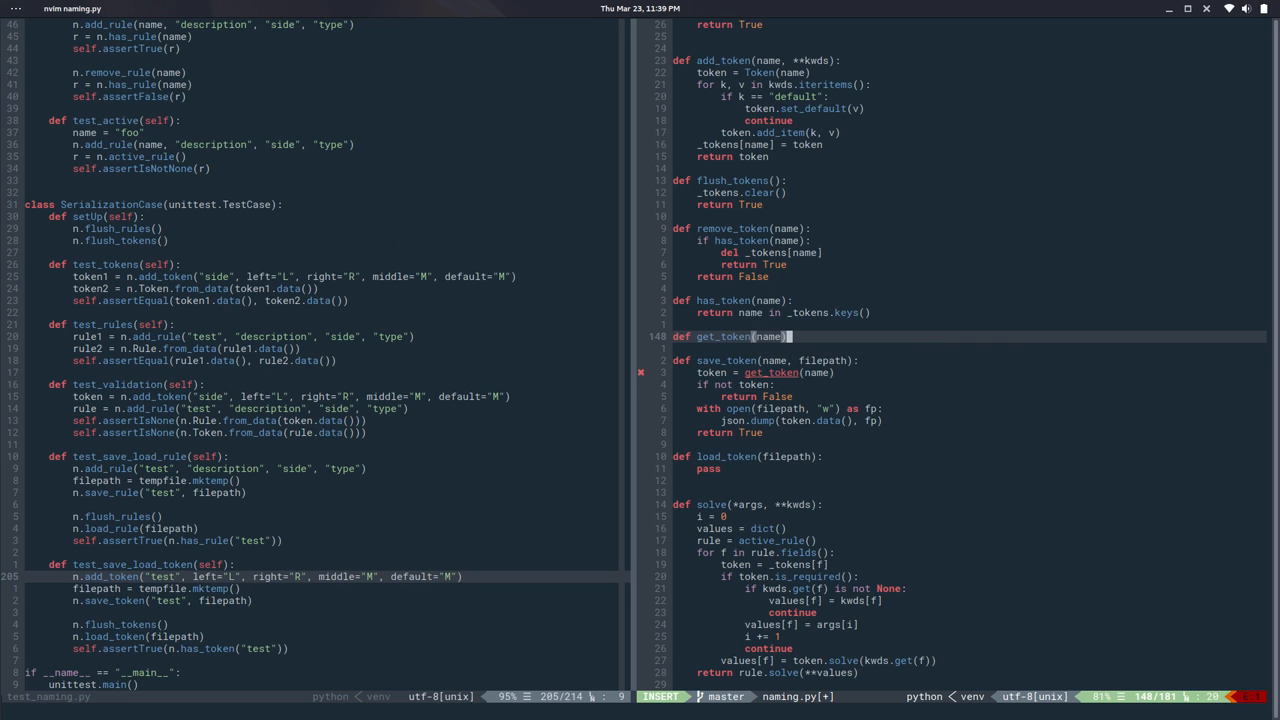
text(return _tokens.get(name)
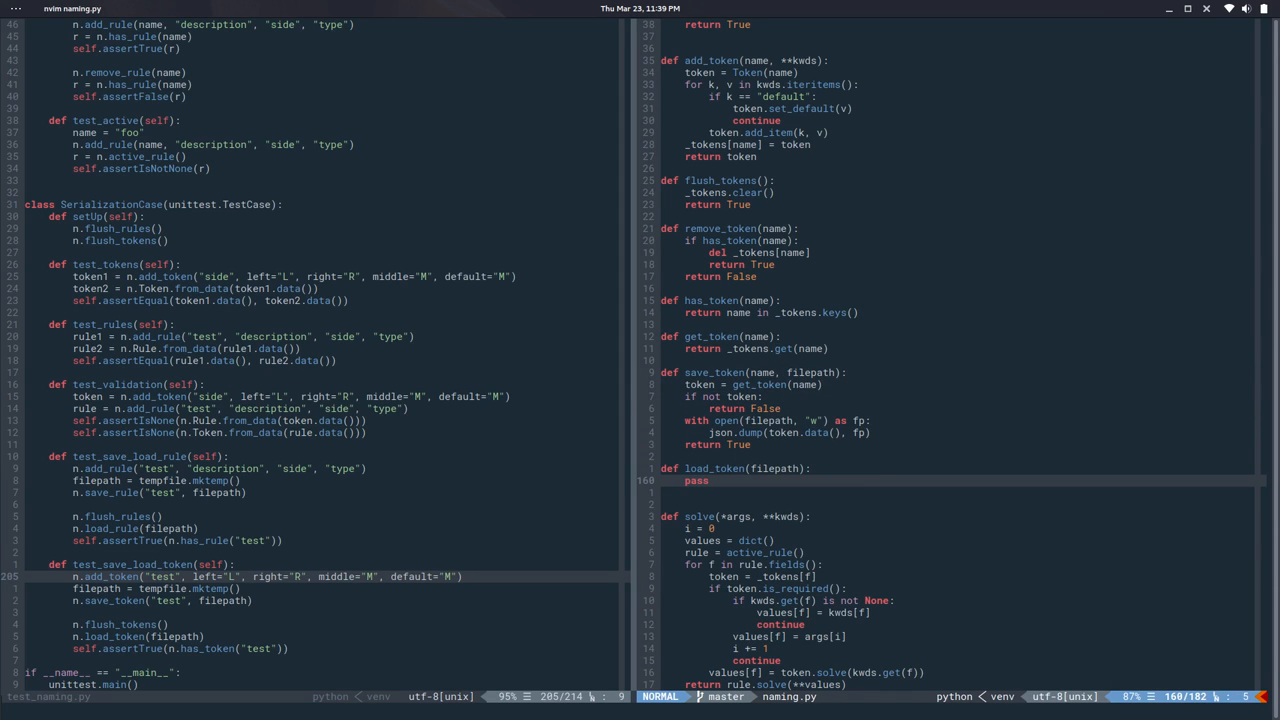
text(tr)
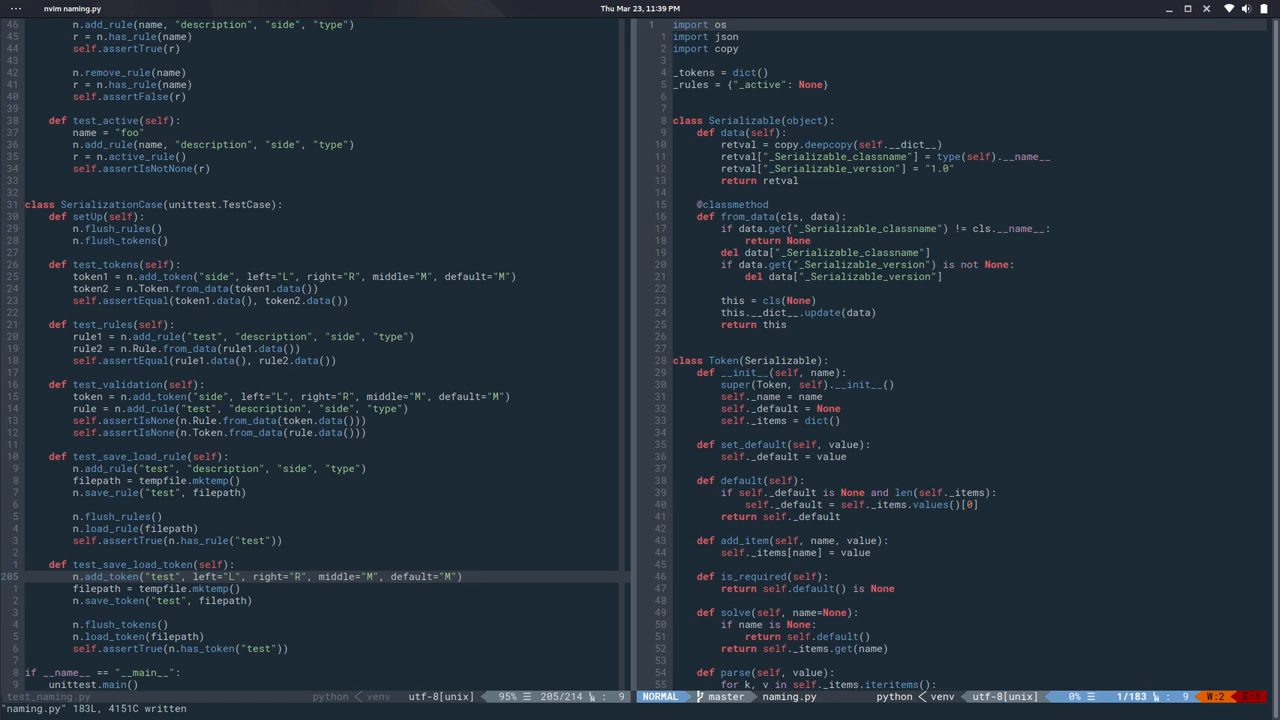
Make load_token return False when os.path.isfile(filepath) fails.
scroll(down, 3)
text(if not os.path.)
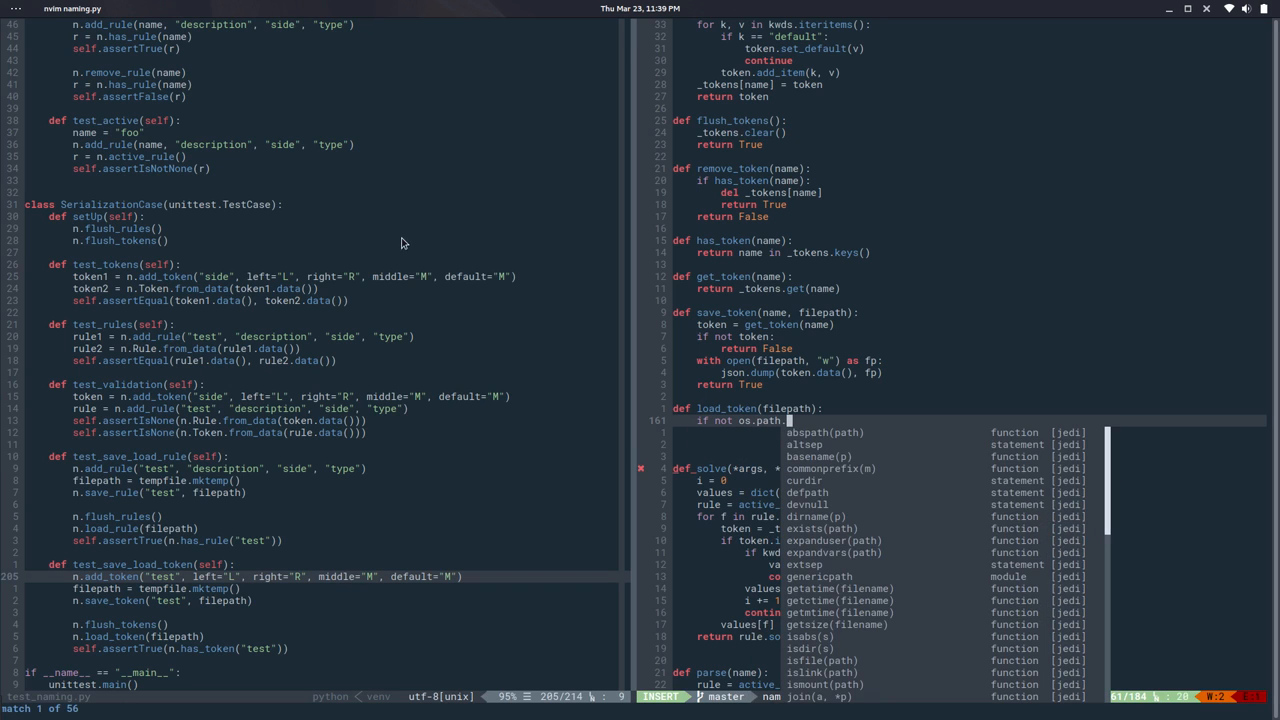
text(isfile(filepath):)
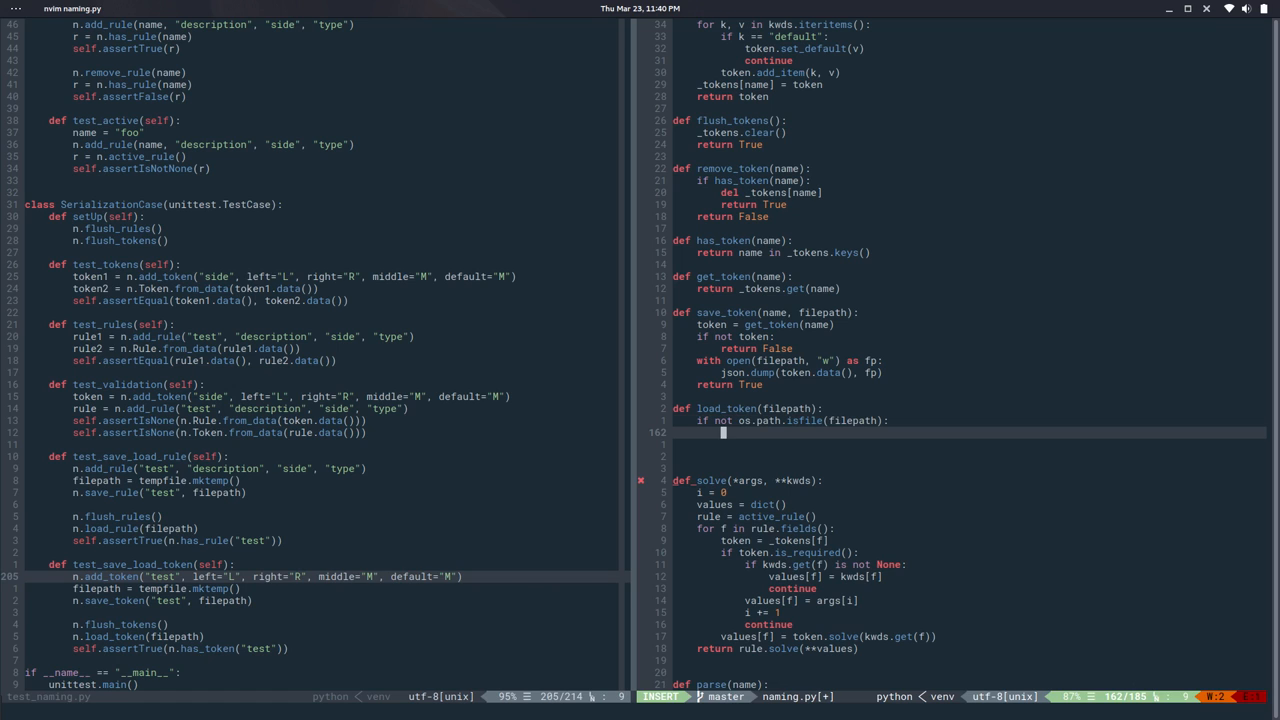
text(return False)
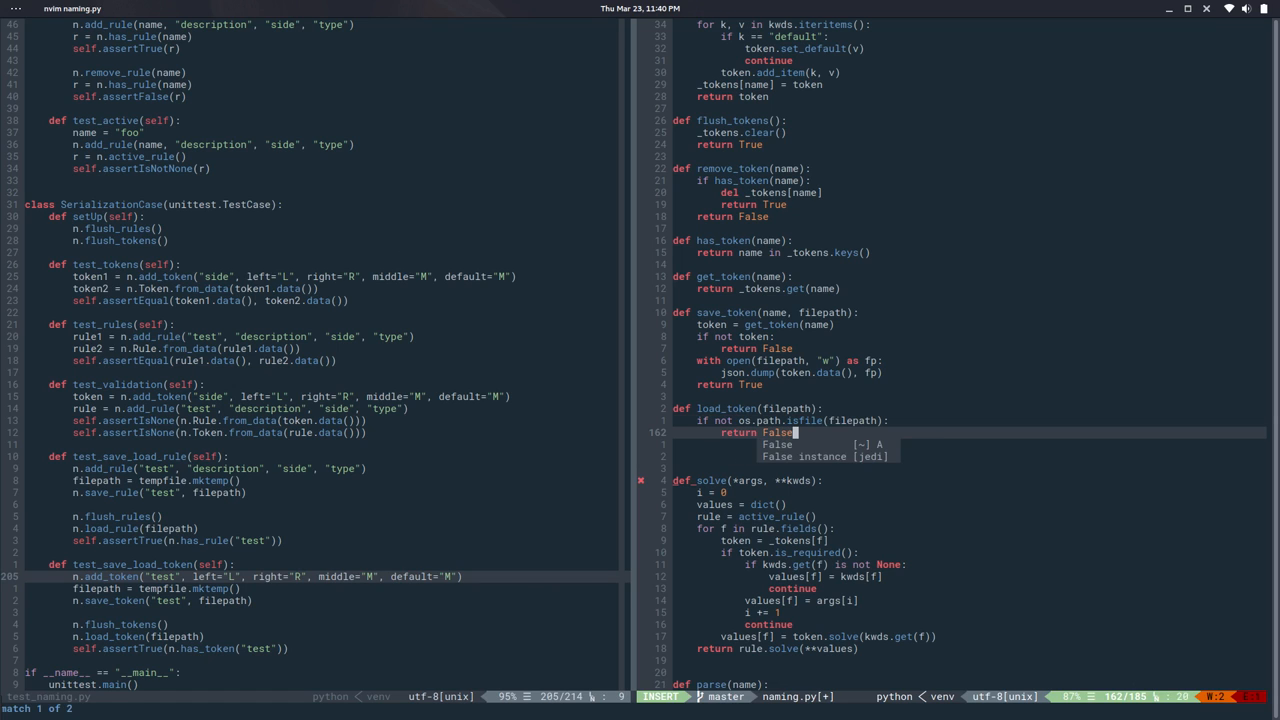
key(Escape)
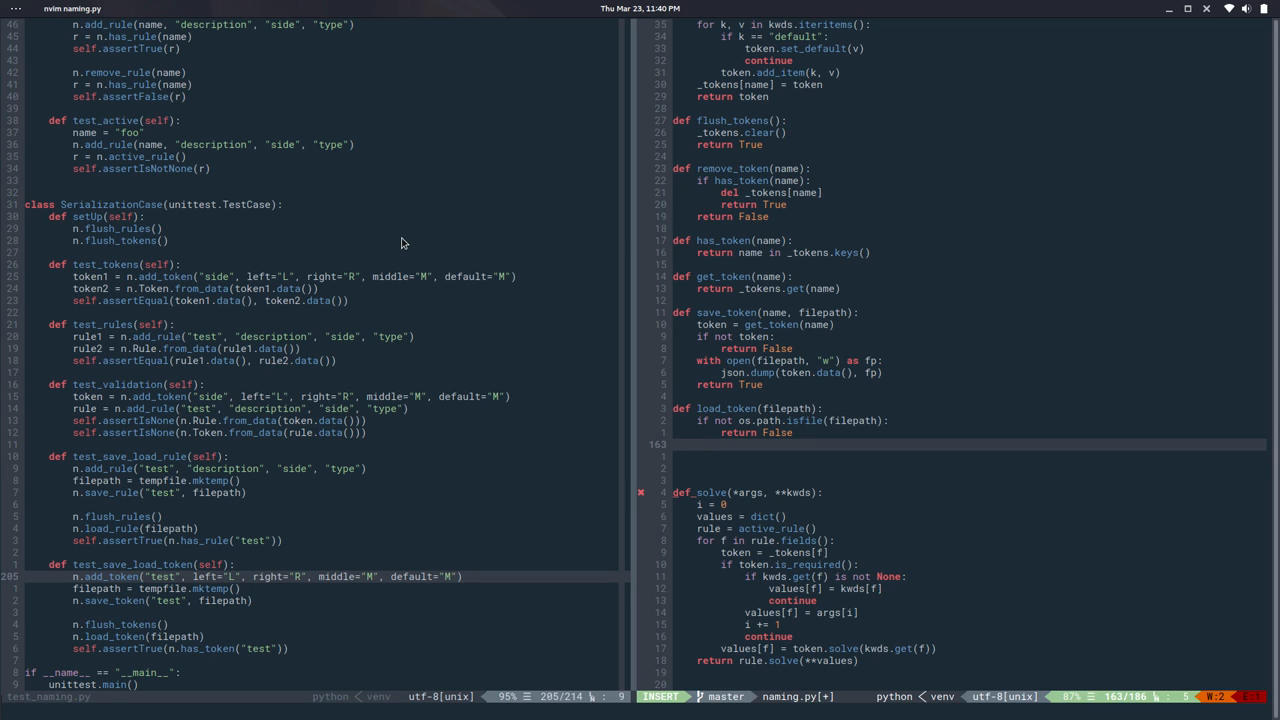
Read the file into data with json.load(fp) in a try, returning False on exception.
text(try:)
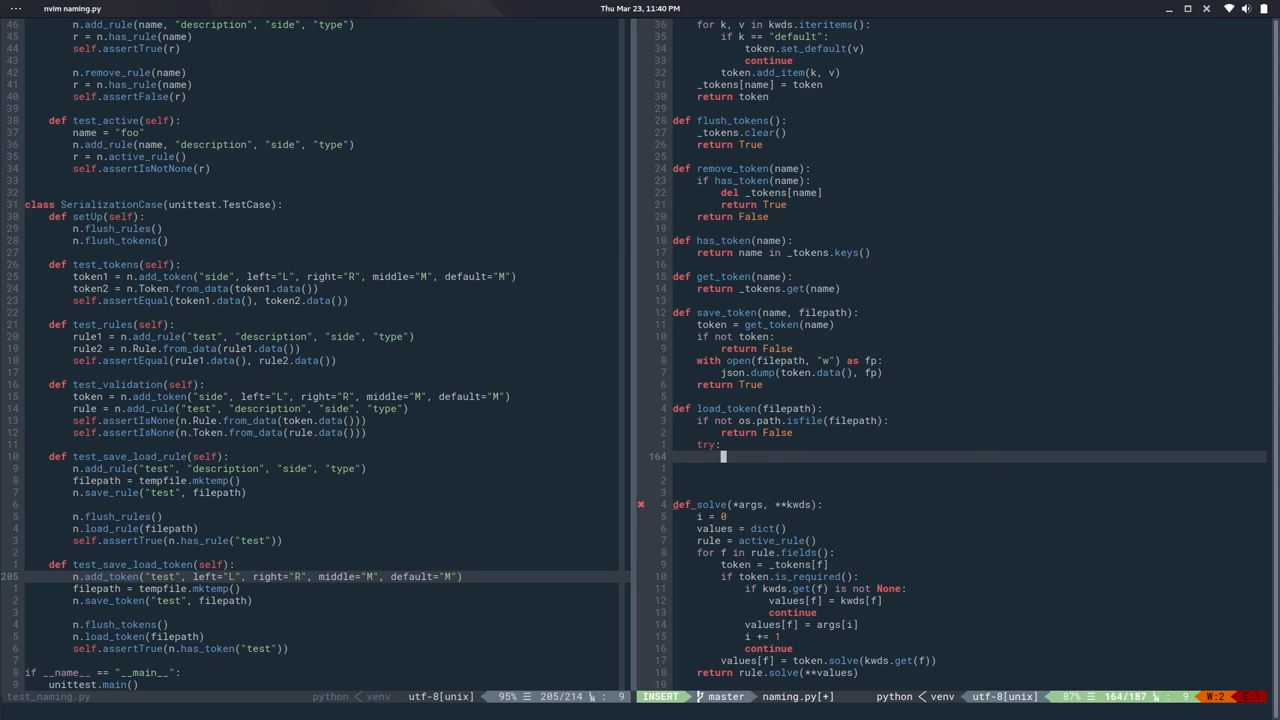
text(with)
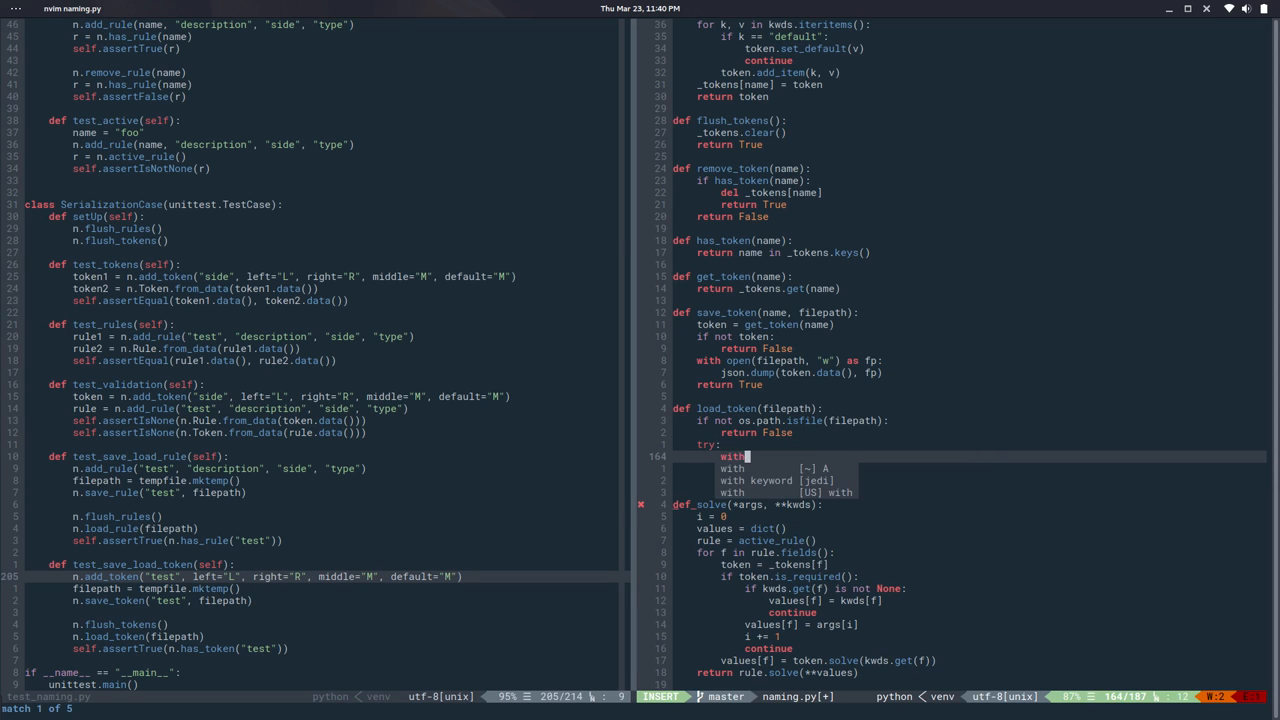
text(open(filepath) as fp:)
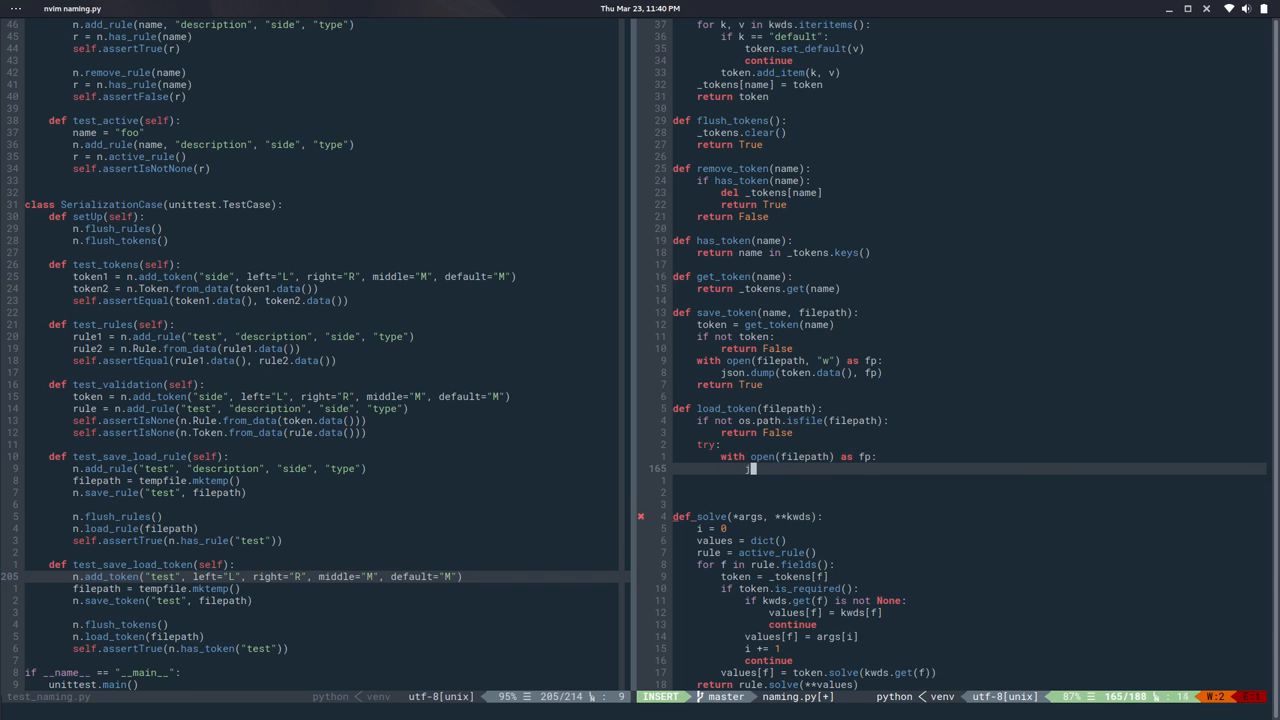
text(json.load()
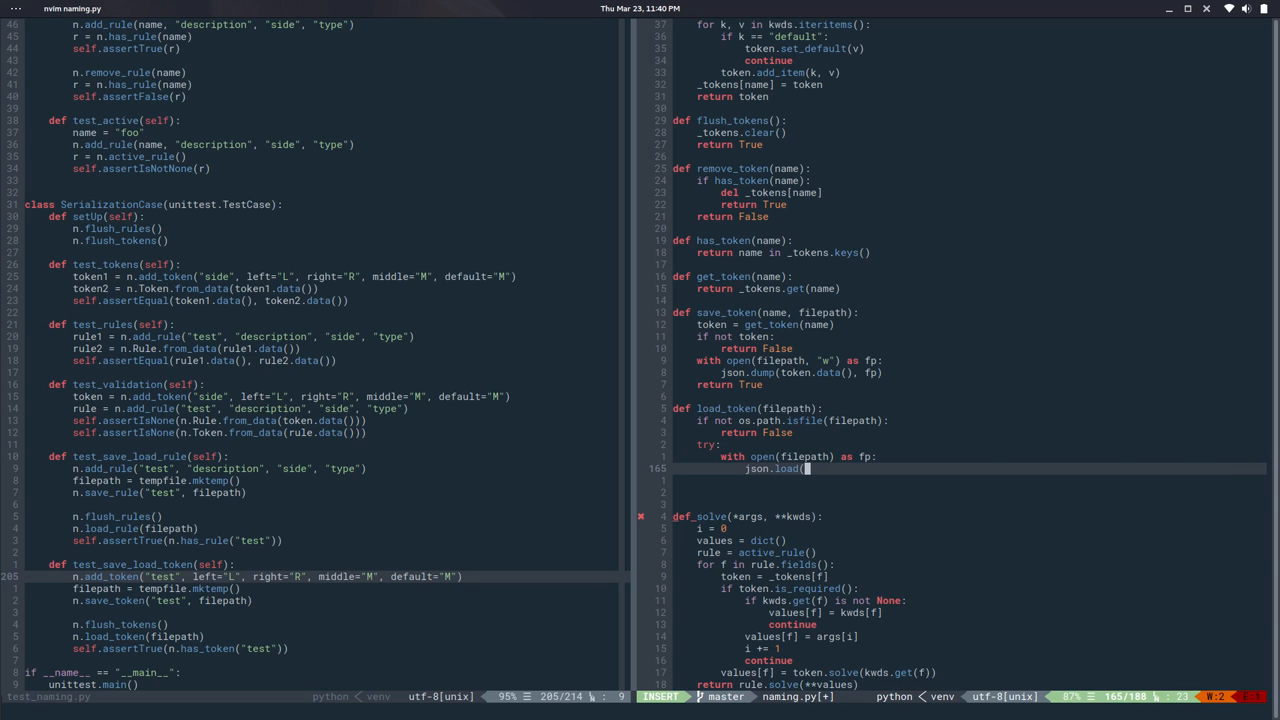
text(fo)
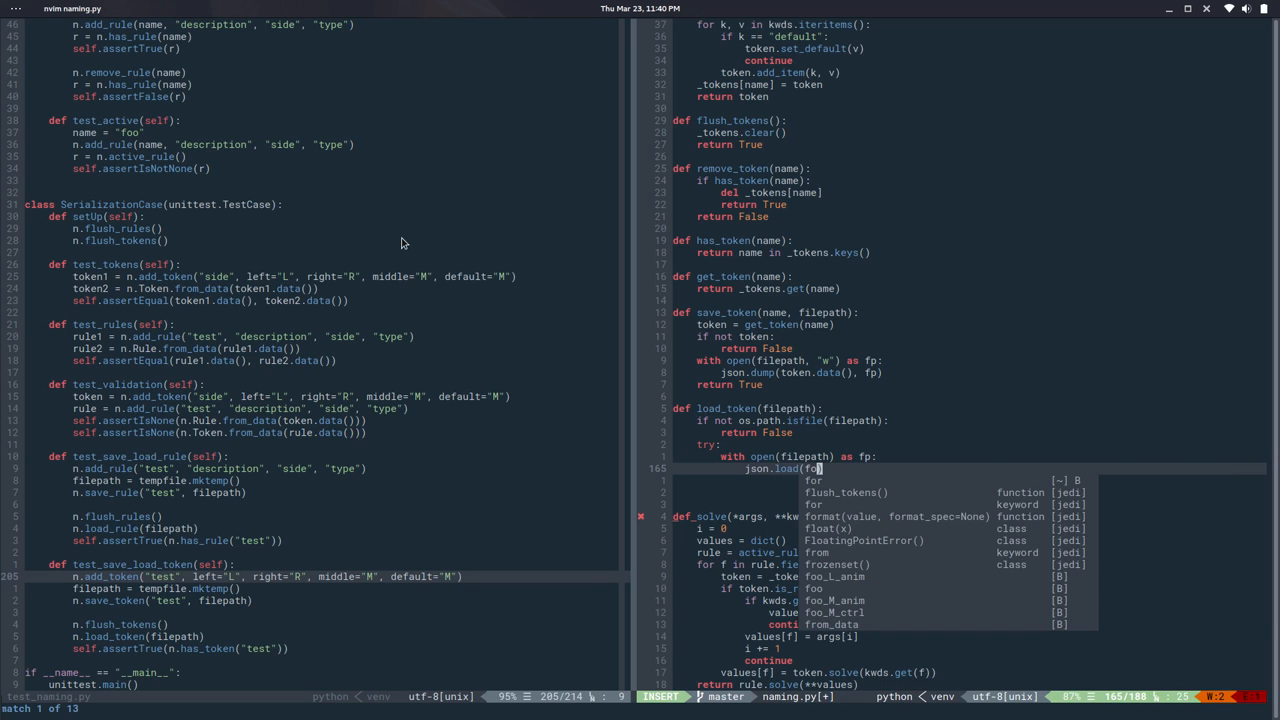
key(Escape)
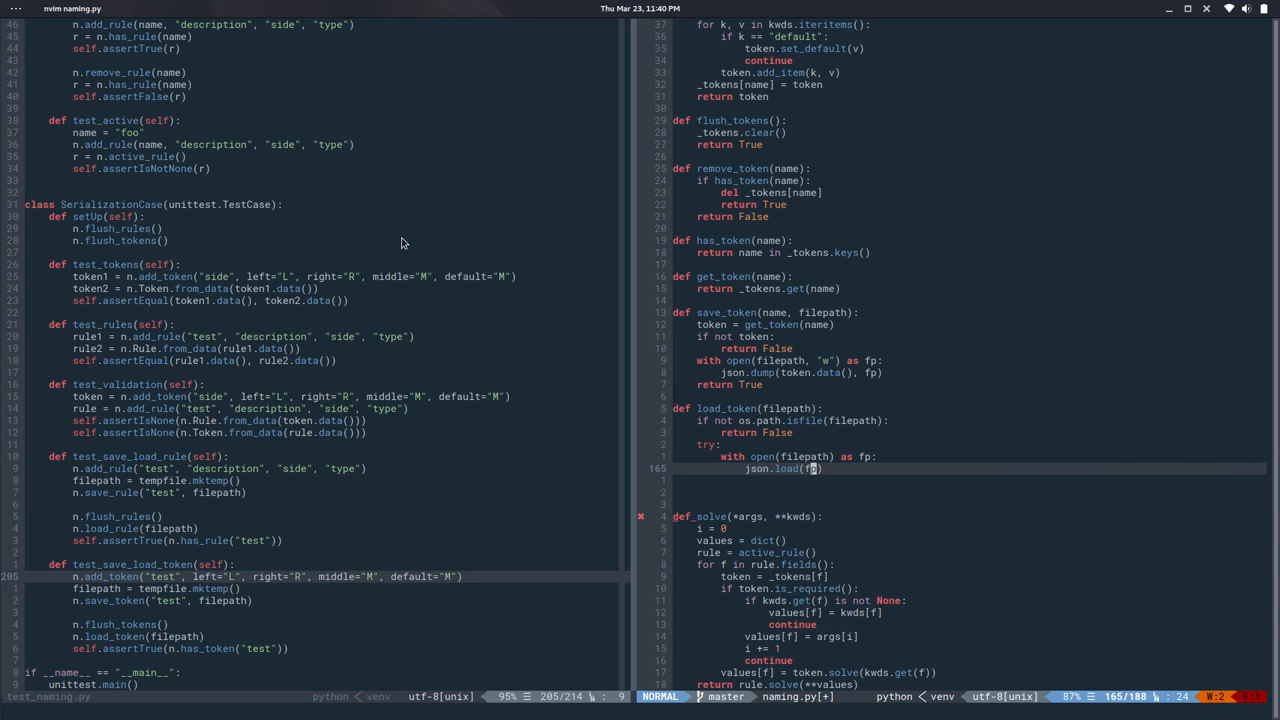
text(data =)
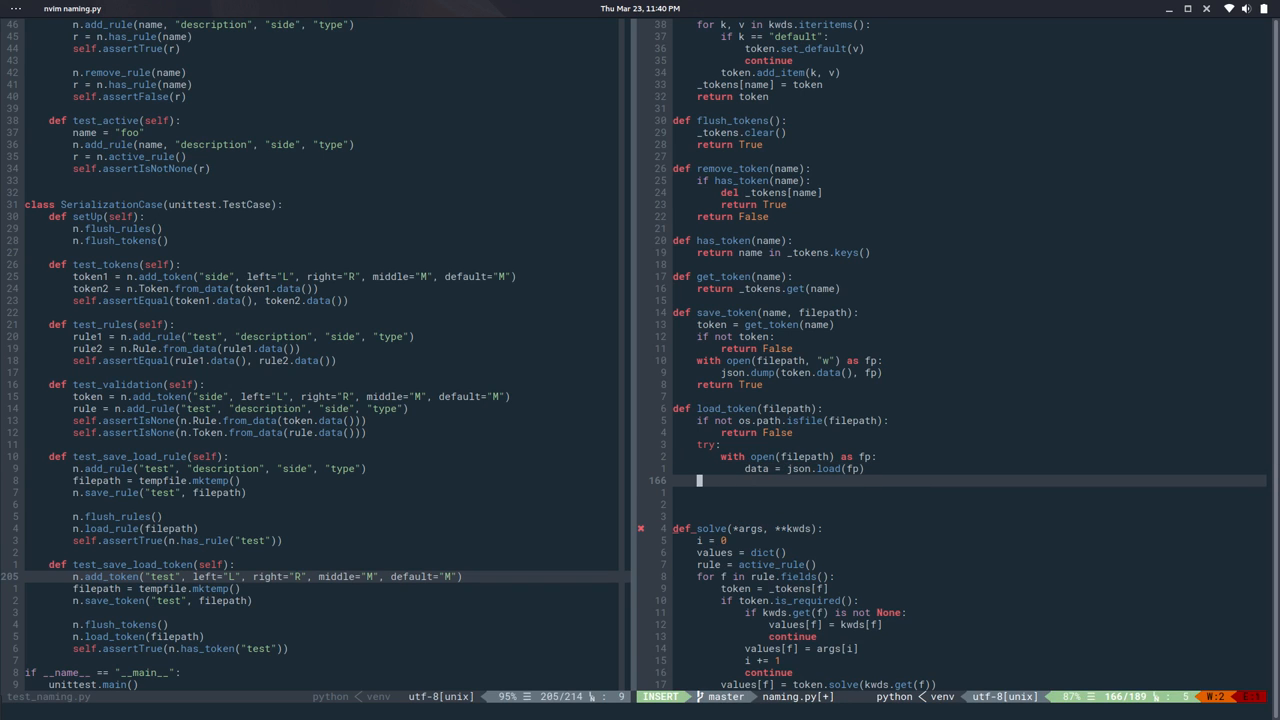
text(except:)
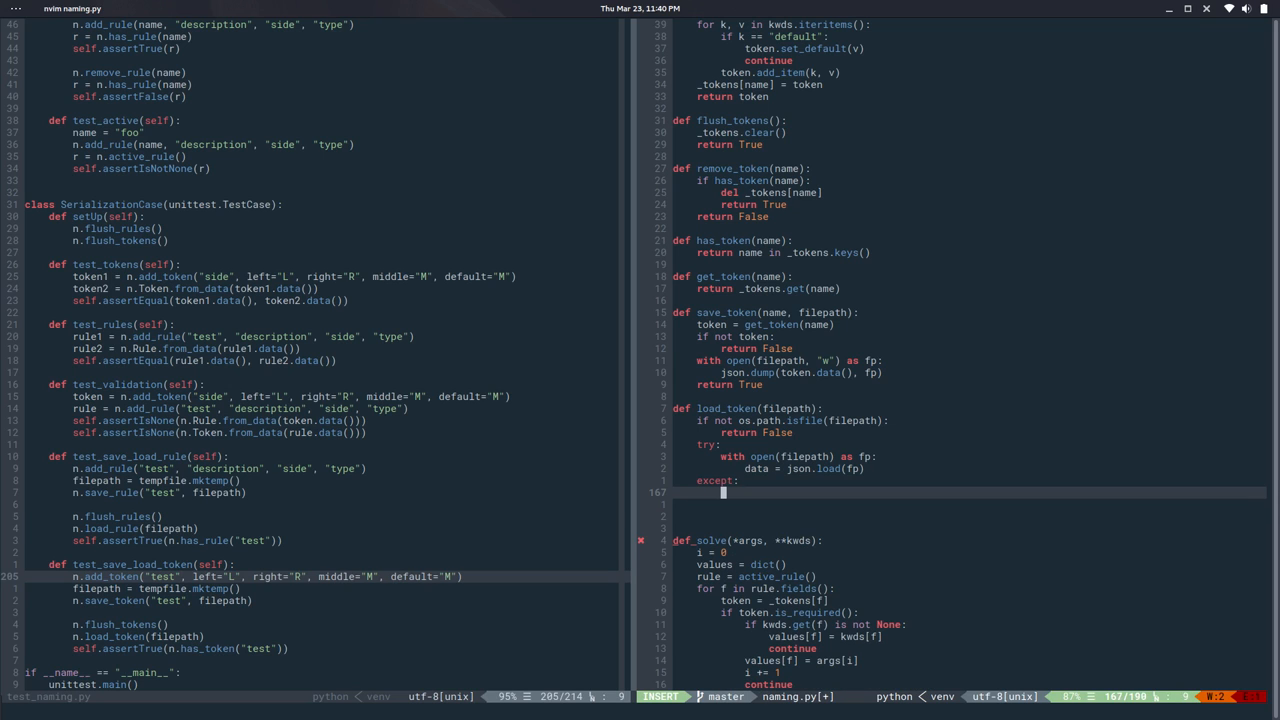
text(return False)
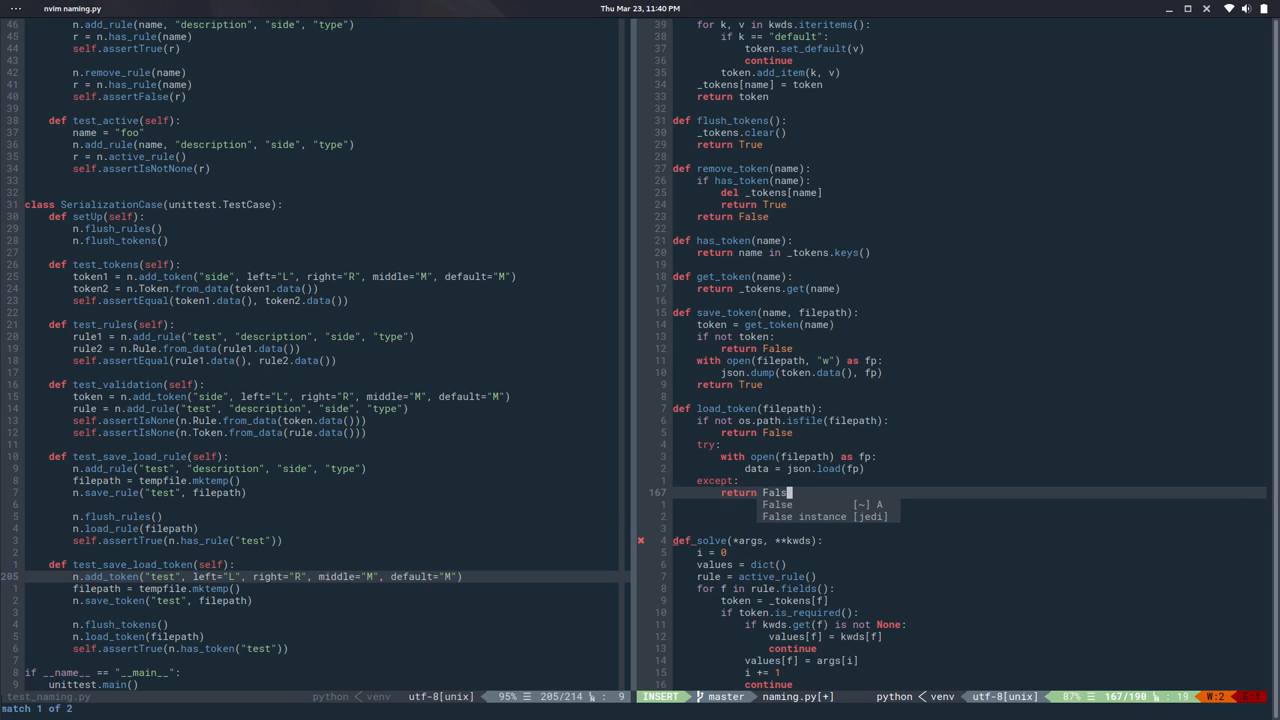
key(Escape)
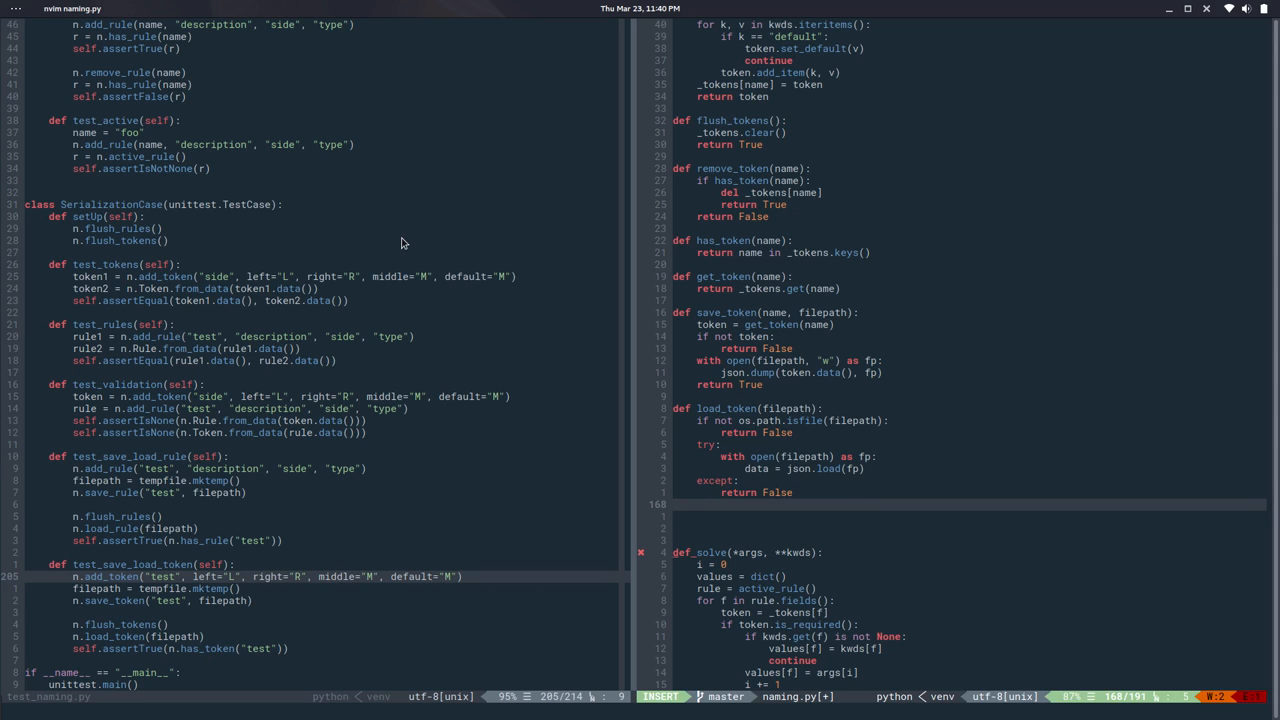
Rebuild the token with Token.from_data(data) and store it in _tokens under token.name().
text(T)
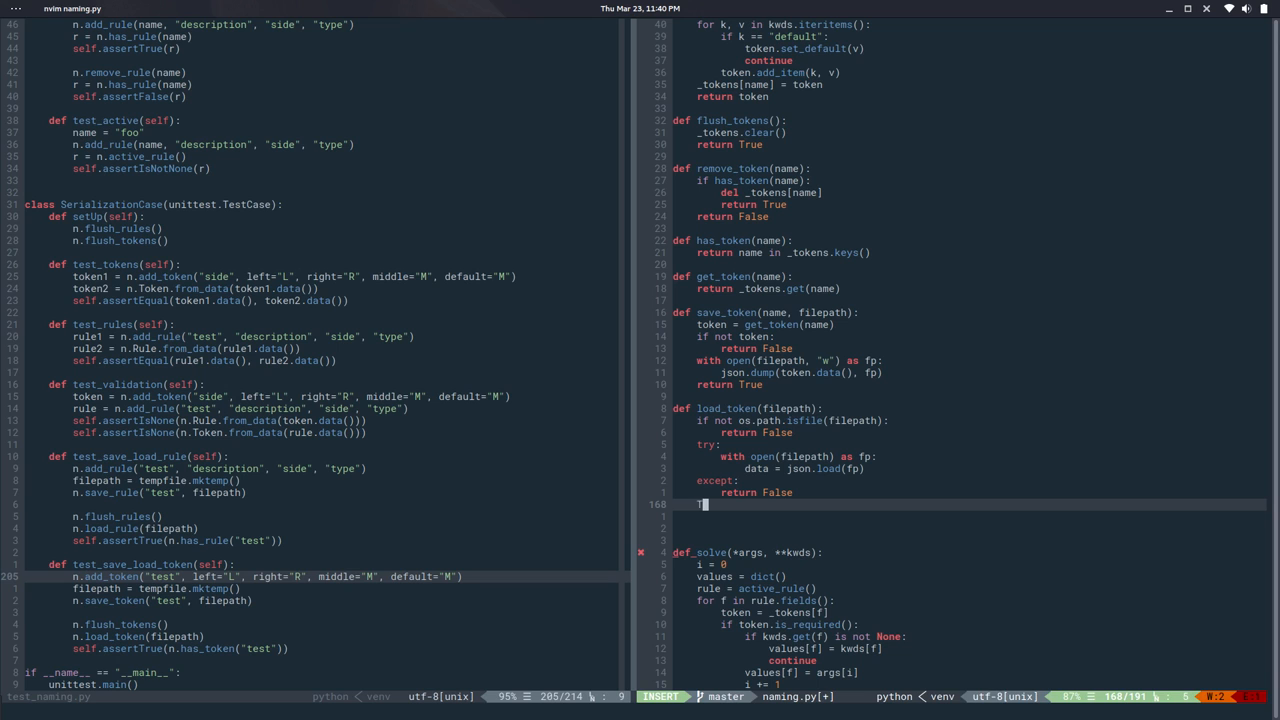
text(Token.from)
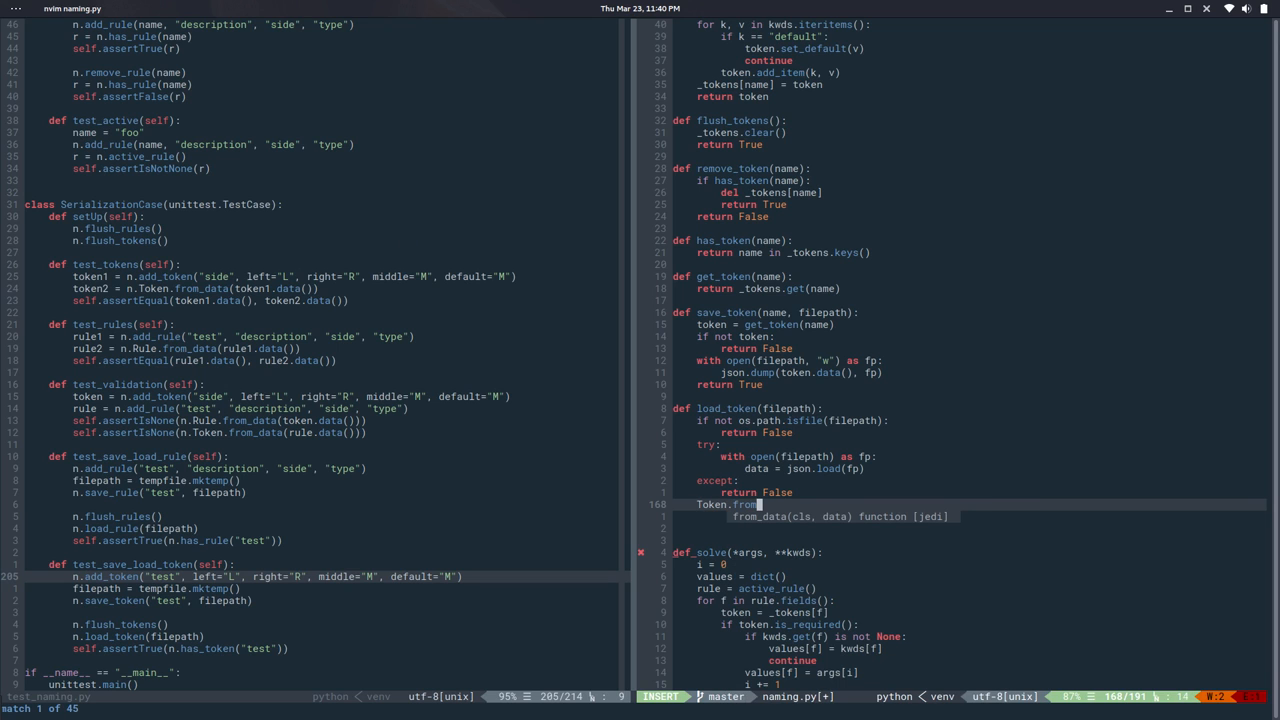
text(()
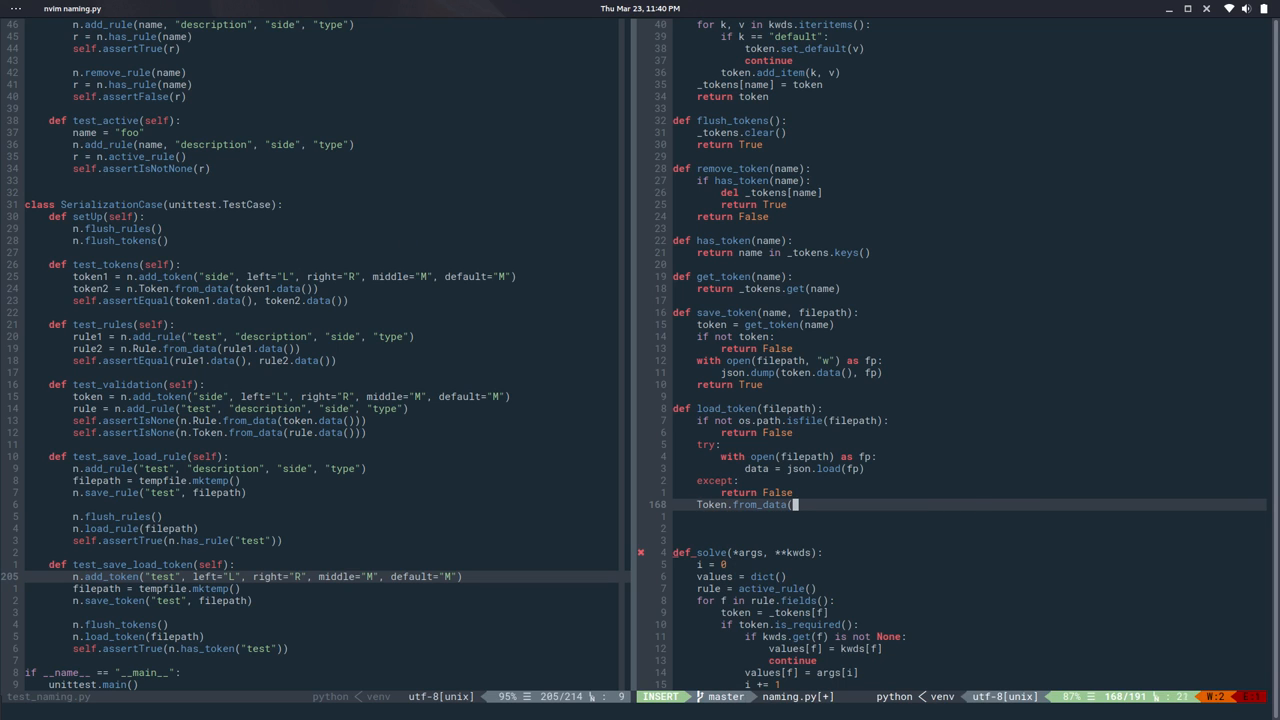
text(data):)
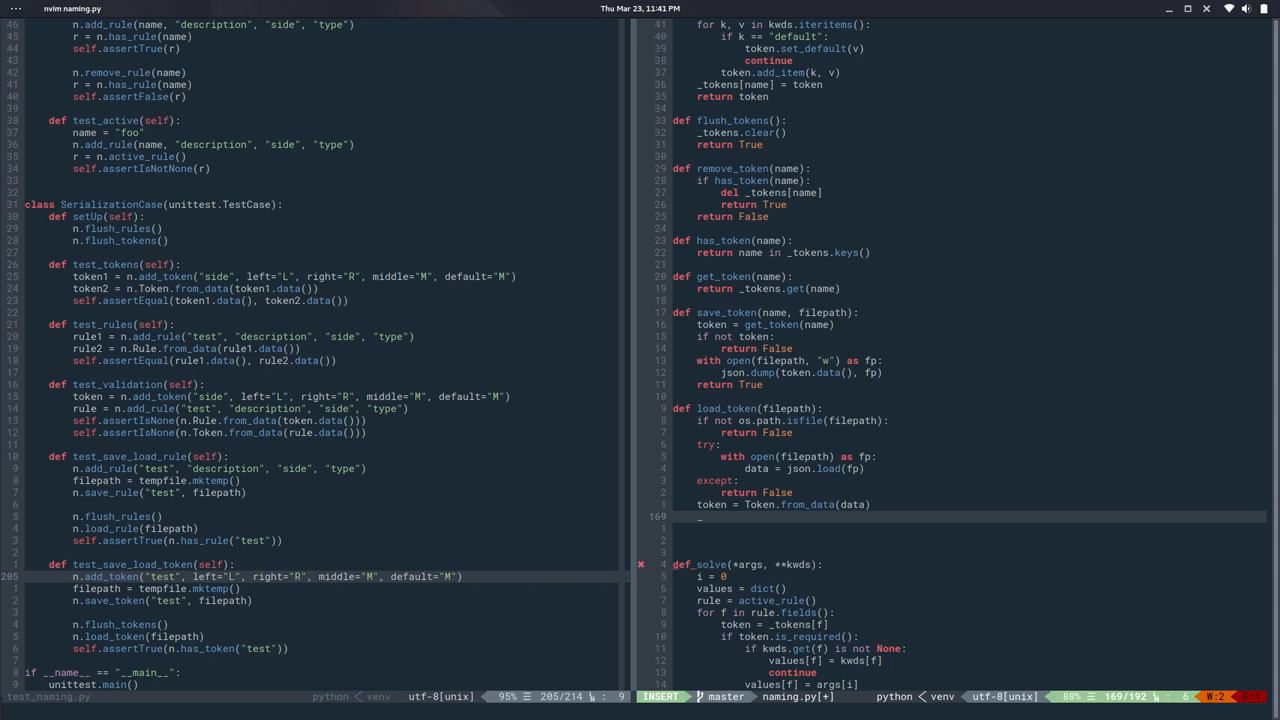
text(_tokens[)
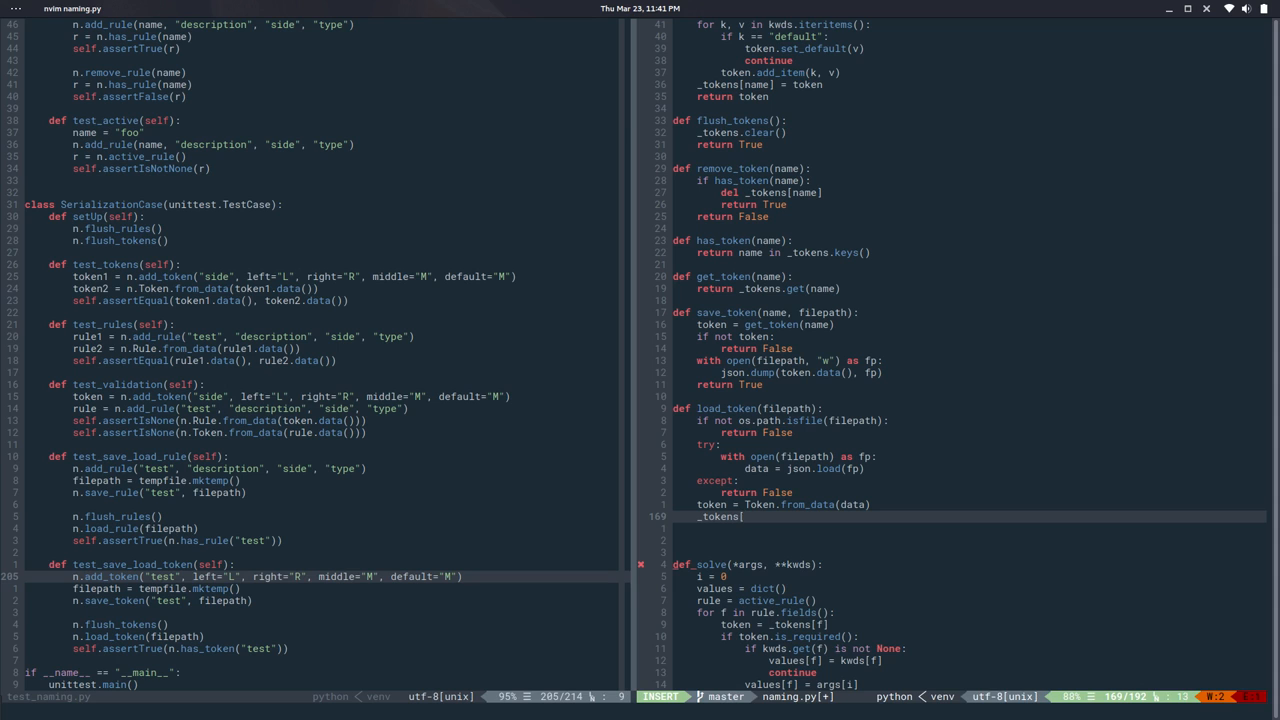
text(token.name()] = token)
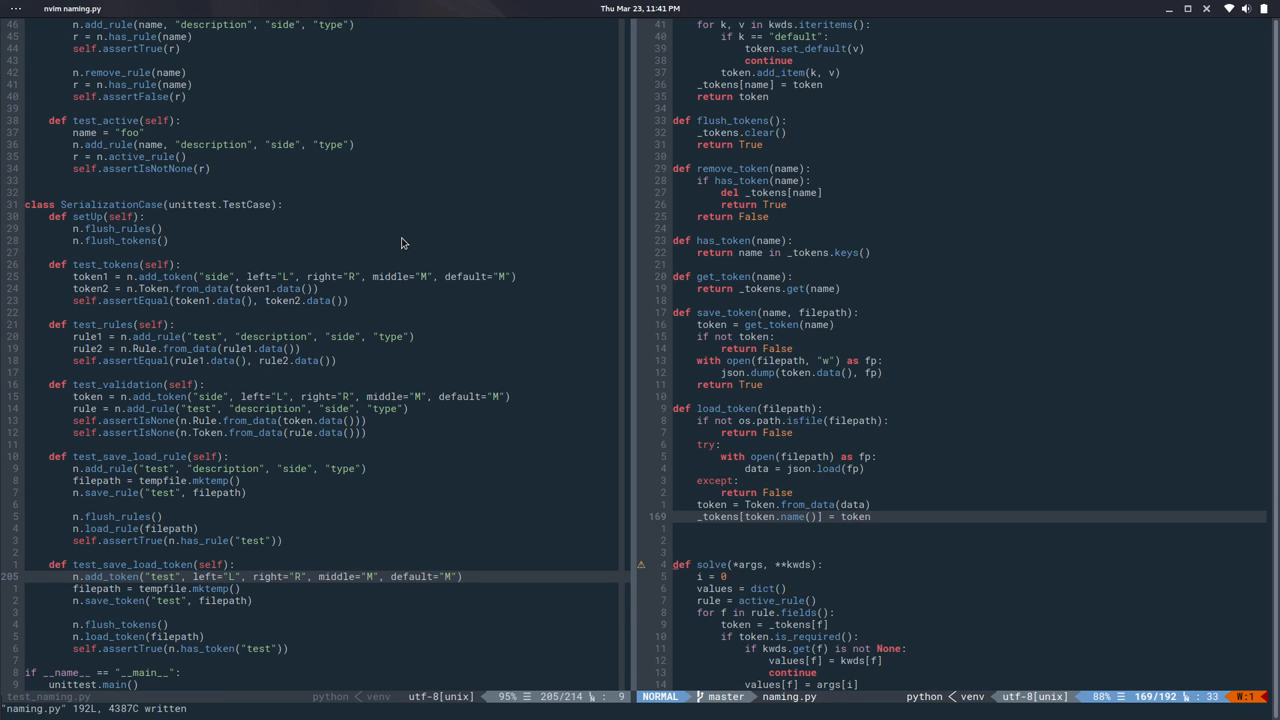
End load_token with return True and add Token.name(self) returning self._name.
text(return True)
text(def)
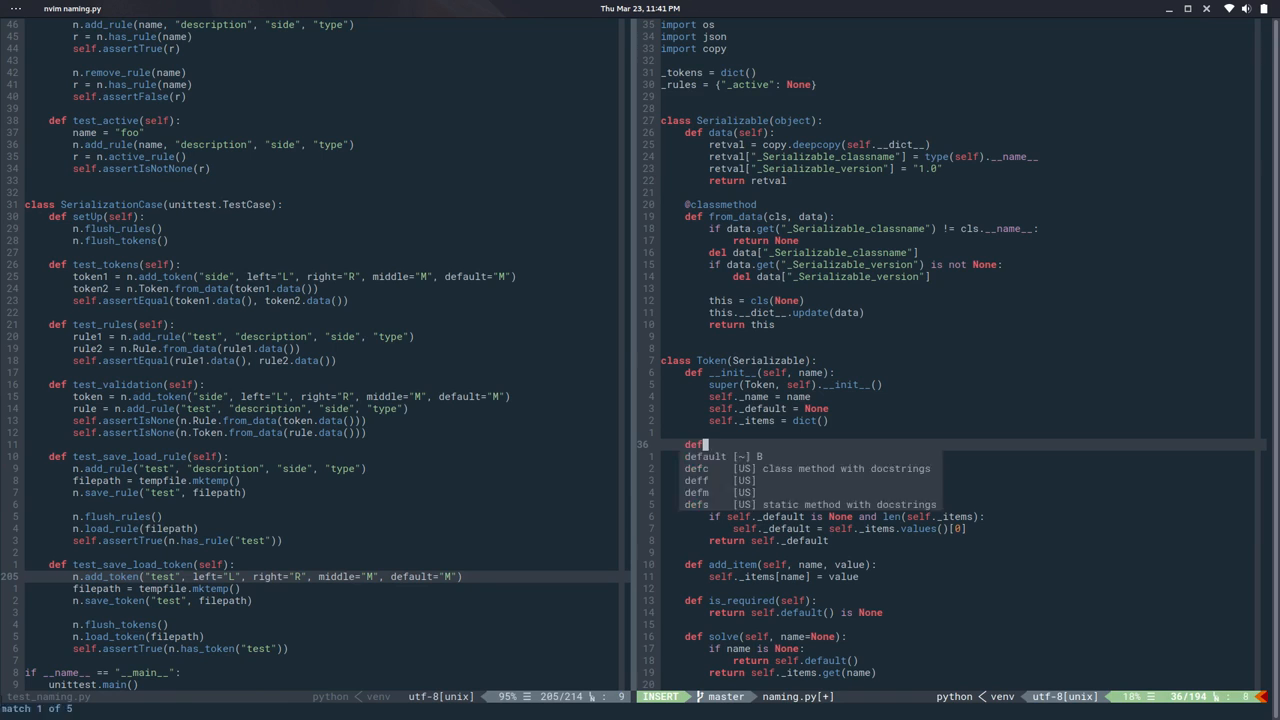
text(name(self):)
text(return)
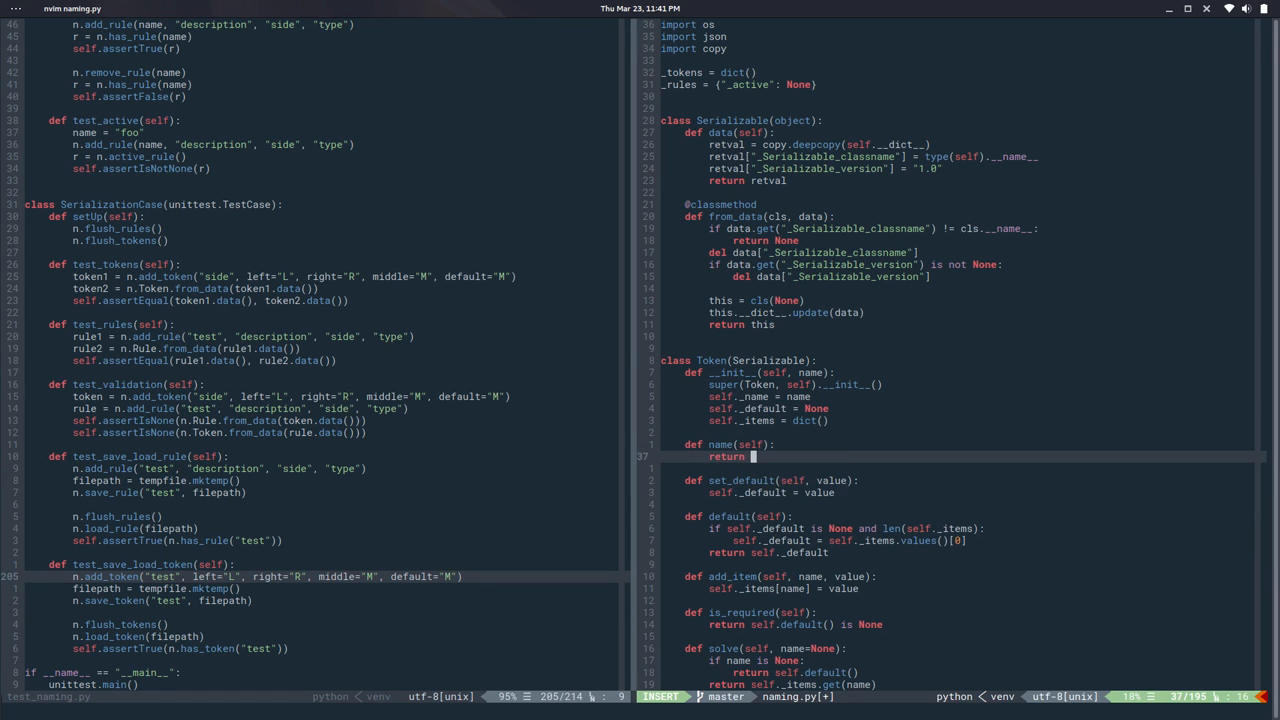
text(self._name)
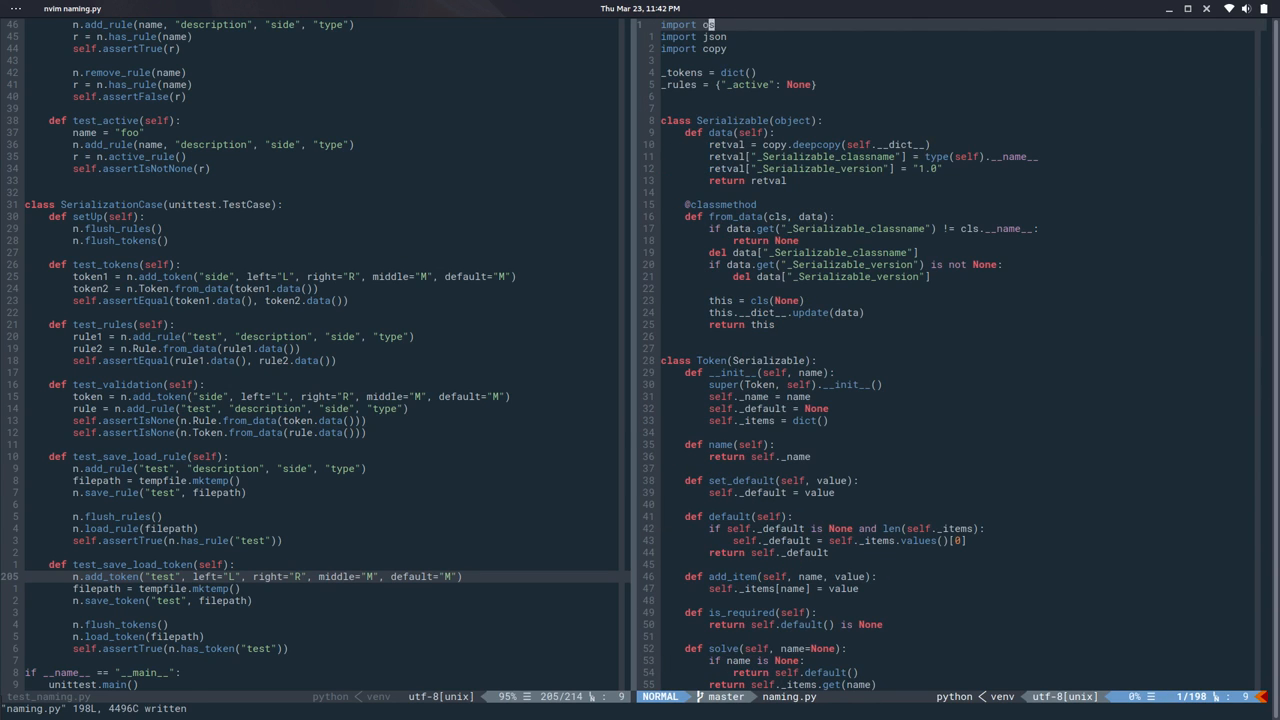
scroll(down, 3)
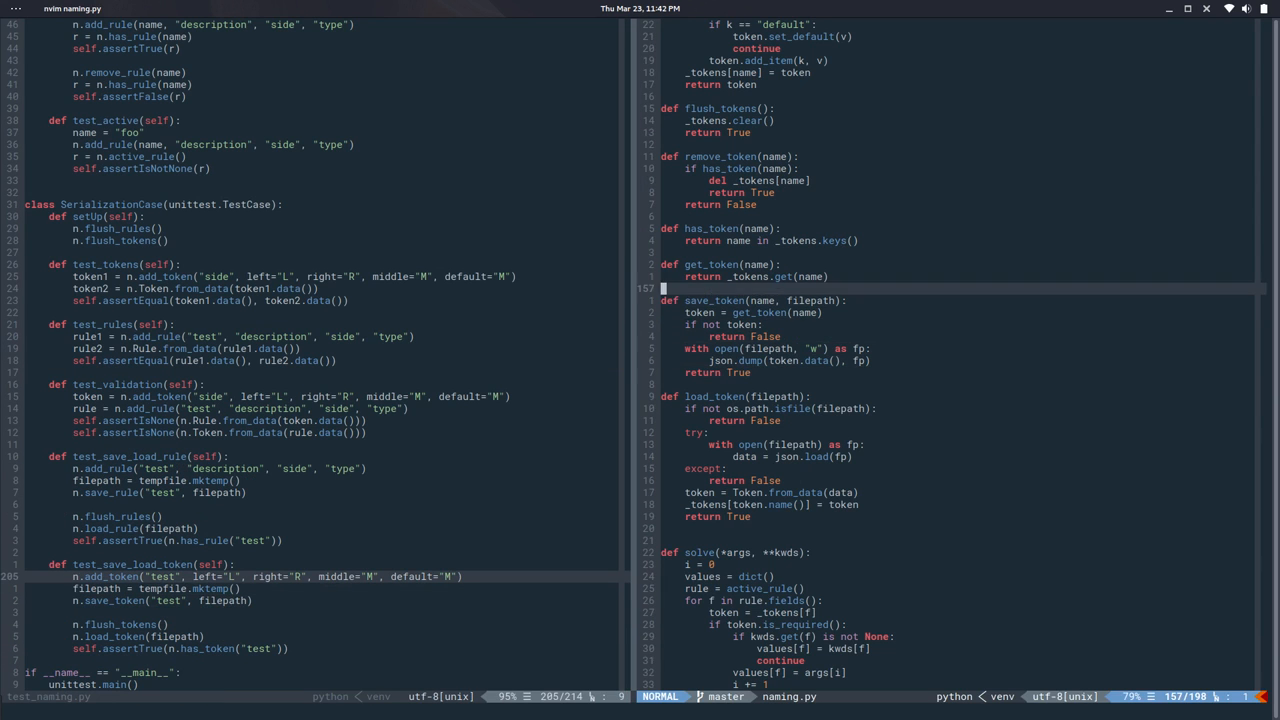
Duplicate get_token, save_token and load_token, renaming token to rule in each copy.
key(V)
text(/token)
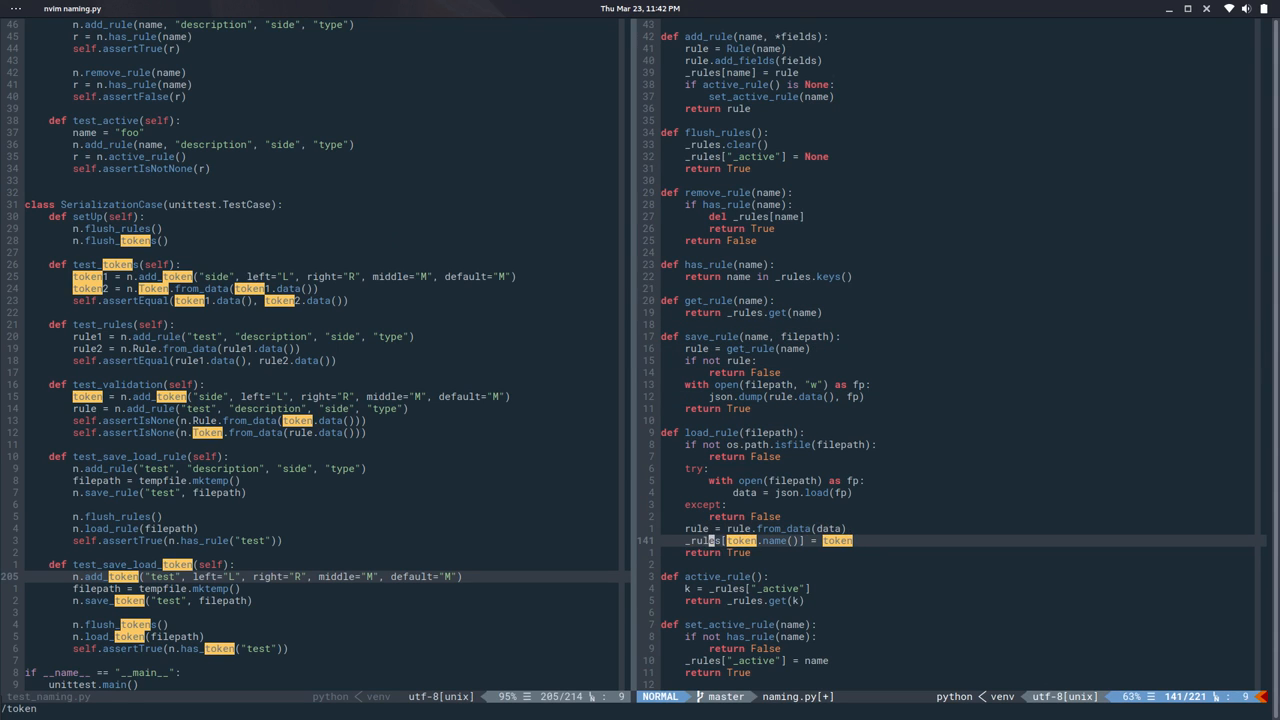
text(rule)
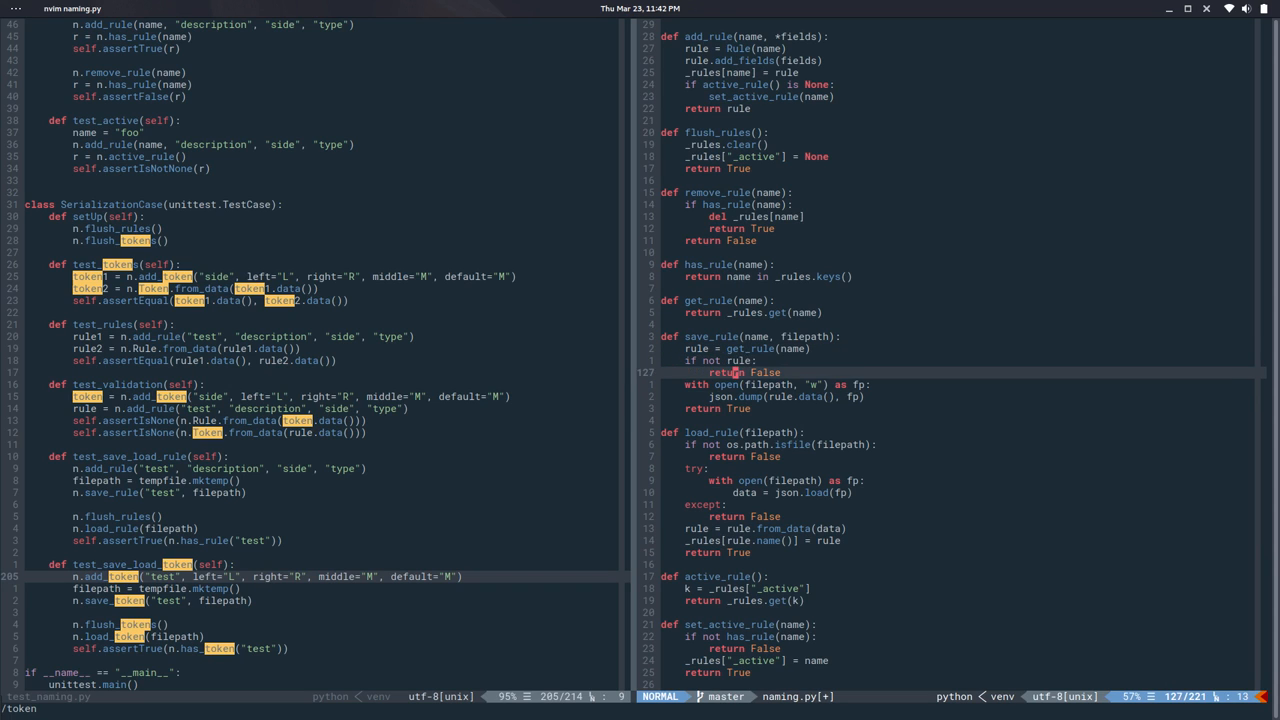
key(j)
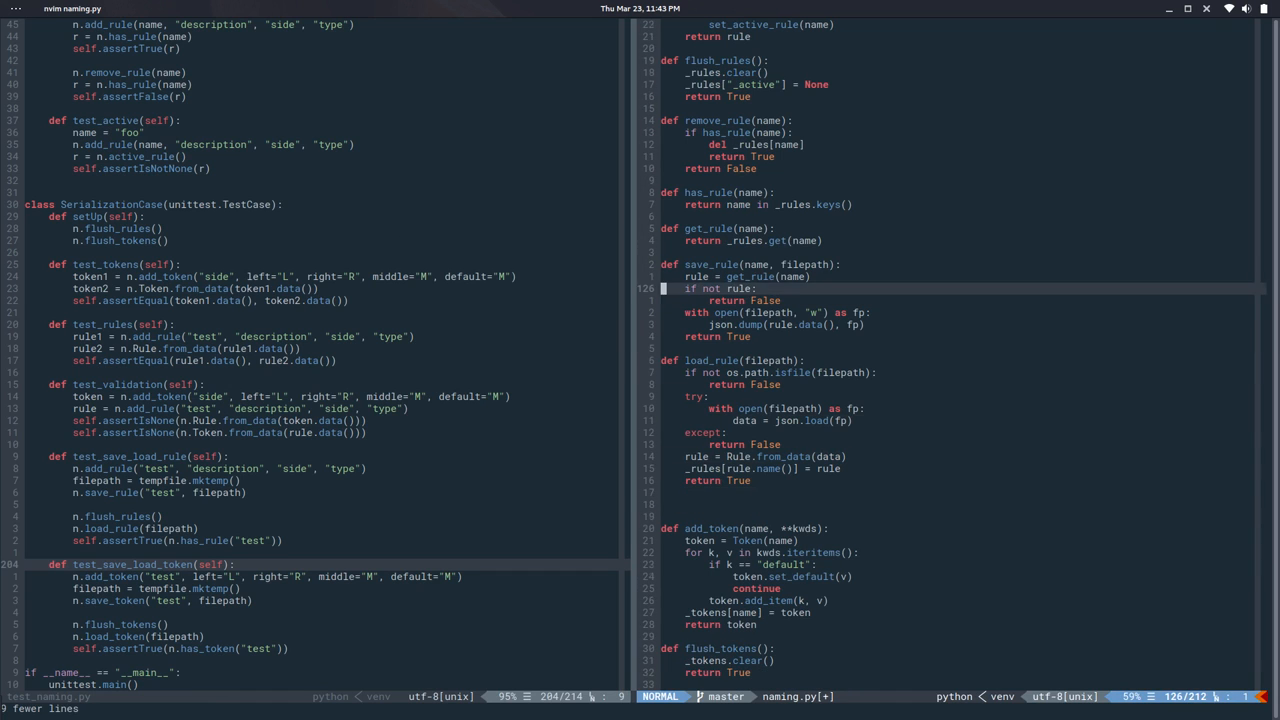
scroll(down, 3)
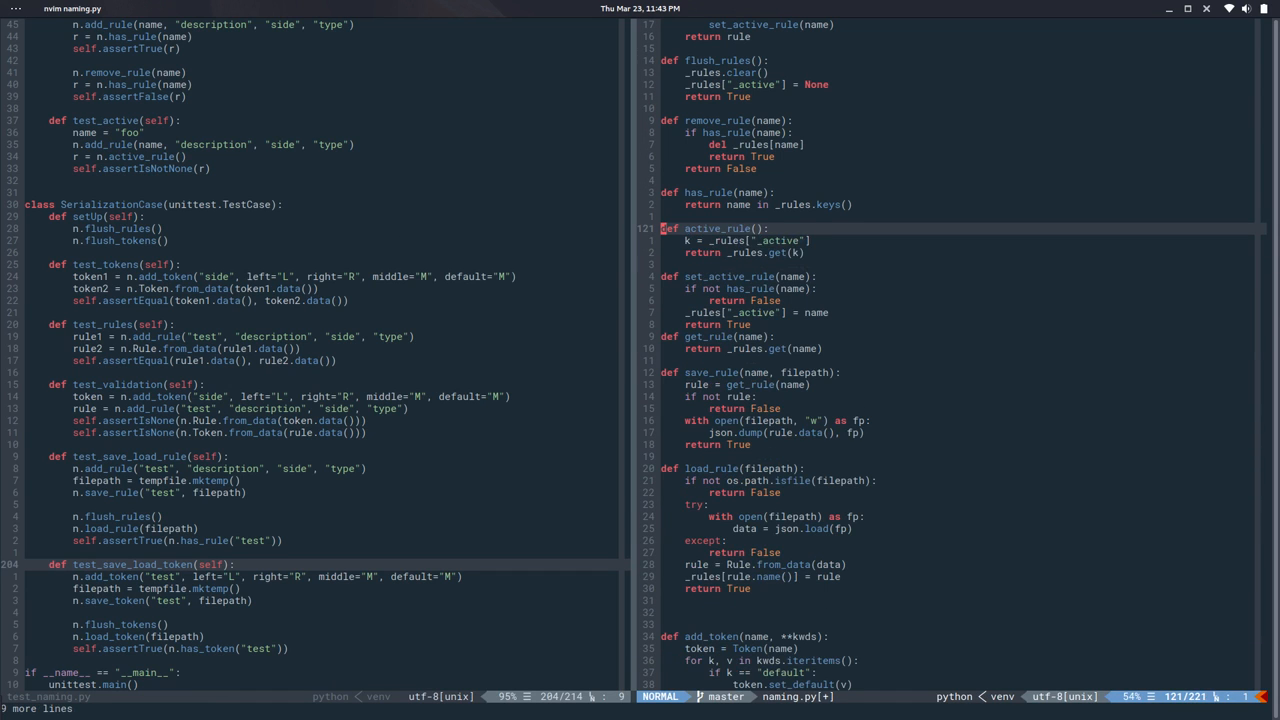